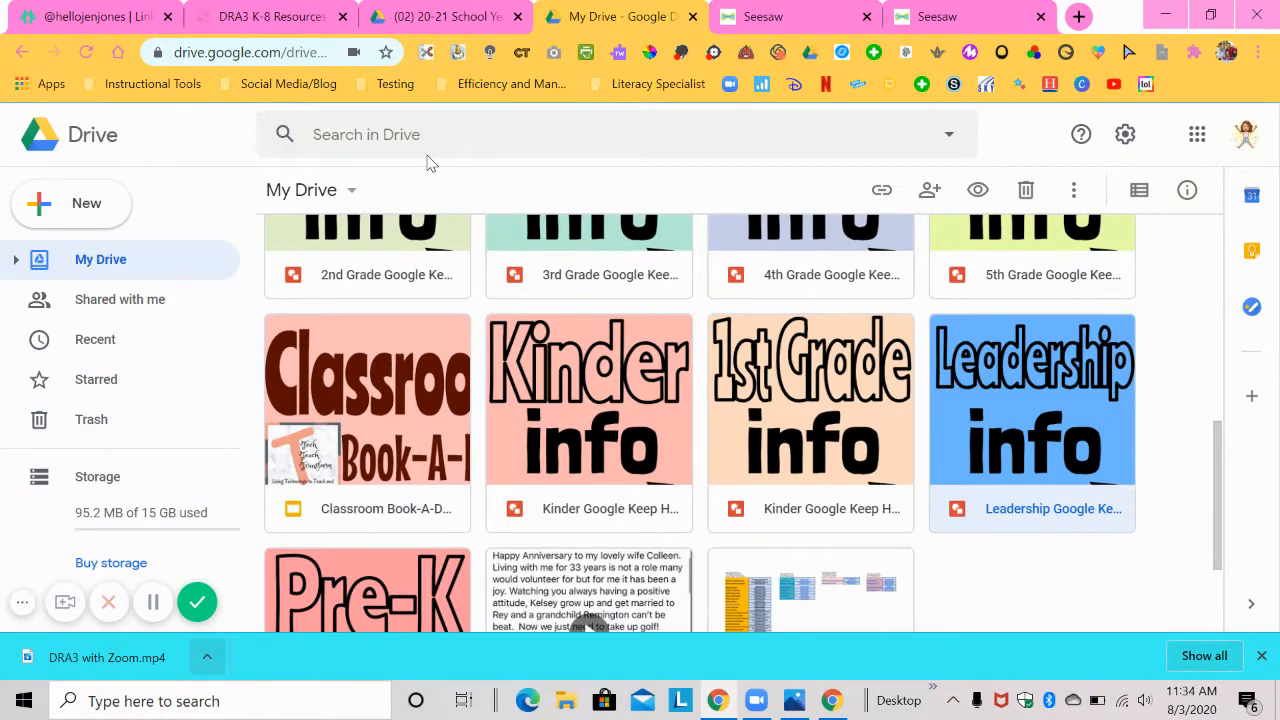
{"action": "mouse_move", "coordinate": [85, 225]}
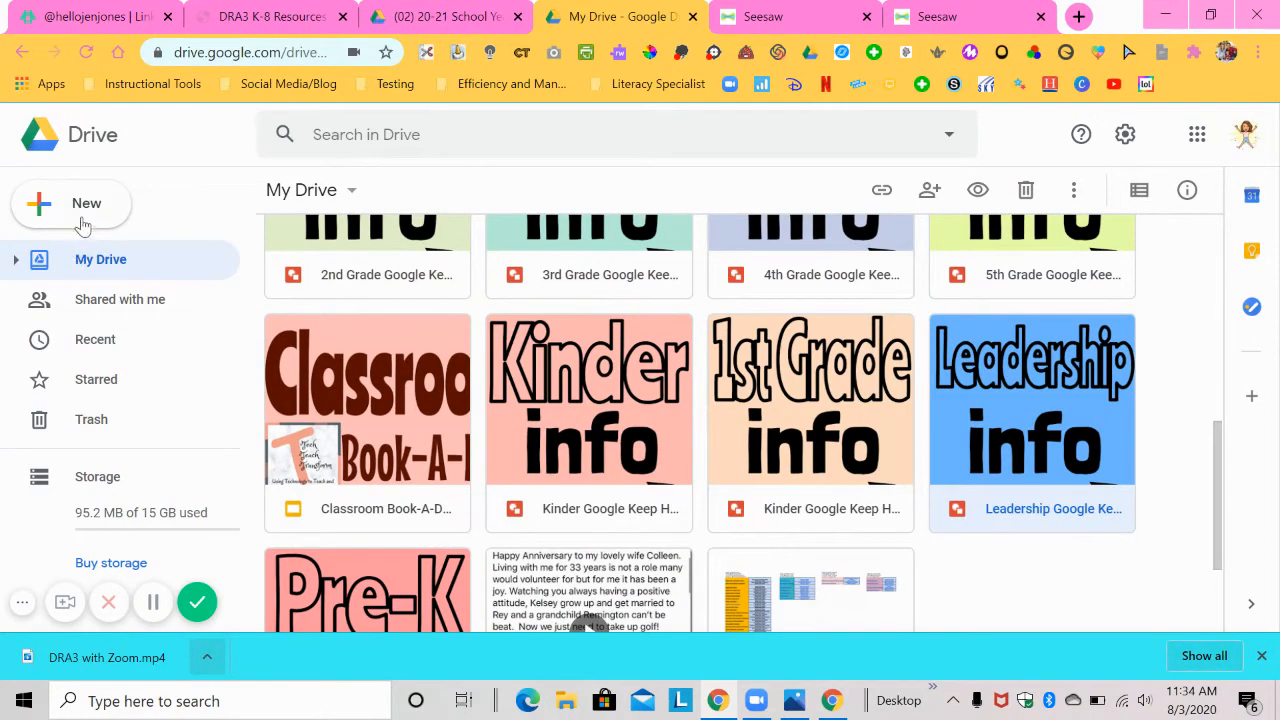
Create a new blank Google Drawing from Drive through New > More > Google Drawings
{"action": "left_click", "coordinate": [70, 204]}
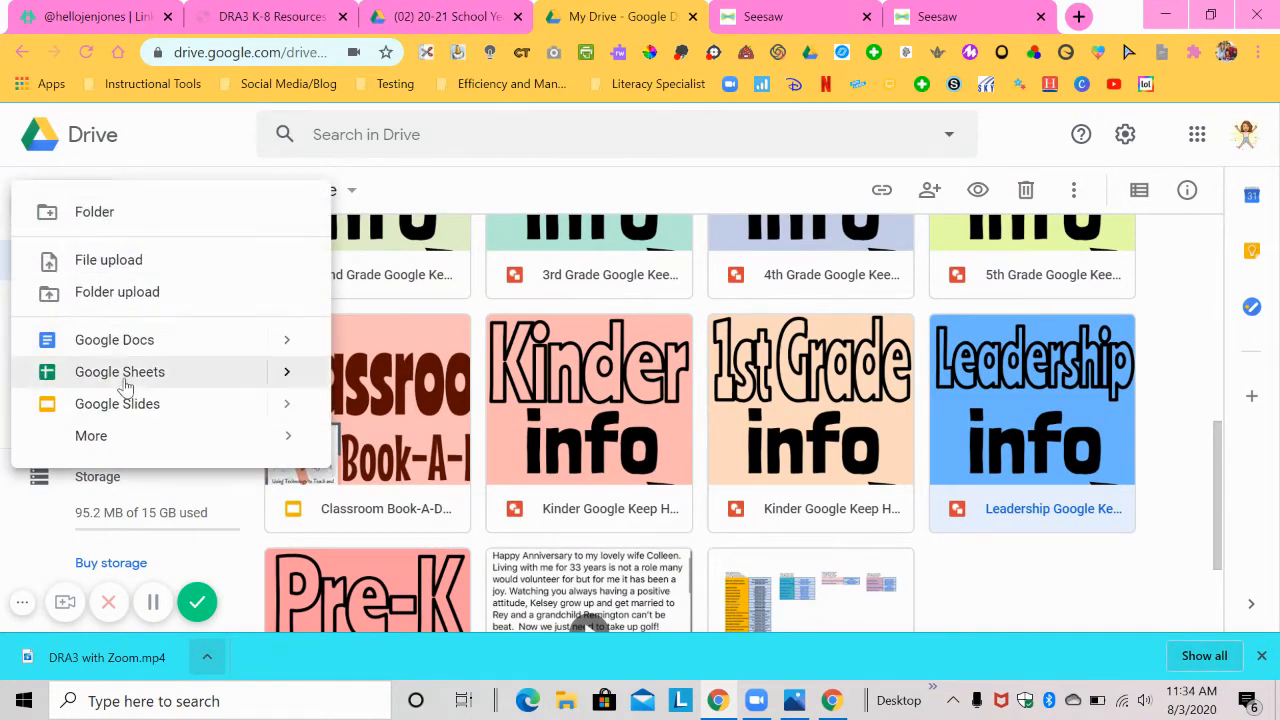
{"action": "left_click", "coordinate": [91, 435]}
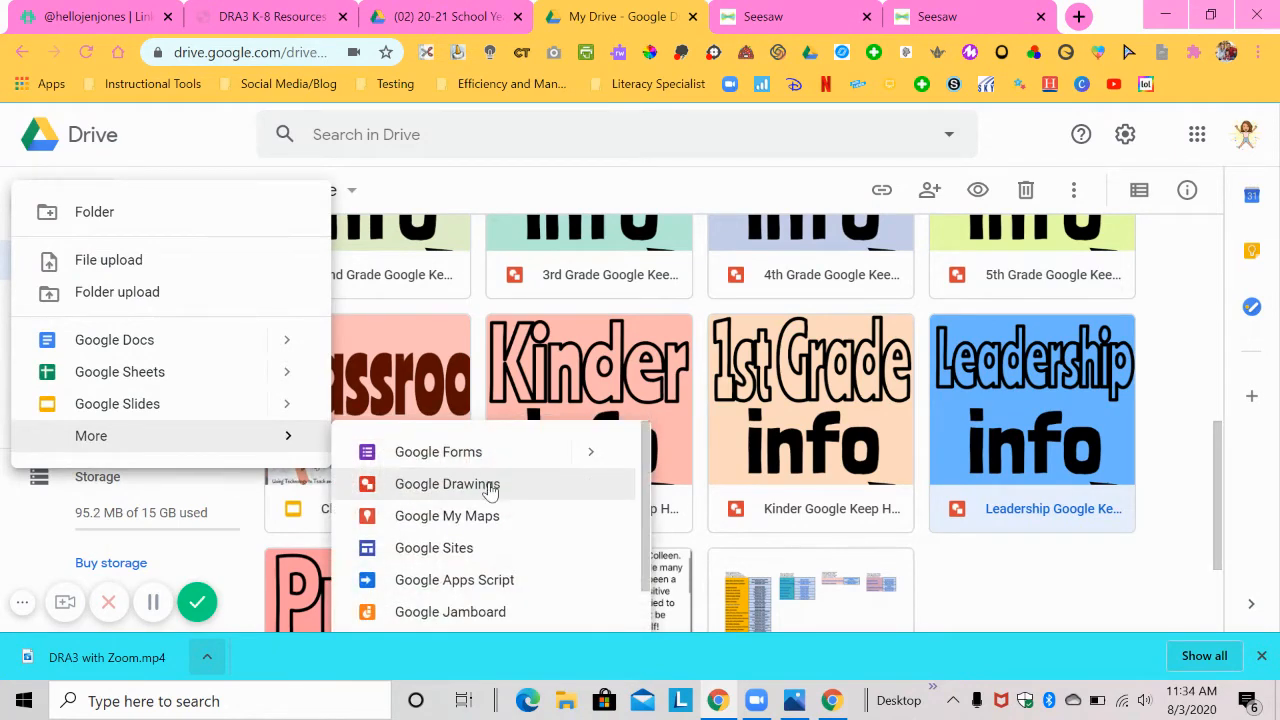
{"action": "left_click", "coordinate": [447, 484]}
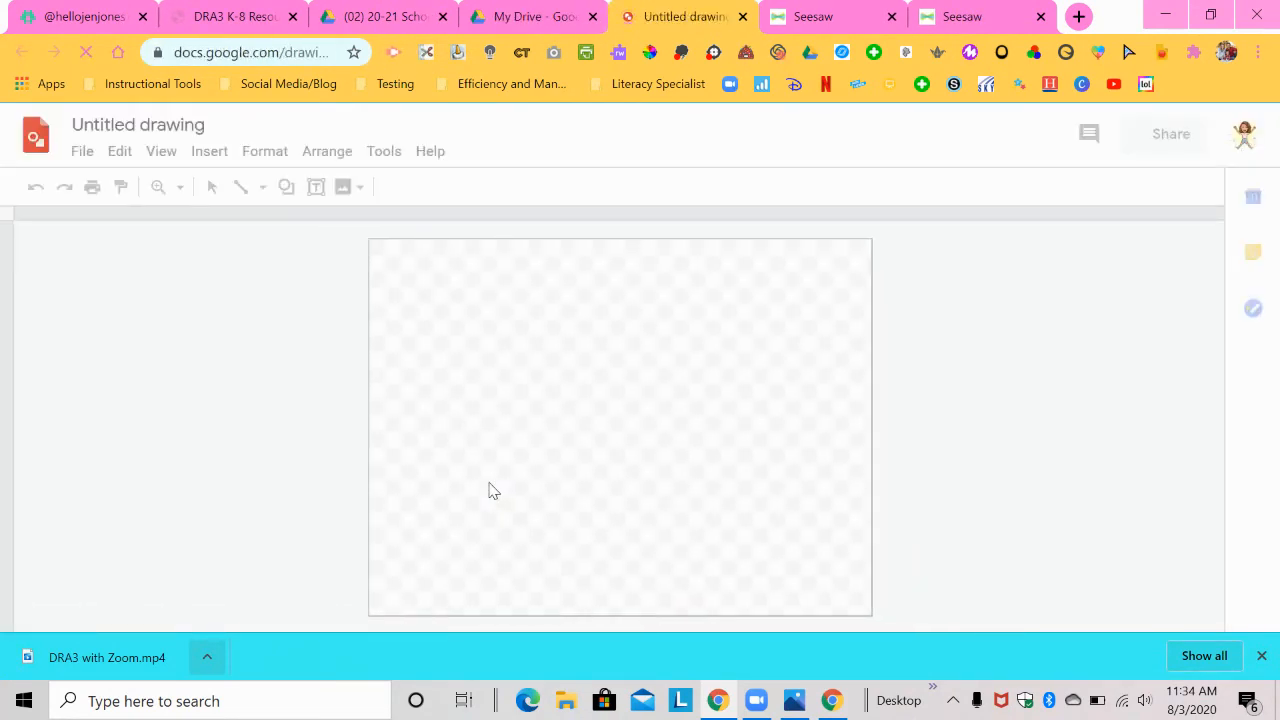
{"action": "mouse_move", "coordinate": [835, 16]}
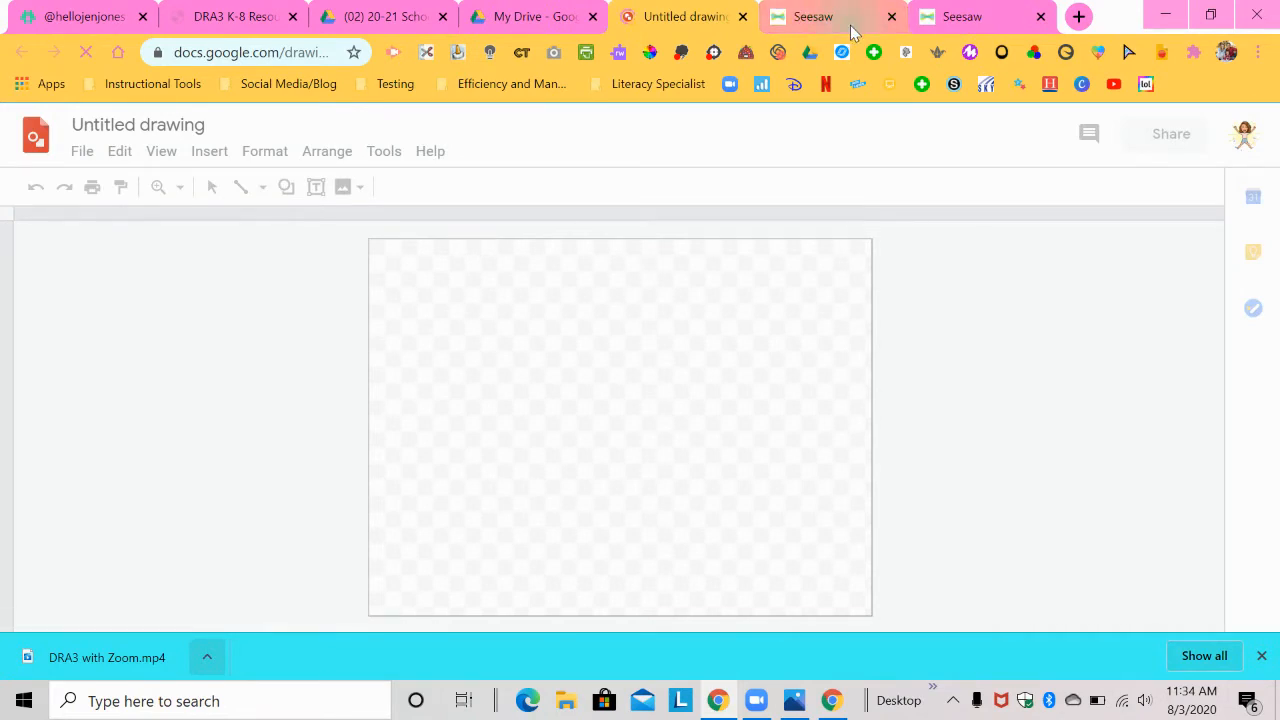
View the Seesaw Beginning Sounds activity image, then return to the untitled drawing
{"action": "left_click", "coordinate": [812, 16]}
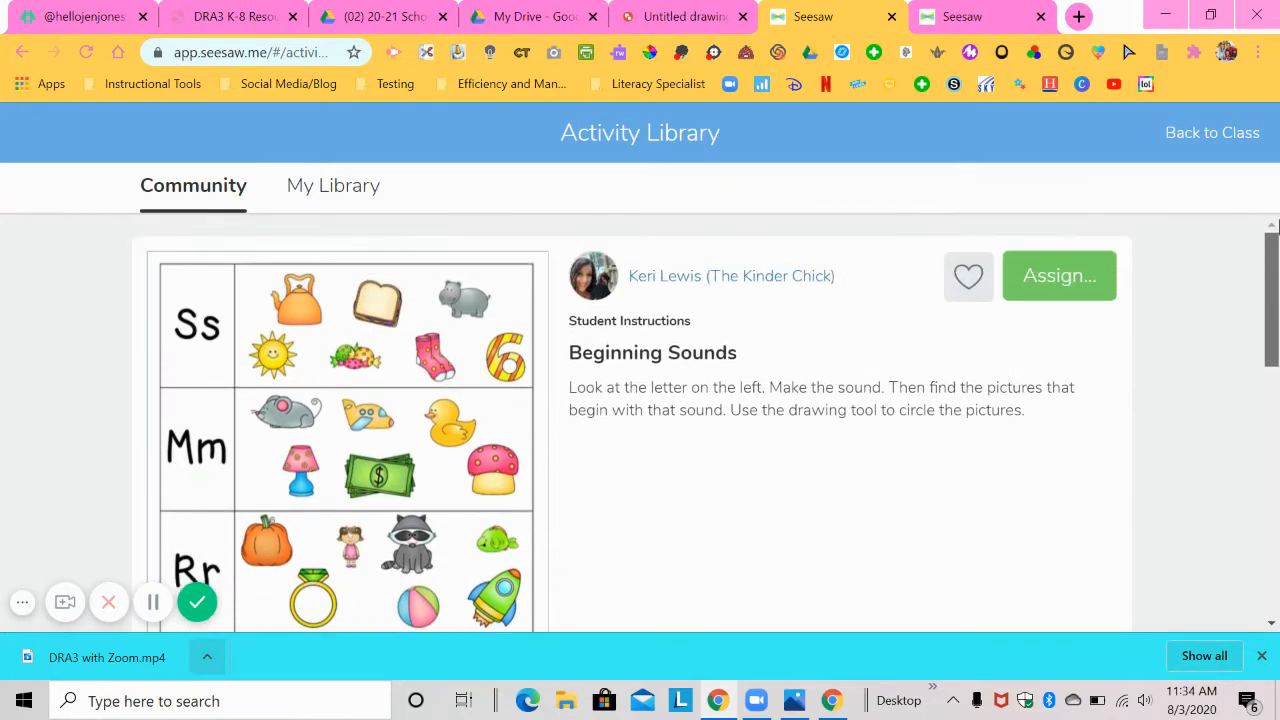
{"action": "scroll", "scroll_direction": "down", "scroll_amount": 3}
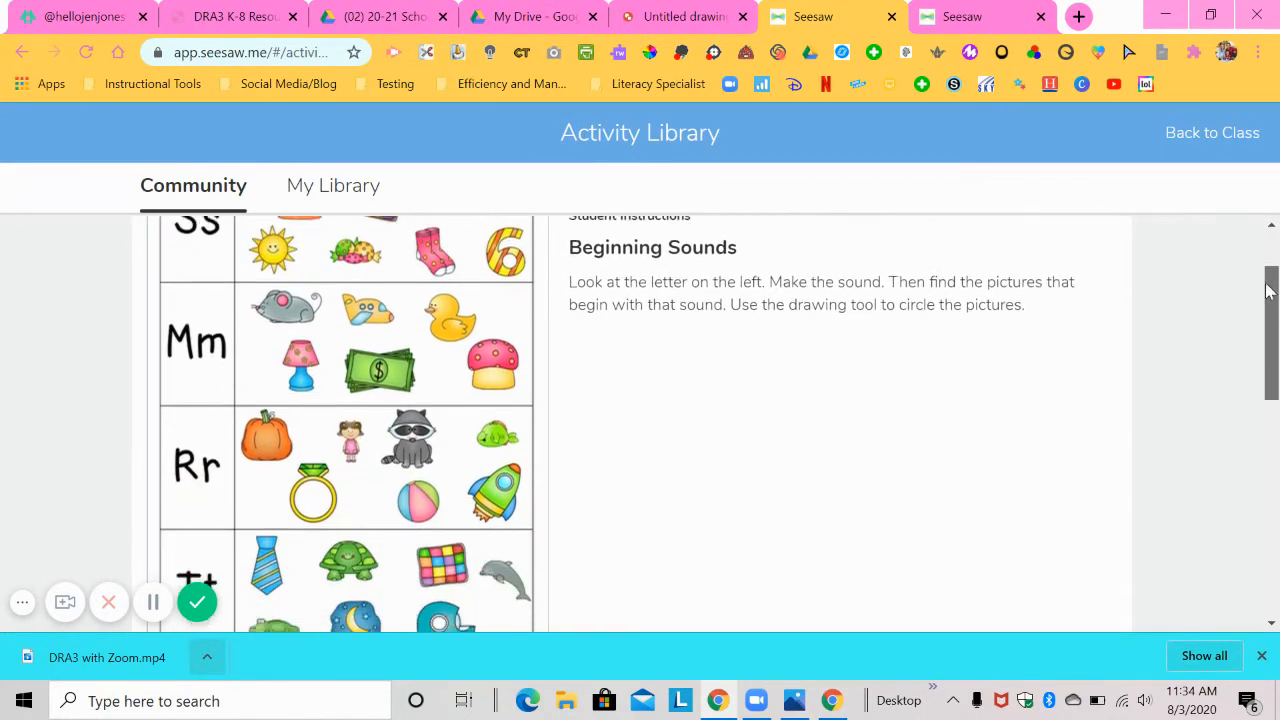
{"action": "scroll", "scroll_direction": "up", "scroll_amount": 3}
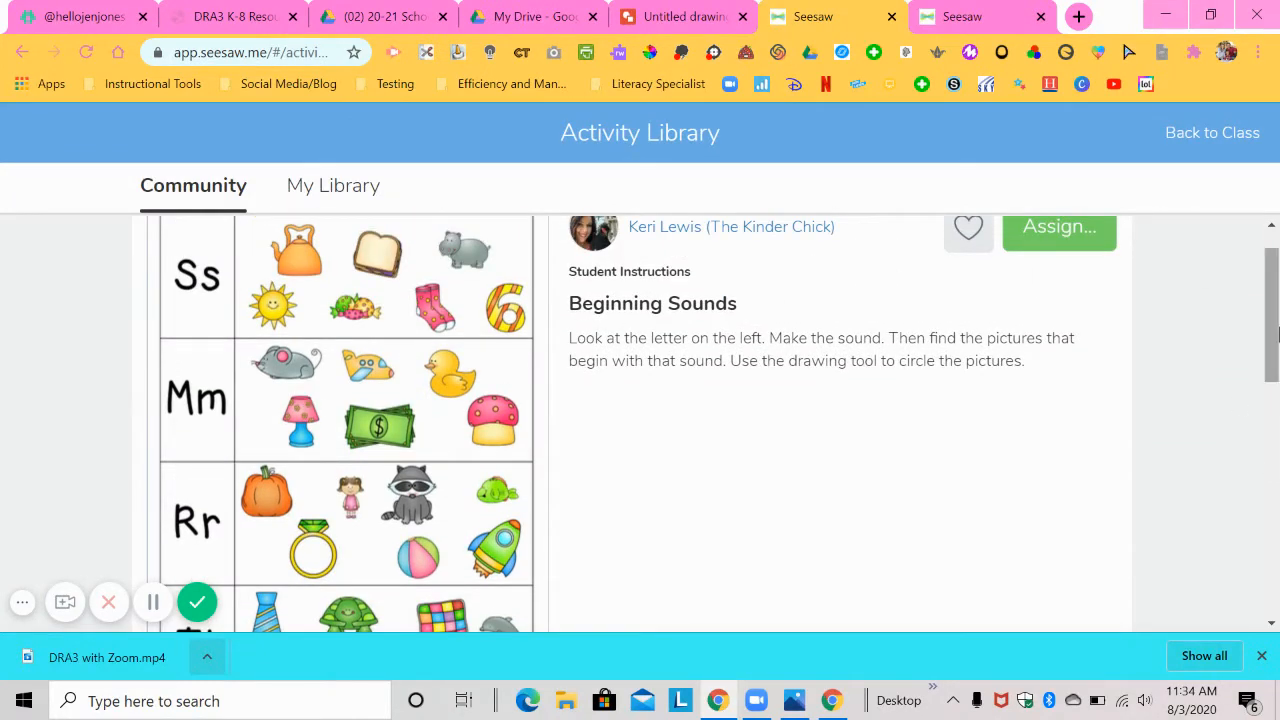
{"action": "scroll", "scroll_direction": "down", "scroll_amount": 3}
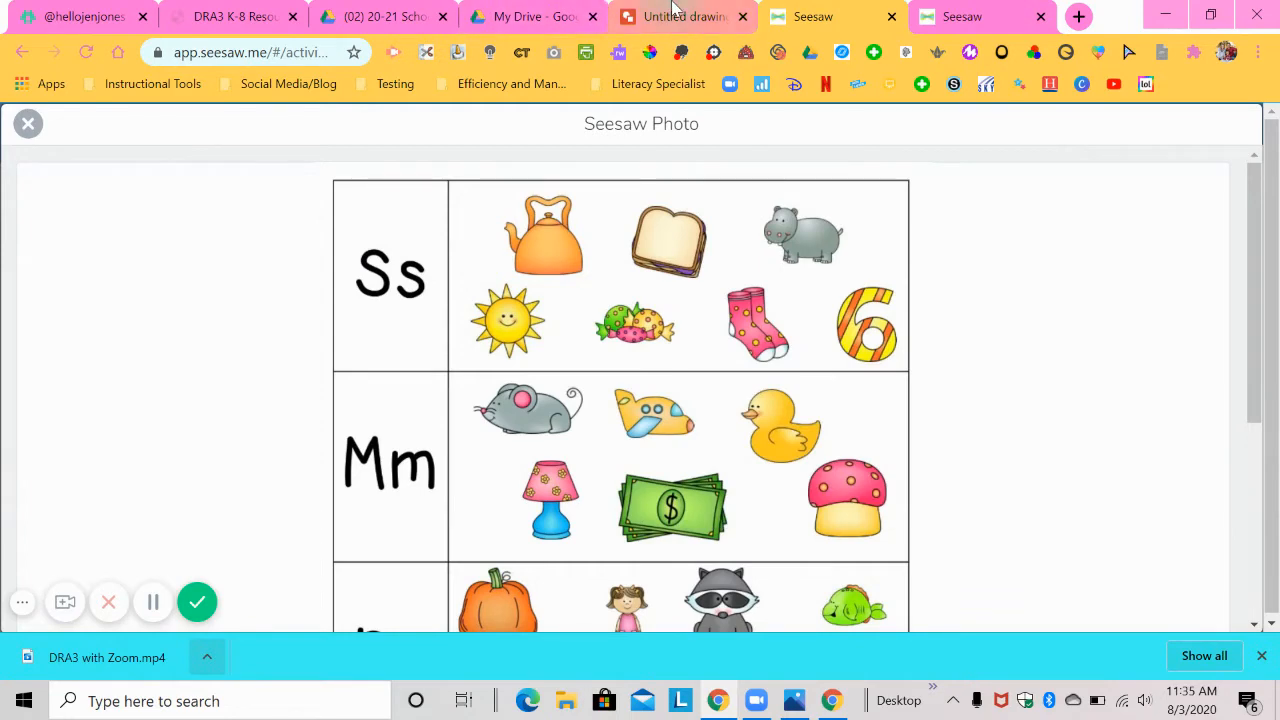
{"action": "left_click", "coordinate": [683, 17]}
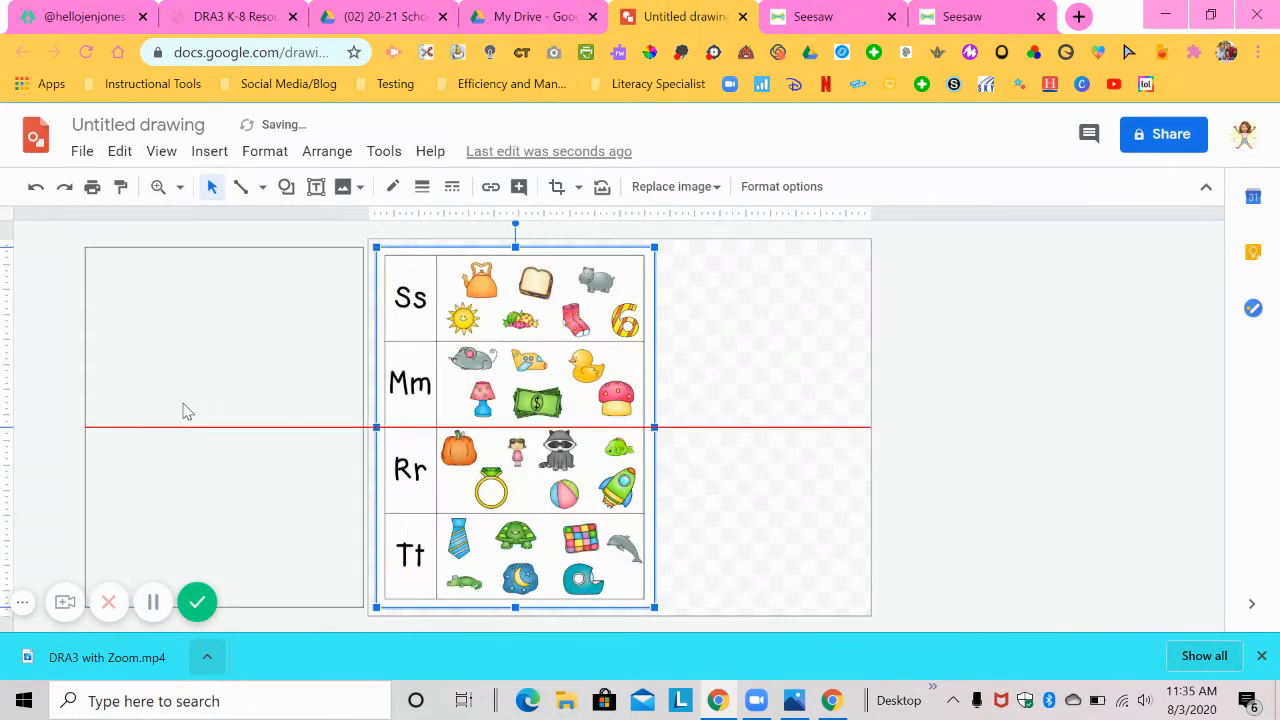
Move the pasted worksheet image off the canvas to the left
{"action": "left_click_drag", "start_coordinate": [515, 427], "coordinate": [187, 427]}
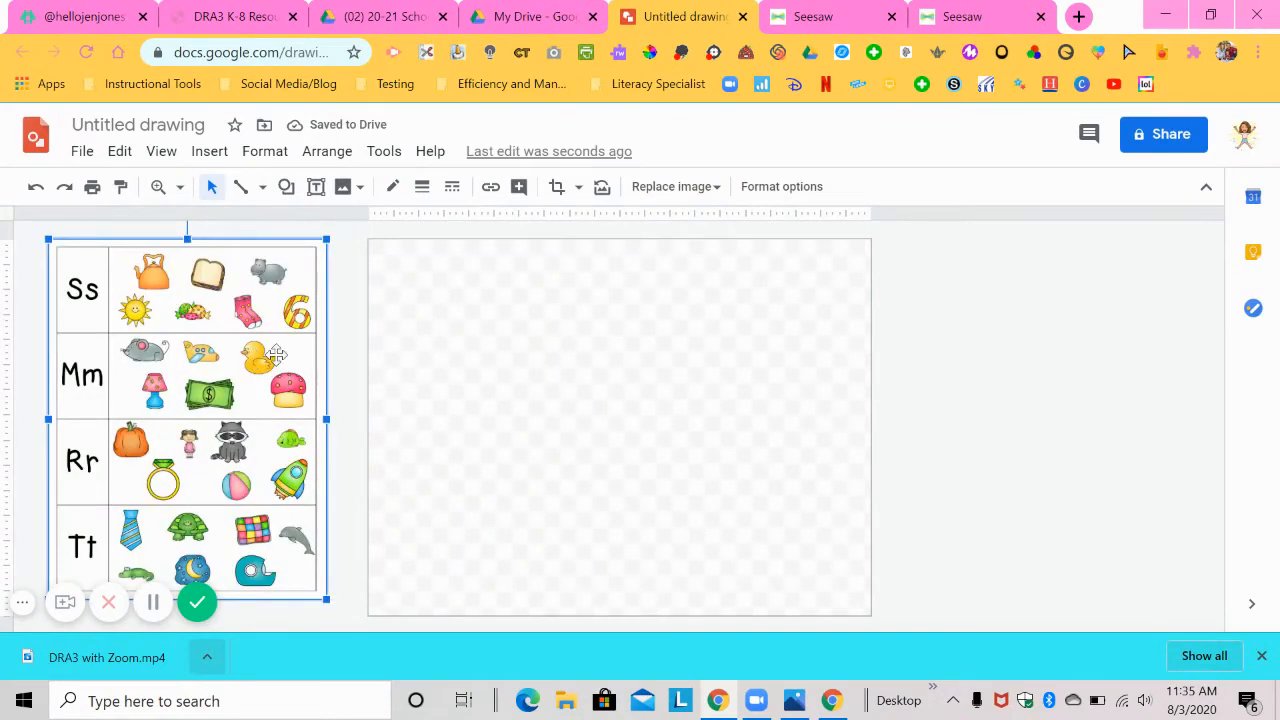
{"action": "mouse_move", "coordinate": [328, 340]}
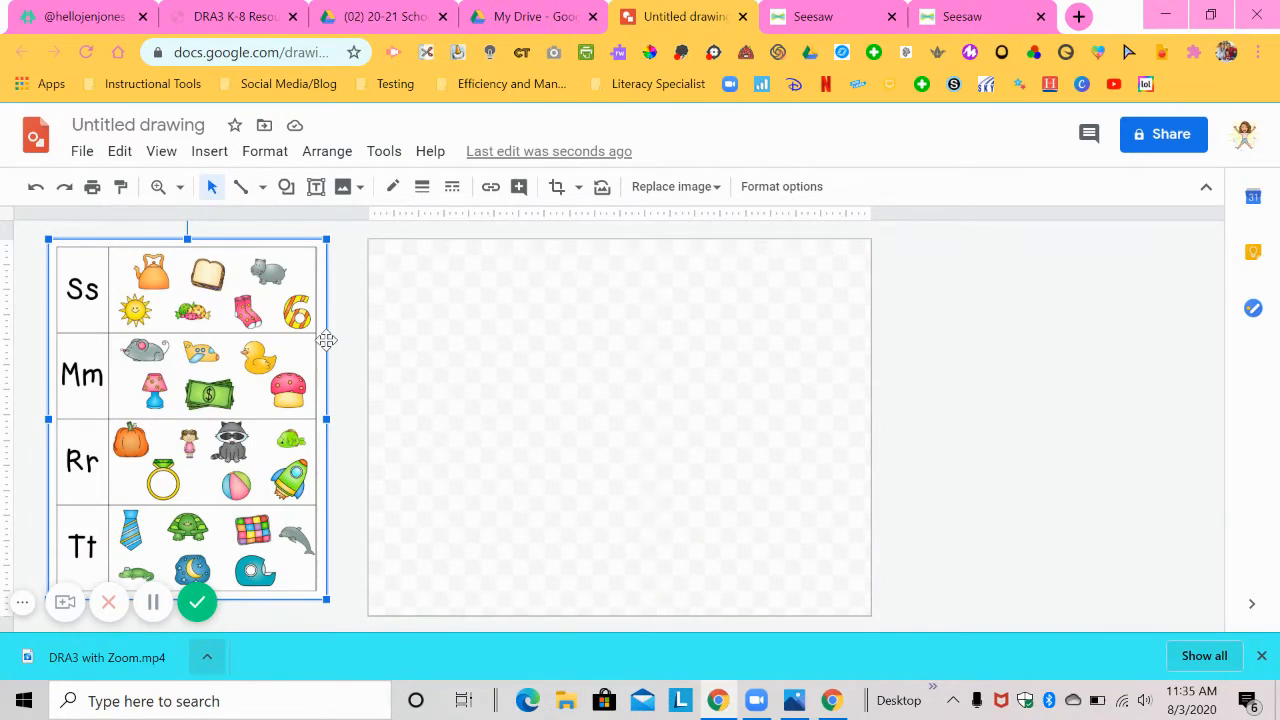
{"action": "mouse_move", "coordinate": [135, 373]}
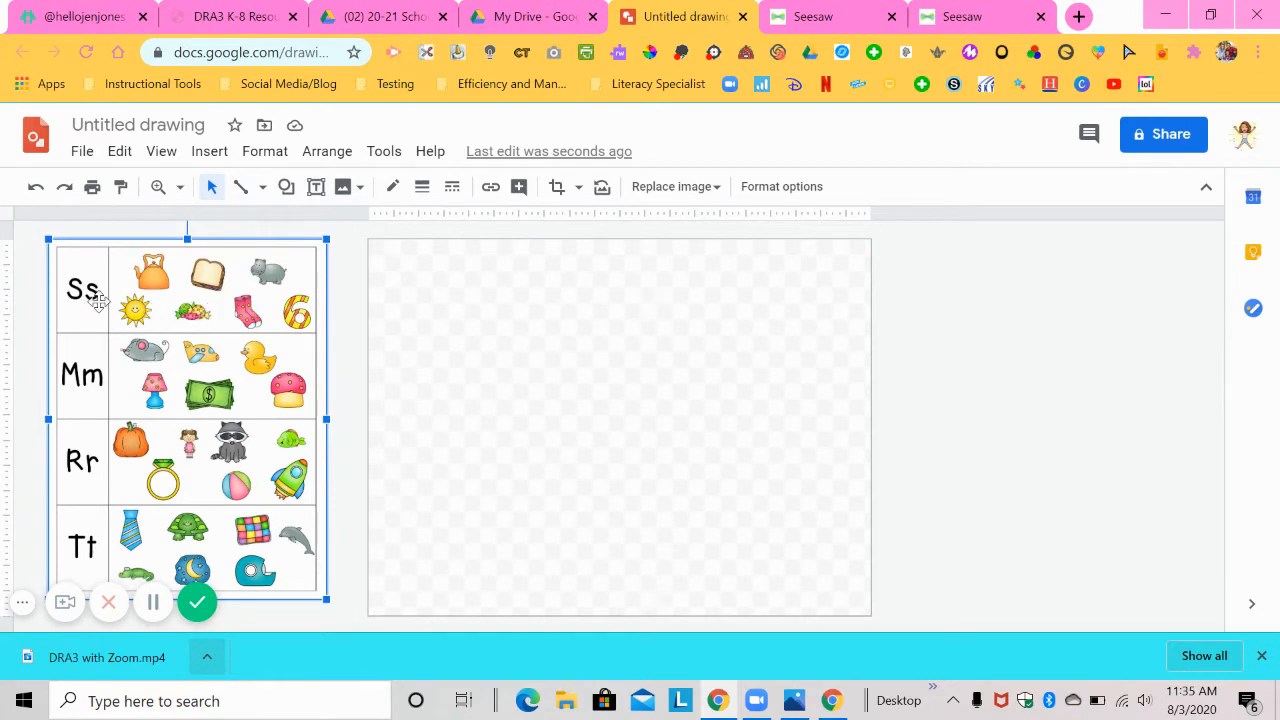
{"action": "mouse_move", "coordinate": [355, 398]}
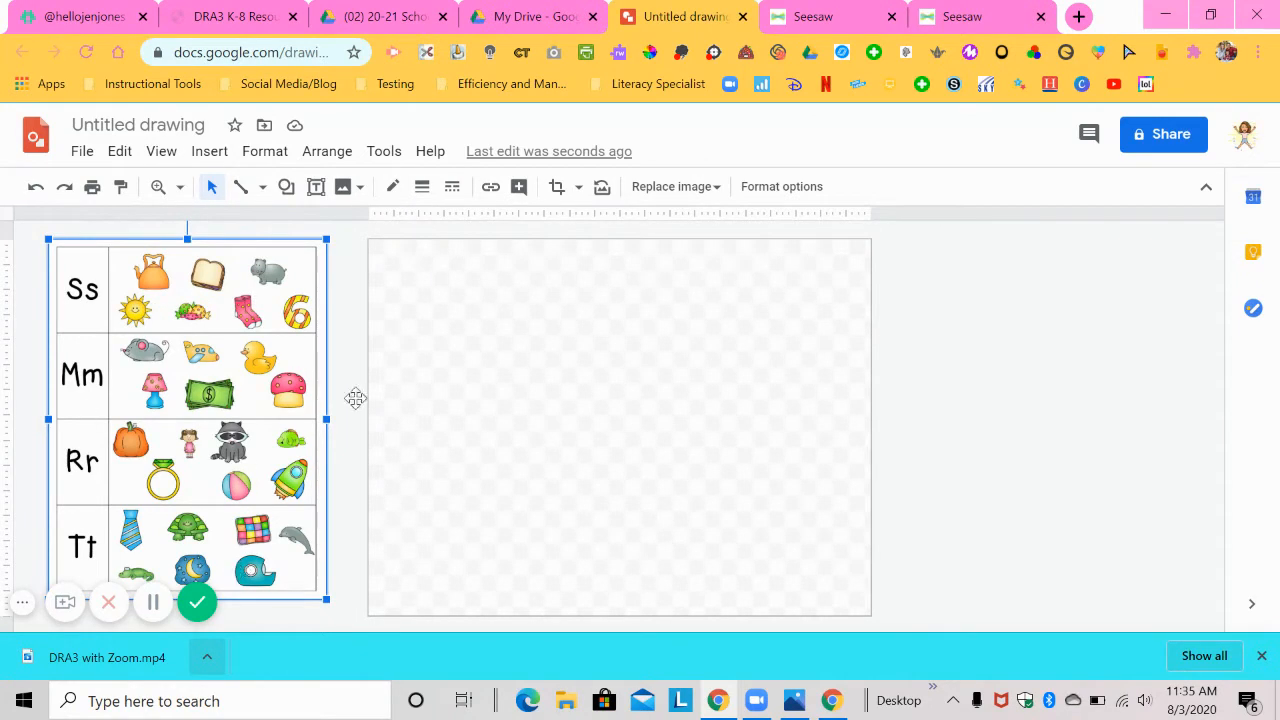
{"action": "mouse_move", "coordinate": [295, 278]}
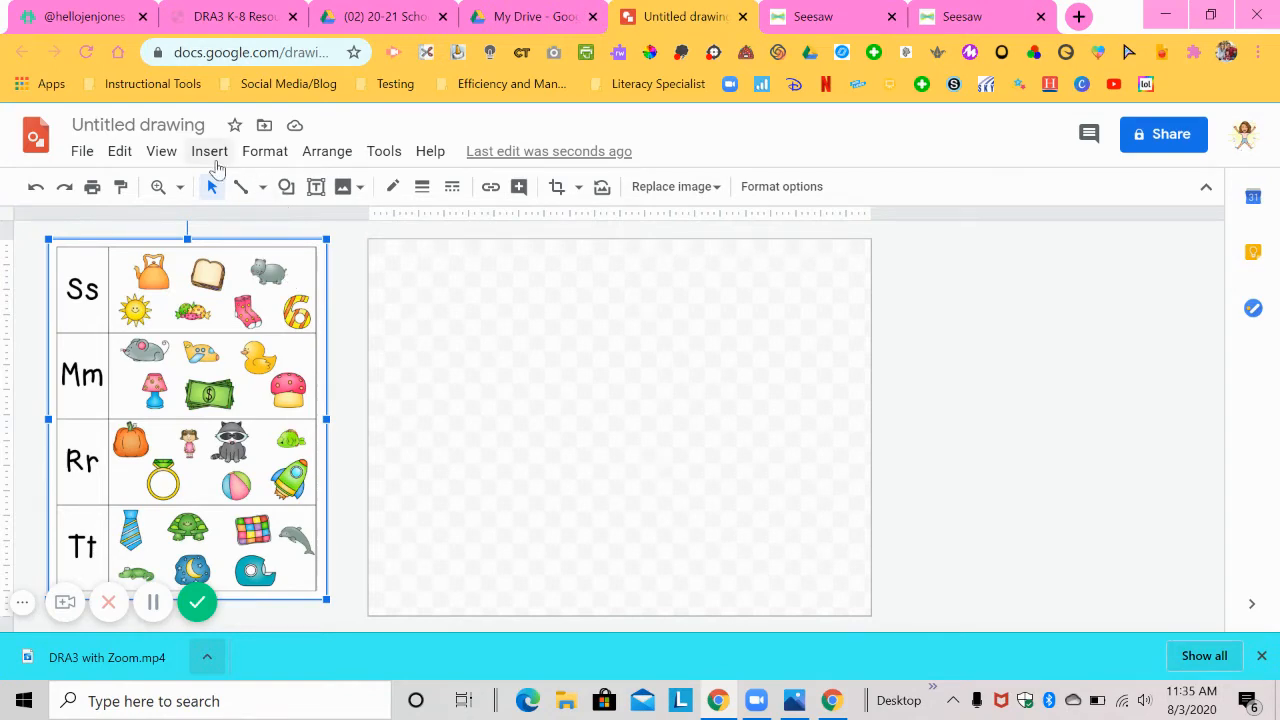
Insert a 2 x 4 table and enlarge it to fill the canvas
{"action": "left_click", "coordinate": [209, 151]}
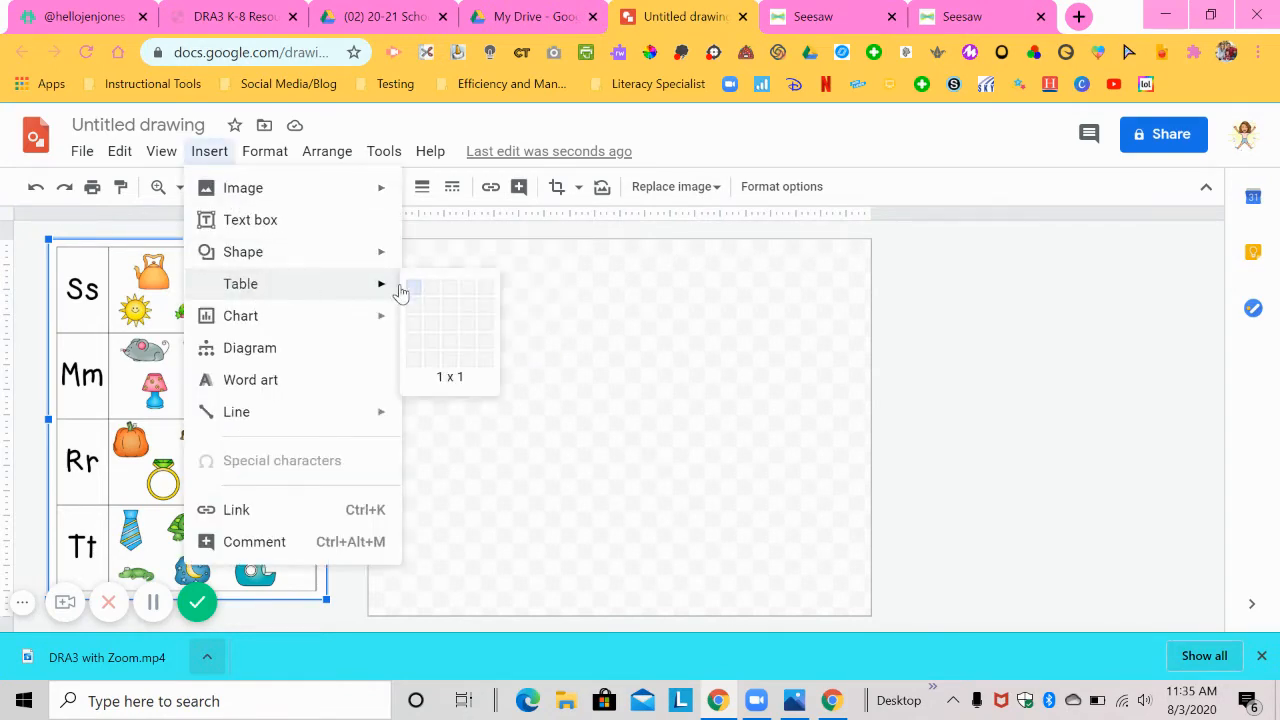
{"action": "mouse_move", "coordinate": [433, 353]}
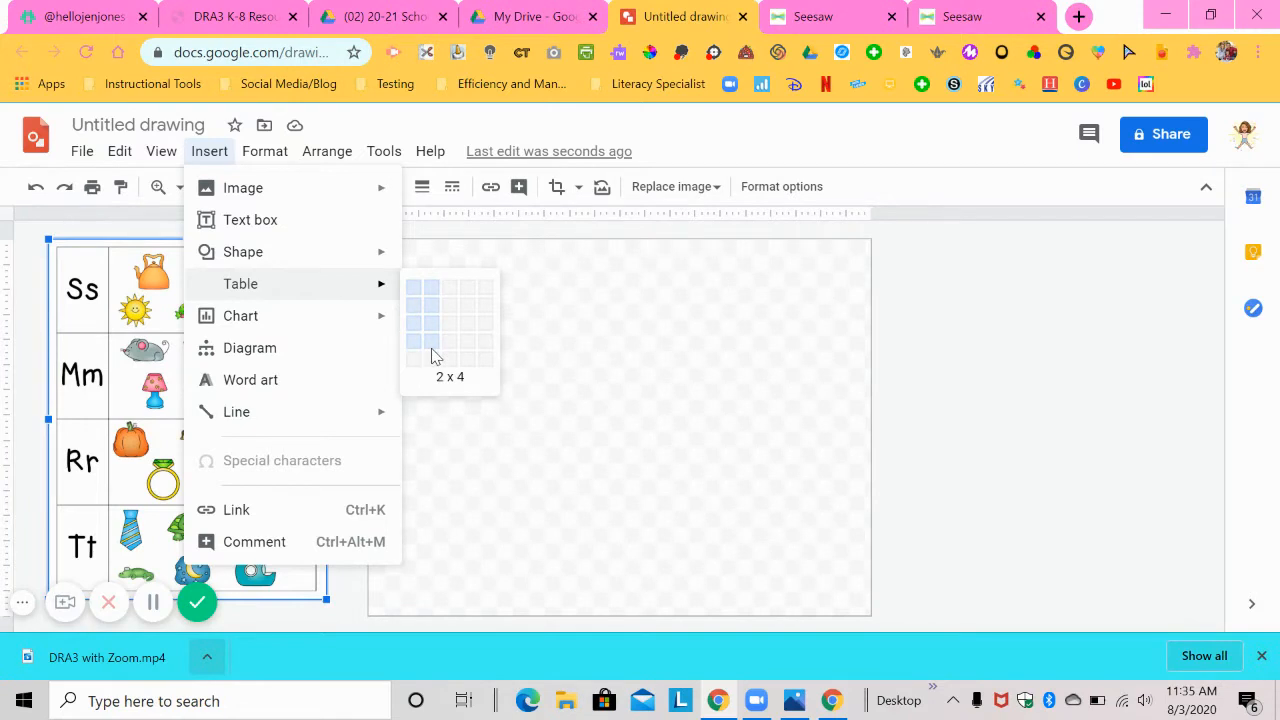
{"action": "left_click", "coordinate": [449, 334]}
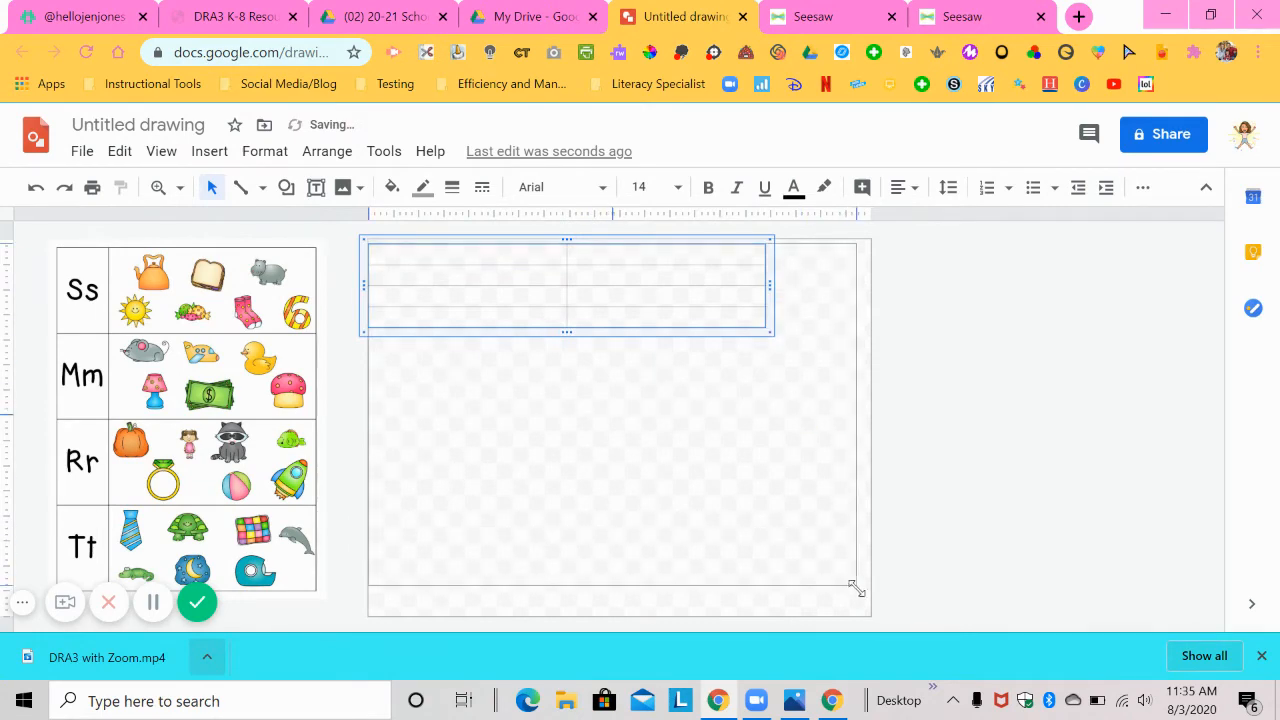
{"action": "left_click", "coordinate": [783, 319]}
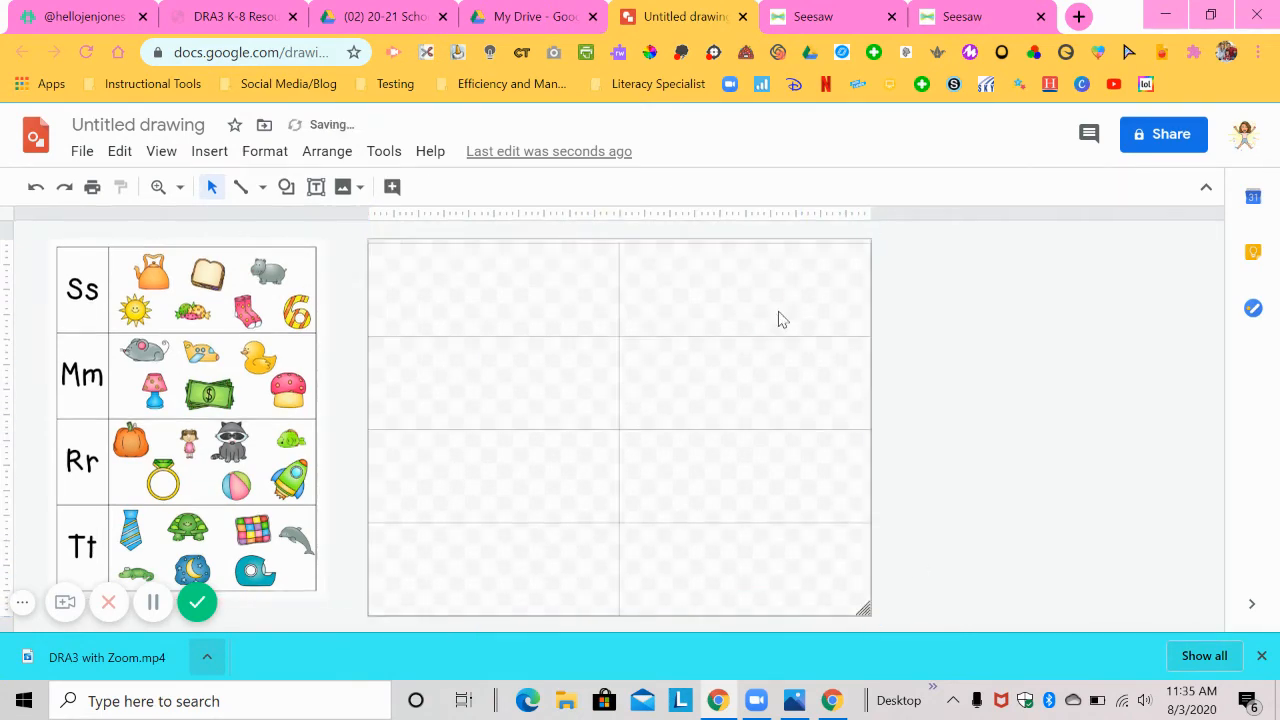
{"action": "left_click", "coordinate": [618, 428]}
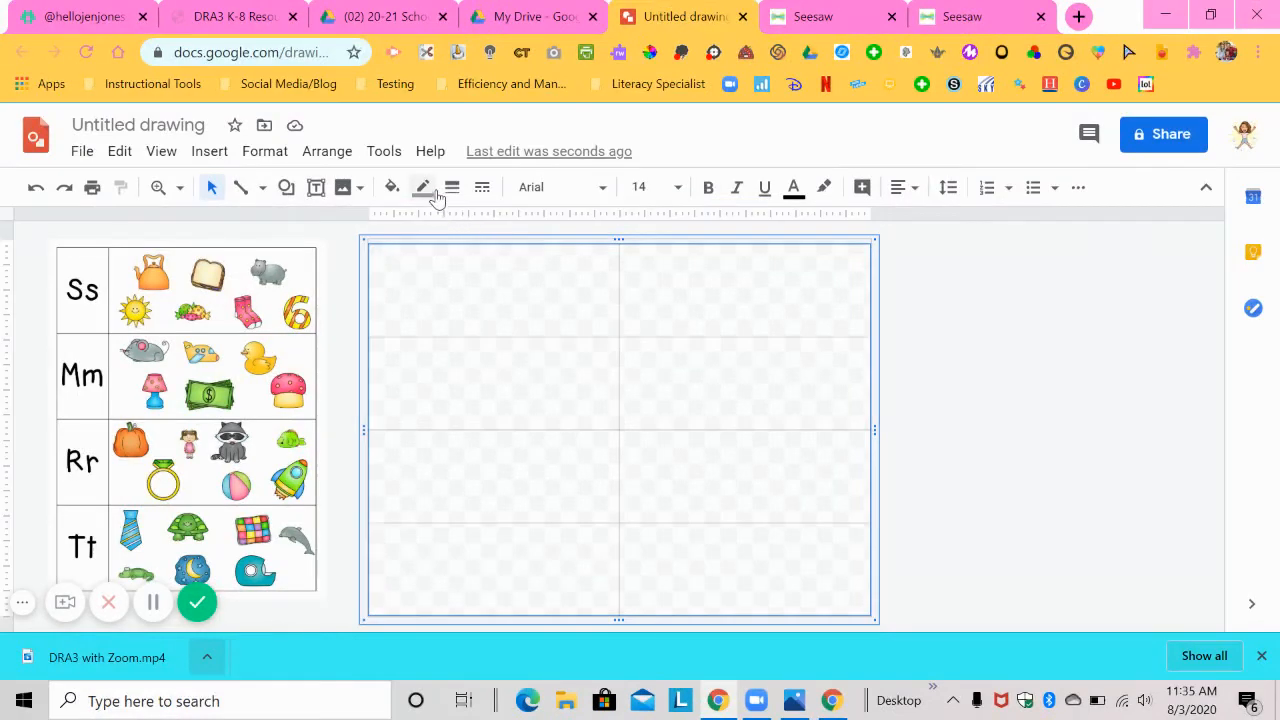
Make the table borders red with a thicker border weight
{"action": "left_click", "coordinate": [423, 187]}
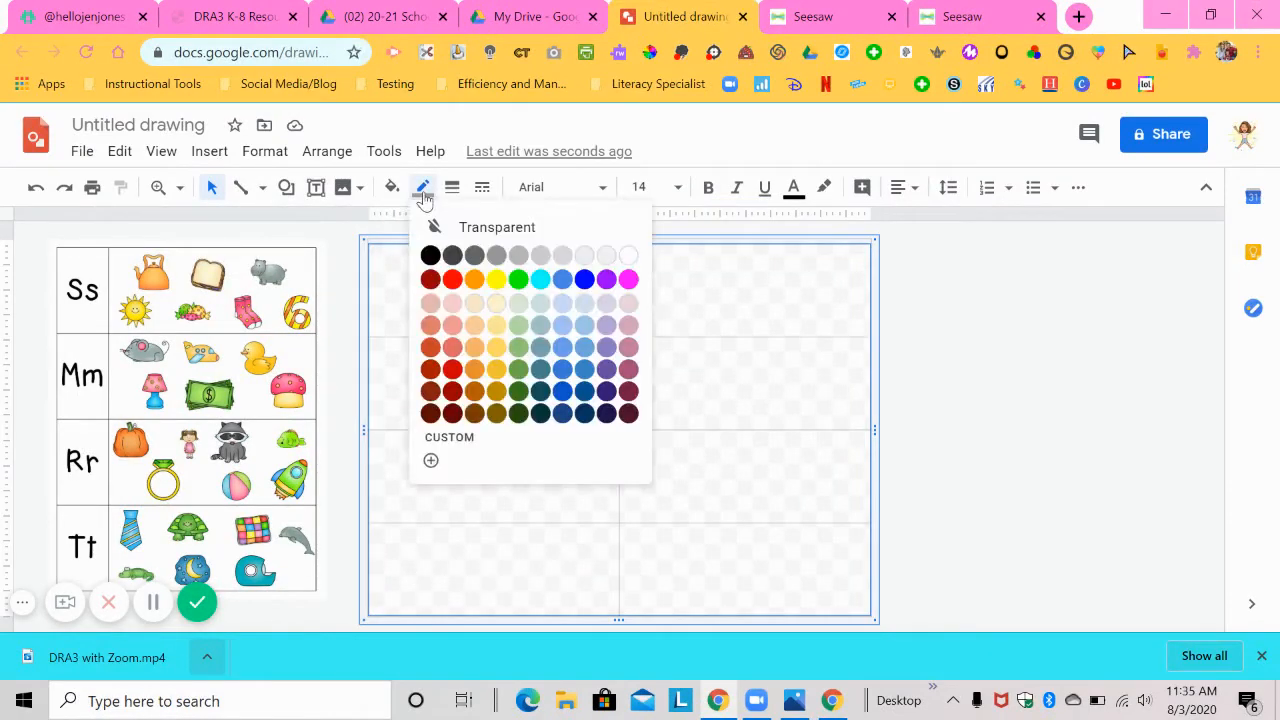
{"action": "left_click", "coordinate": [452, 279]}
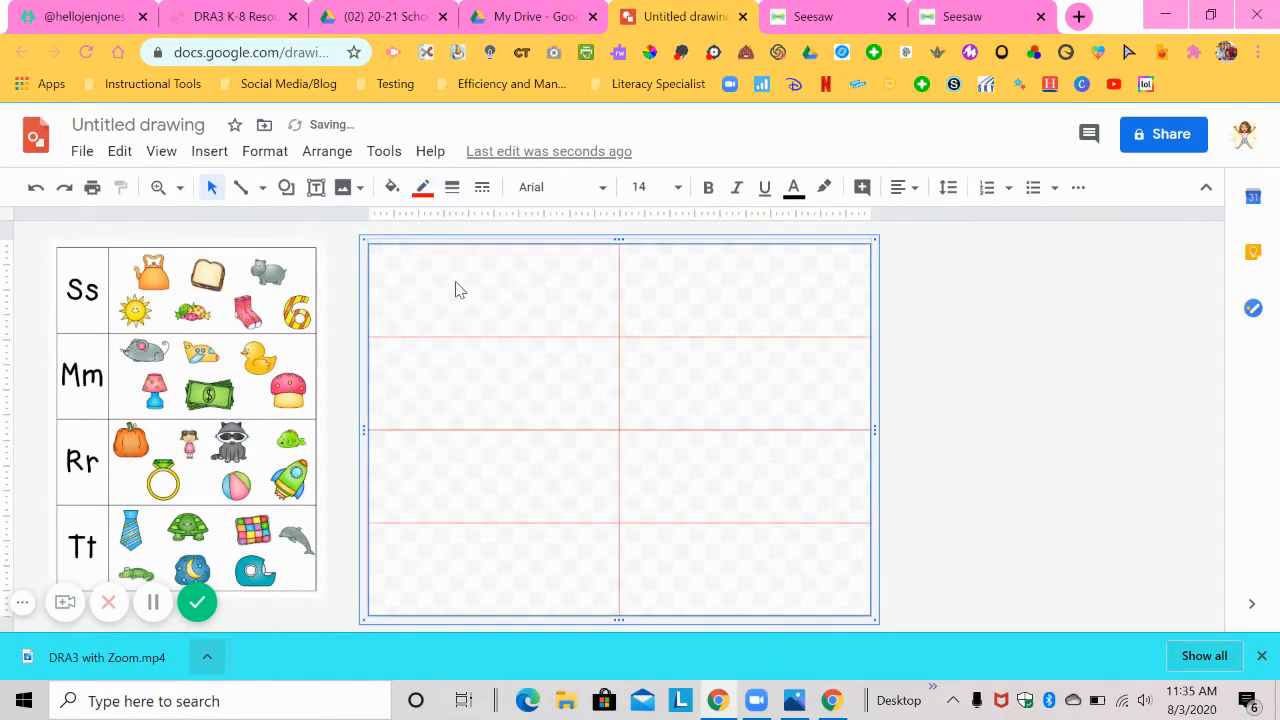
{"action": "left_click", "coordinate": [451, 187]}
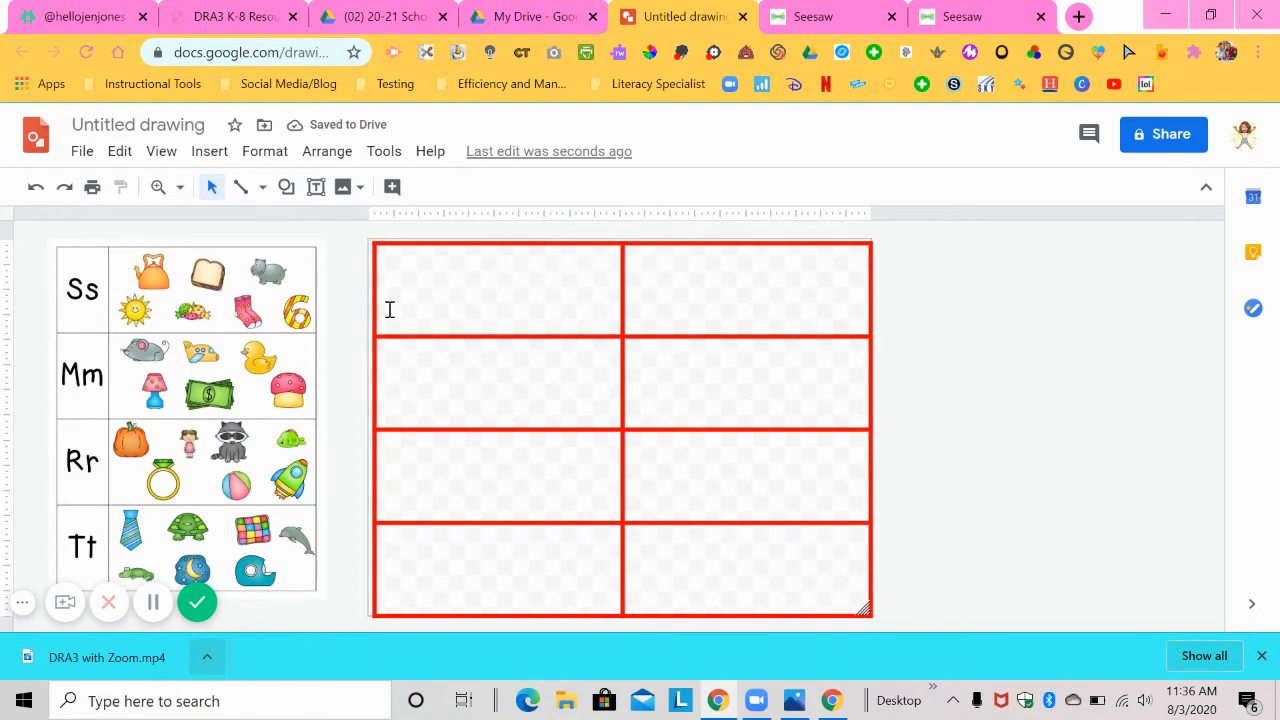
{"action": "mouse_move", "coordinate": [623, 296]}
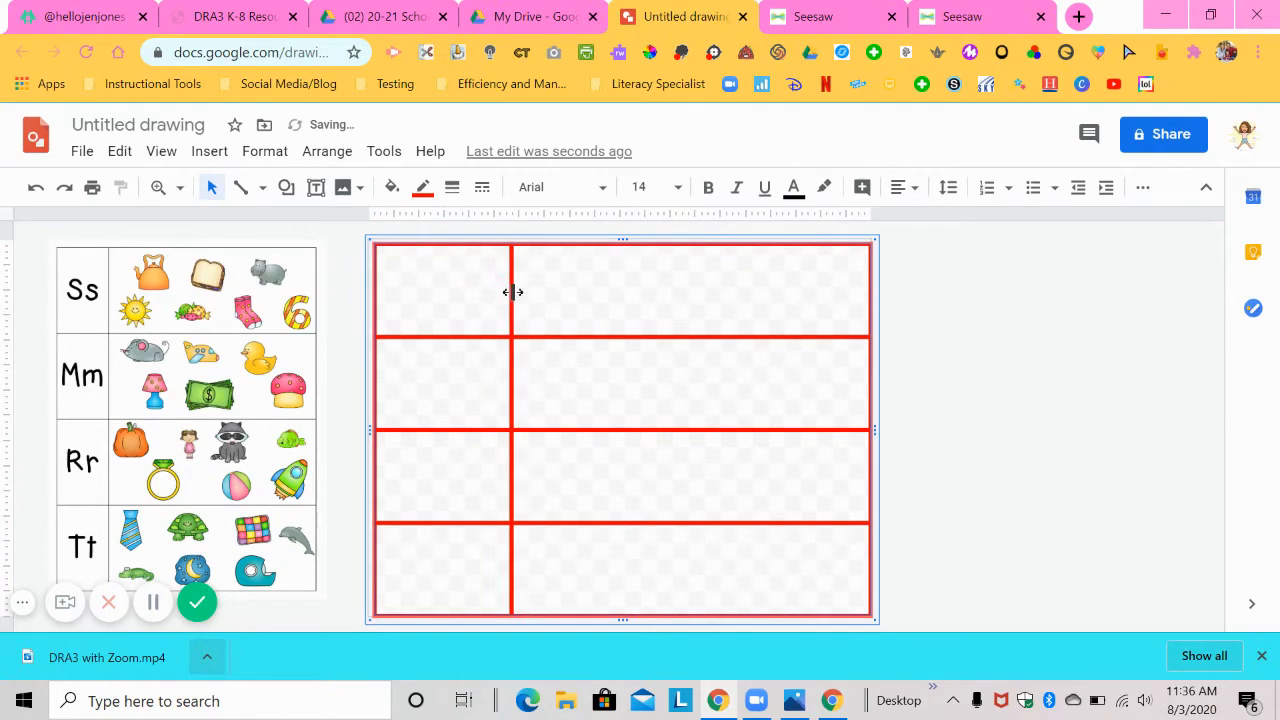
{"action": "mouse_move", "coordinate": [687, 349]}
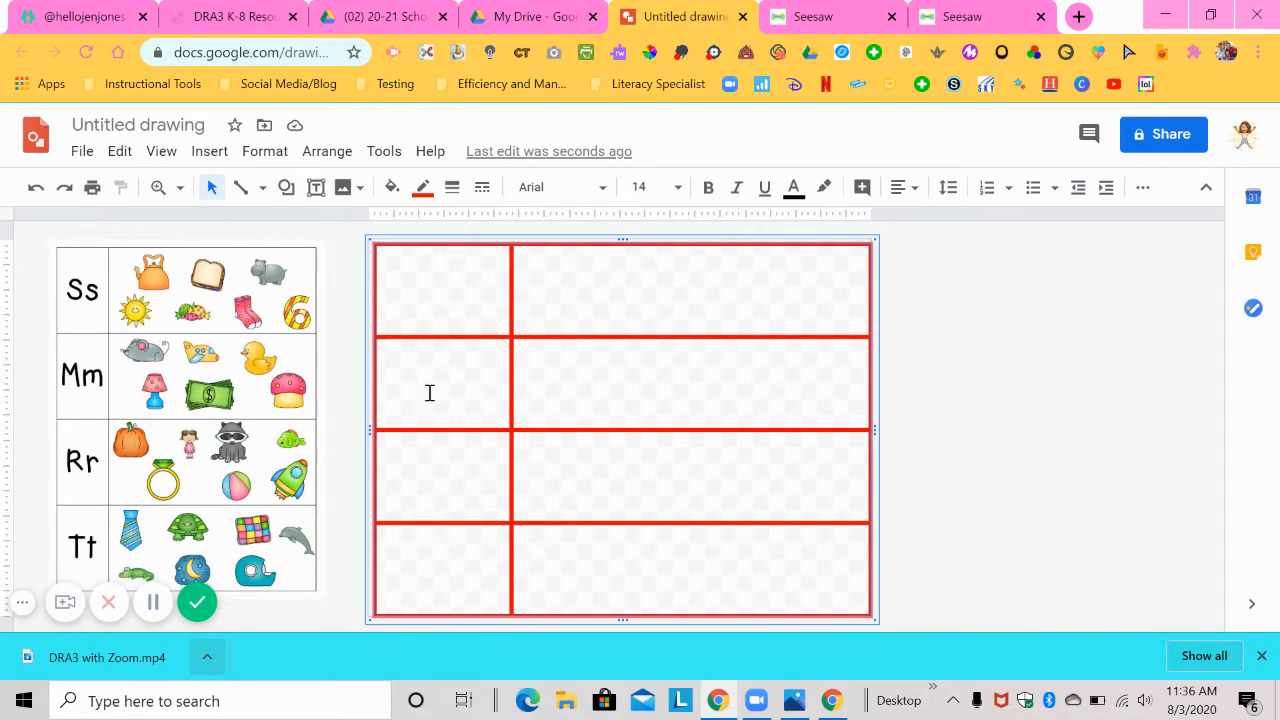
{"action": "mouse_move", "coordinate": [459, 475]}
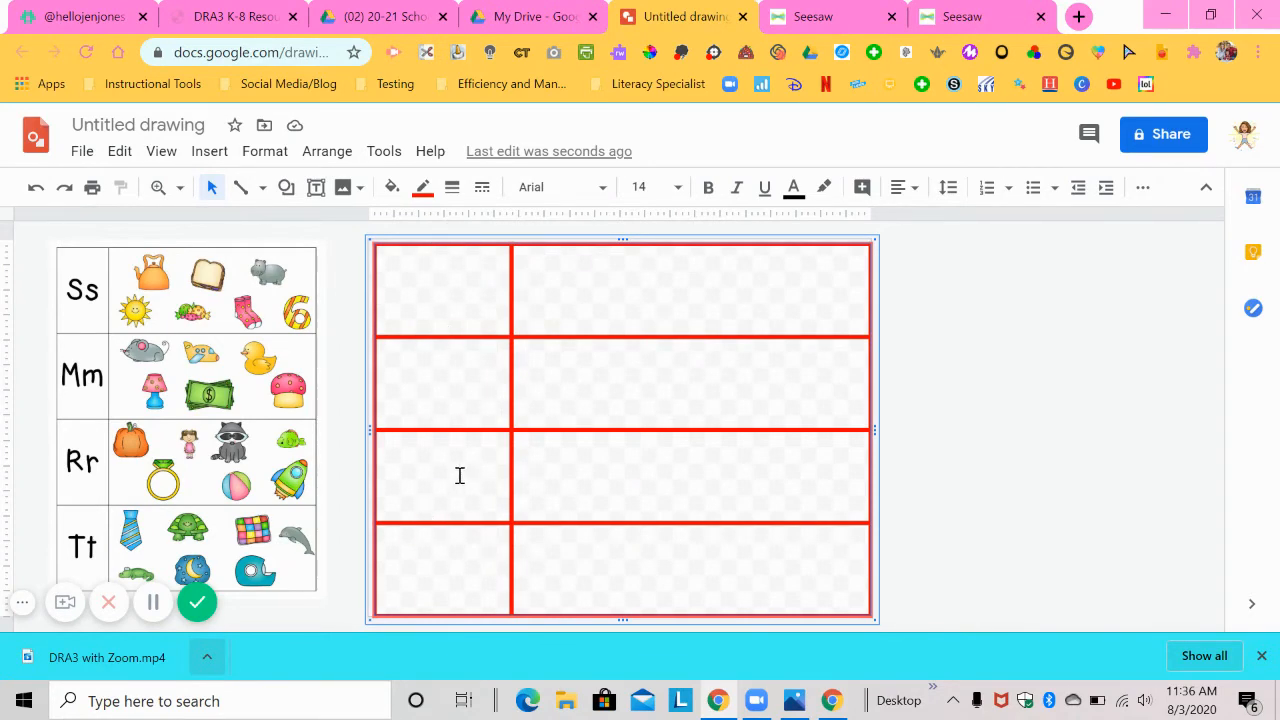
{"action": "mouse_move", "coordinate": [434, 288]}
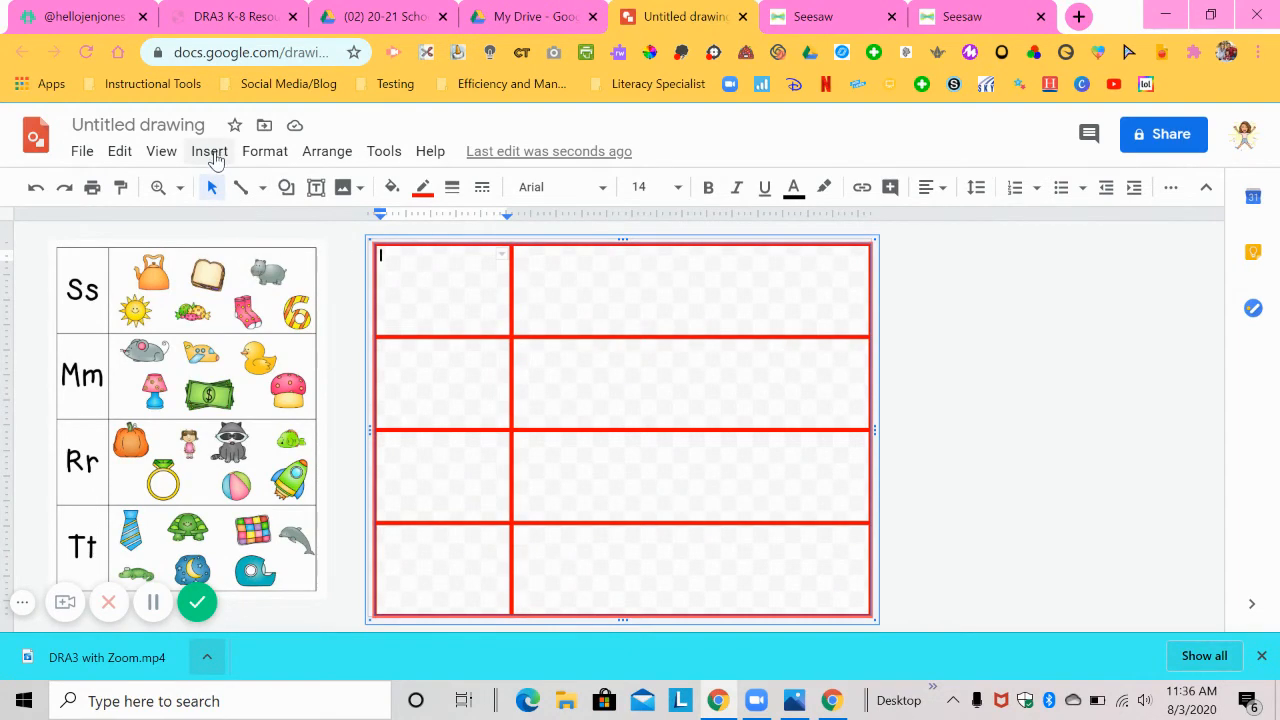
Add an 'Ss' in Londrina Solid, centered in the table's top-left cell
{"action": "left_click", "coordinate": [209, 151]}
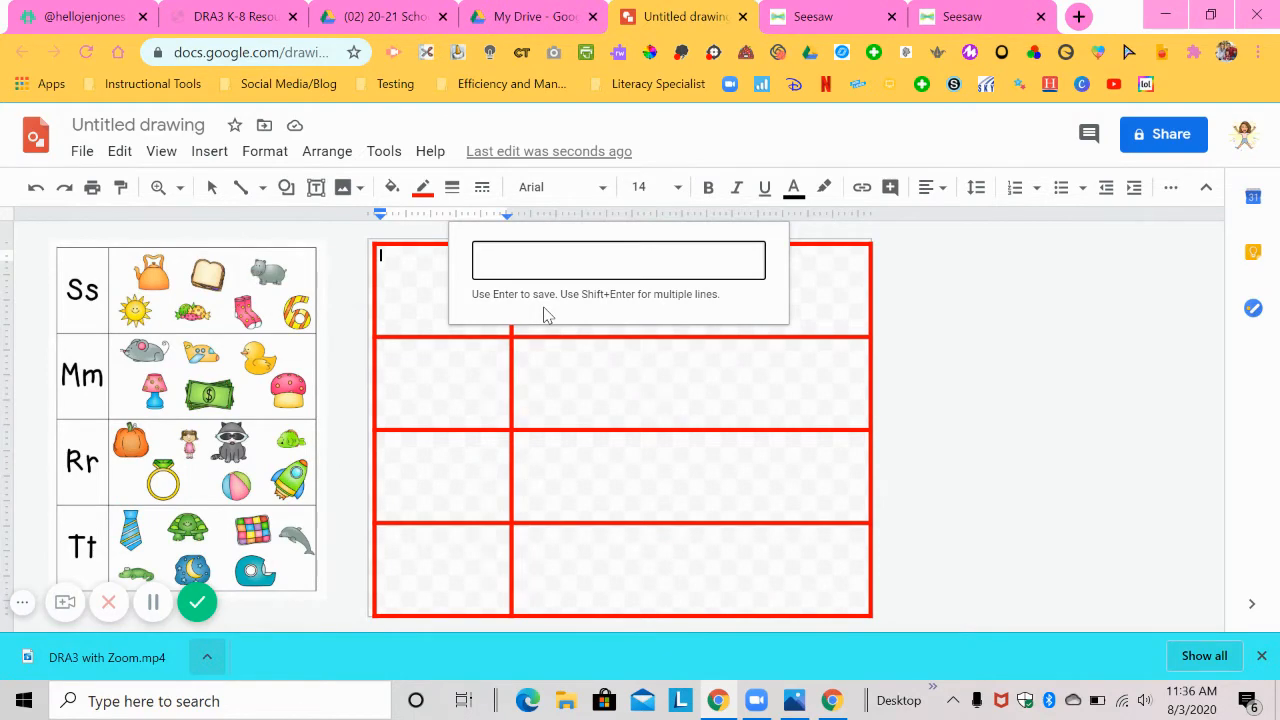
{"action": "type", "text": "s"}
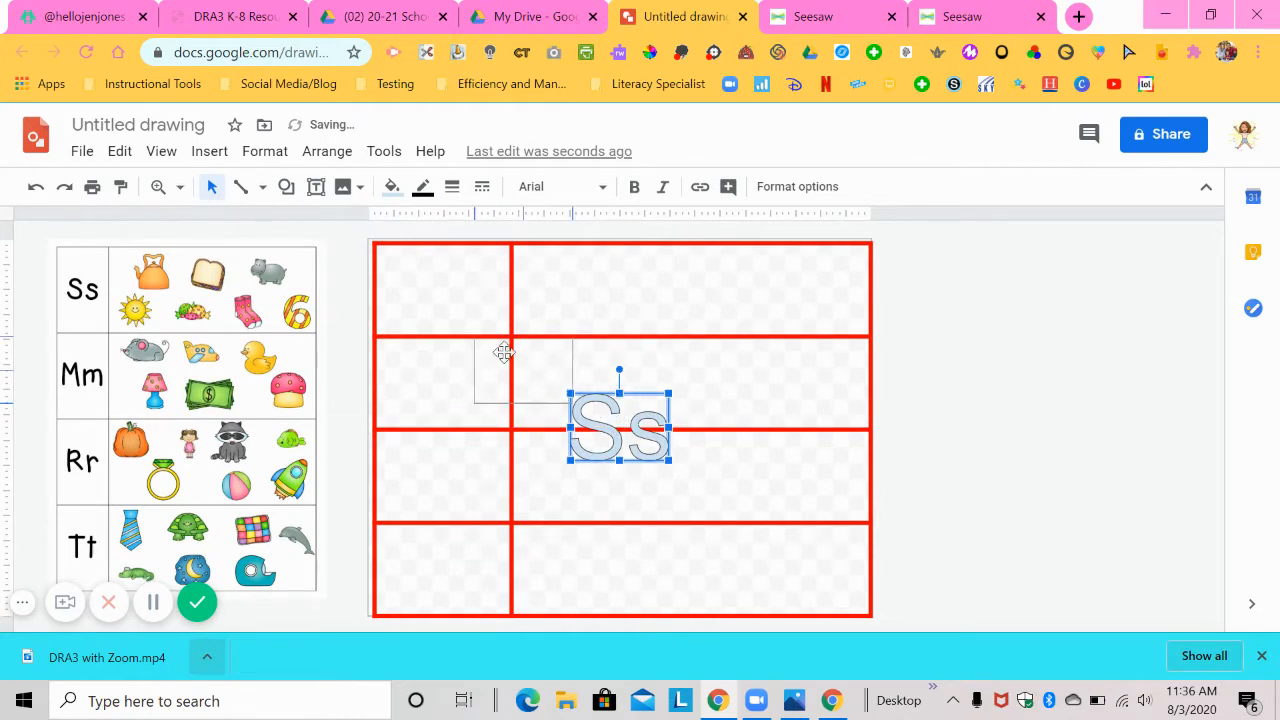
{"action": "left_click_drag", "start_coordinate": [618, 428], "coordinate": [443, 290]}
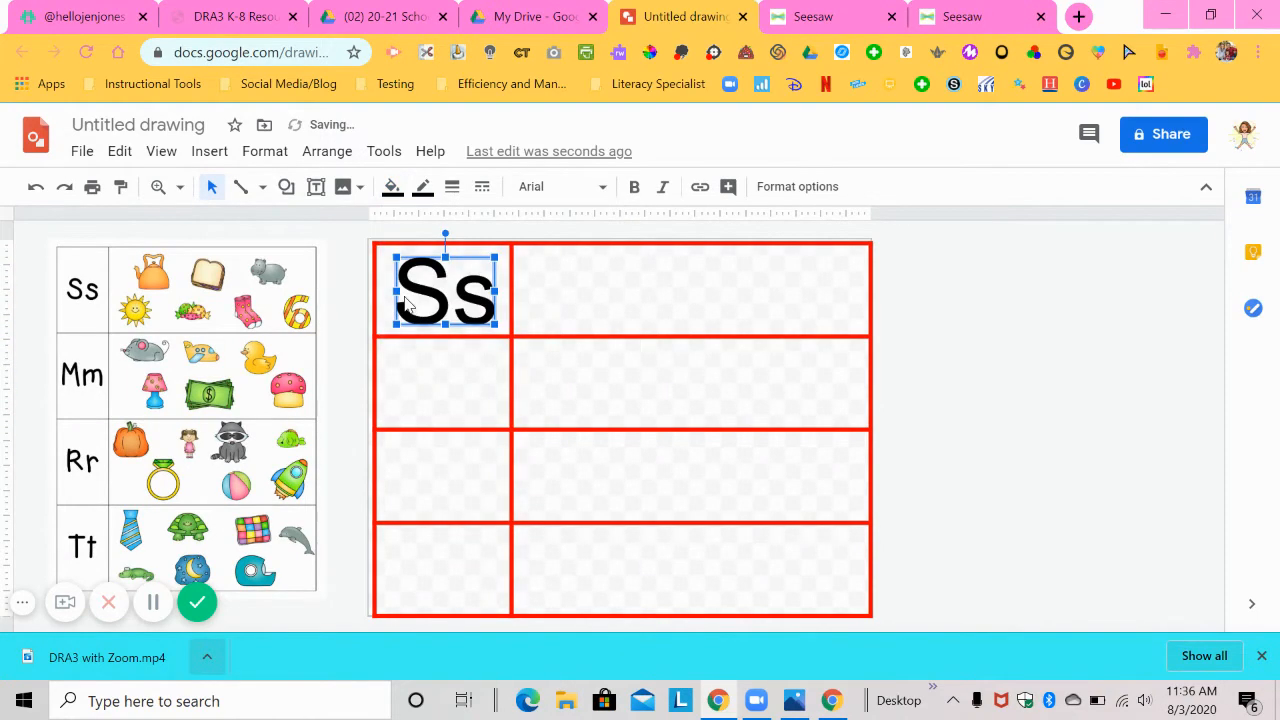
{"action": "left_click", "coordinate": [560, 186]}
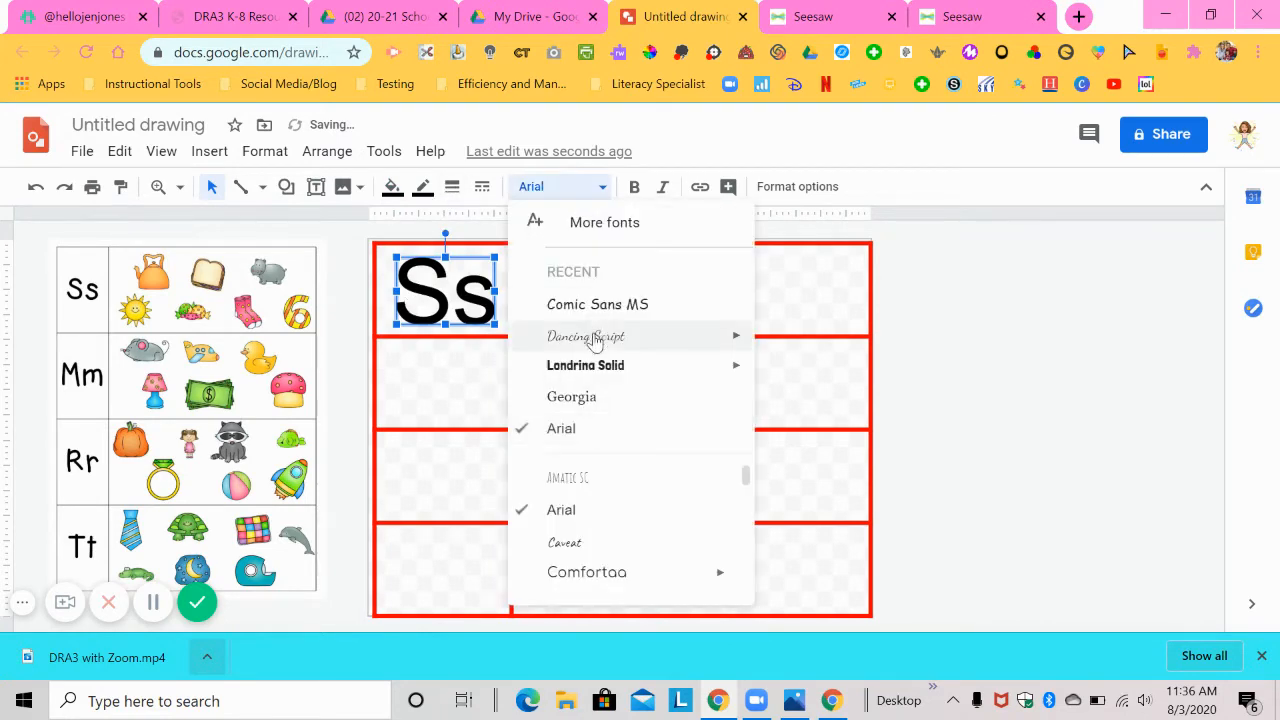
{"action": "left_click", "coordinate": [585, 365]}
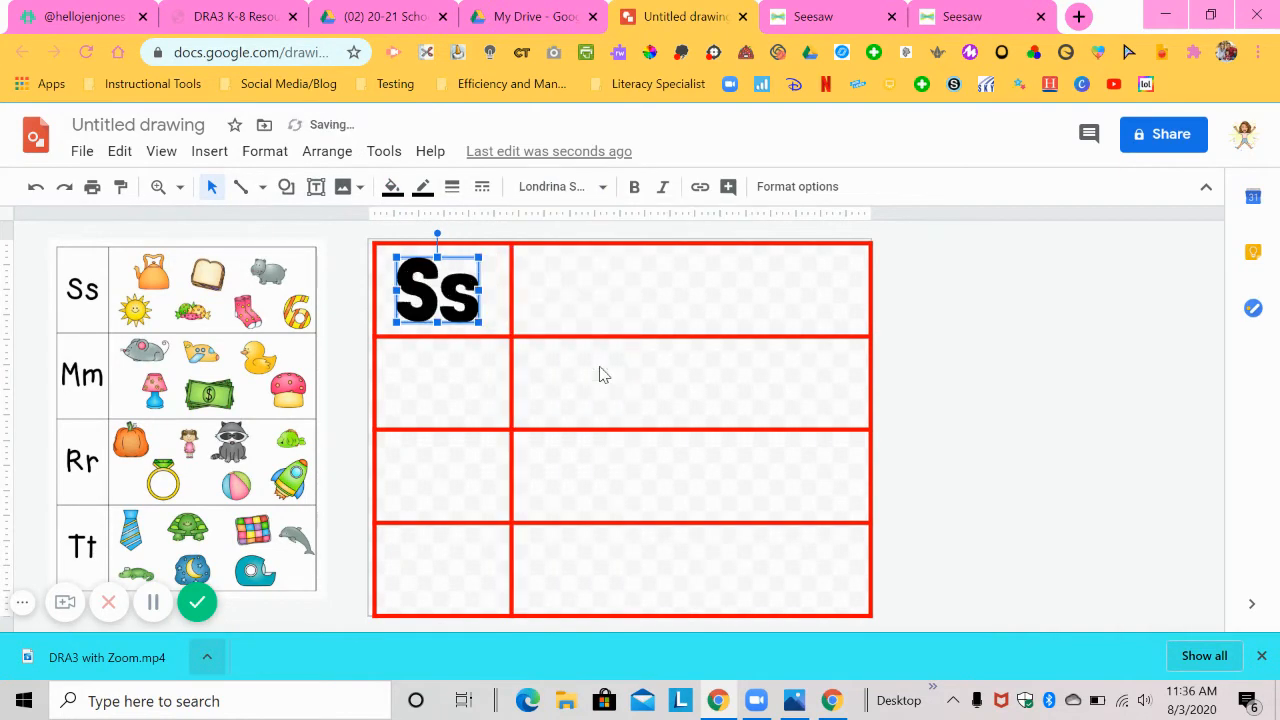
{"action": "mouse_move", "coordinate": [418, 302]}
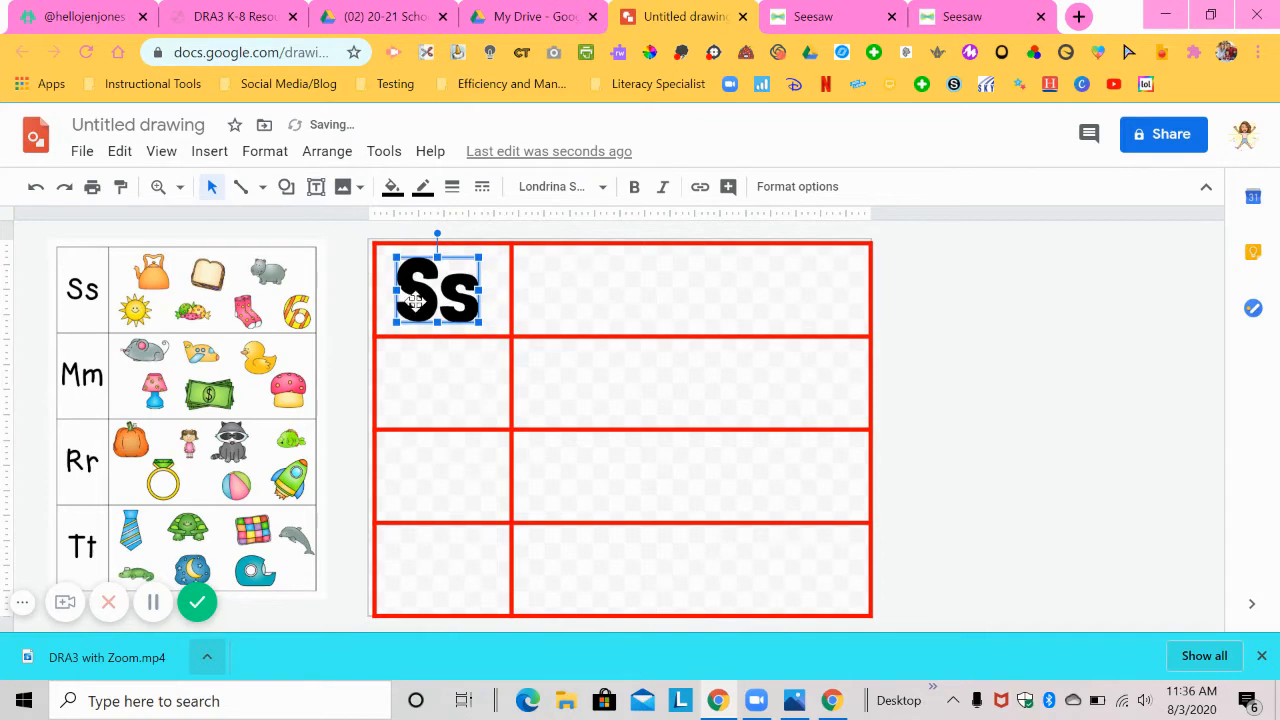
{"action": "left_click_drag", "start_coordinate": [437, 288], "coordinate": [445, 290]}
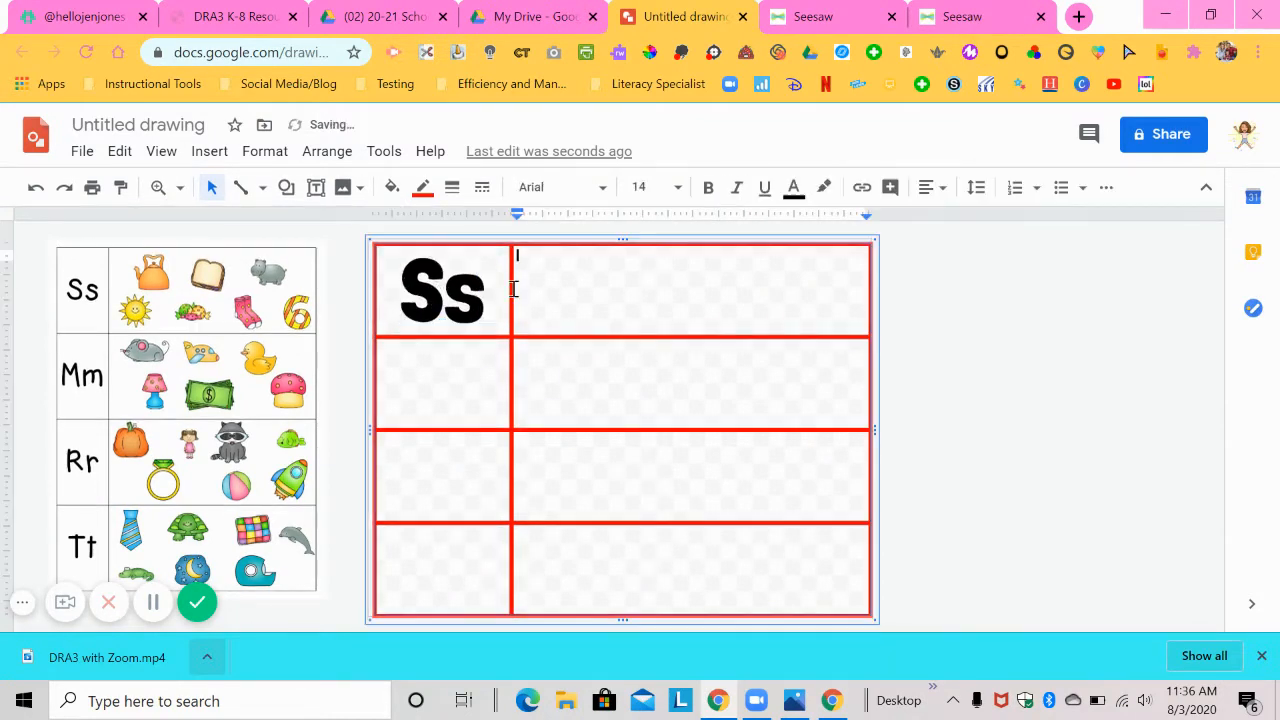
Copy Ss into the lower left cells and retype the copies as Mm, Rr and Tt
{"action": "left_click", "coordinate": [441, 290]}
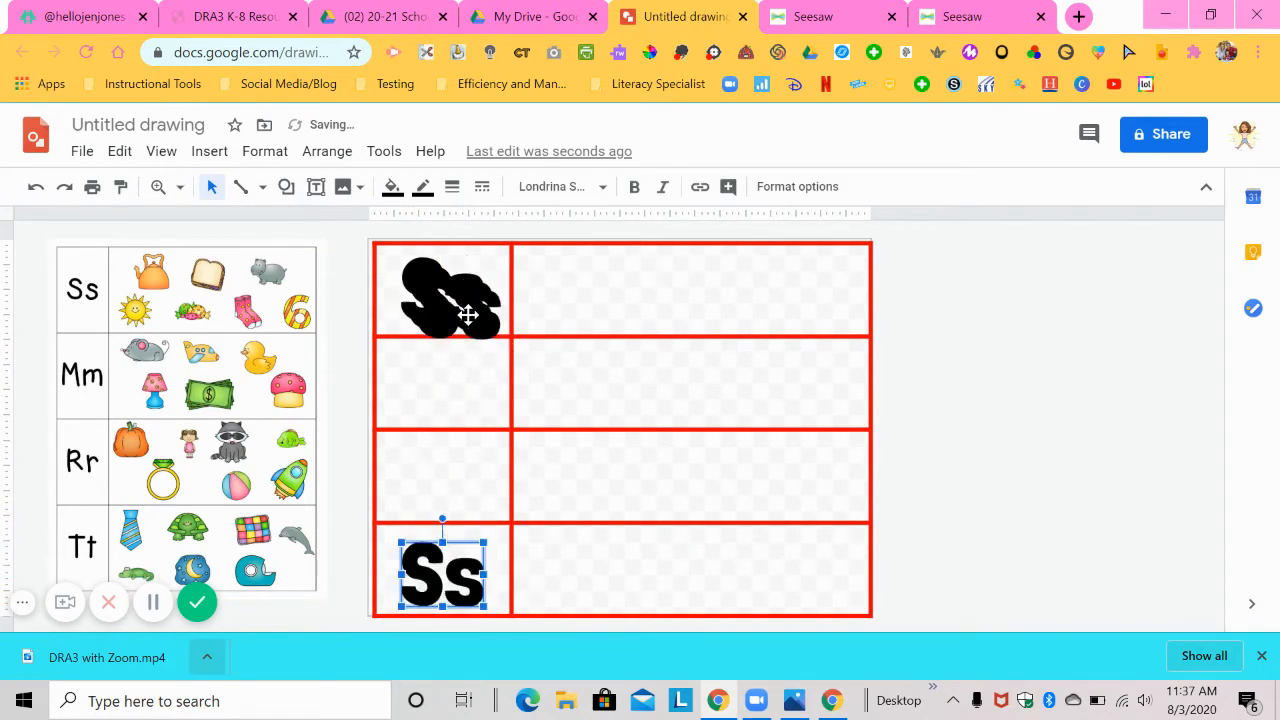
{"action": "left_click_drag", "start_coordinate": [442, 571], "coordinate": [442, 475]}
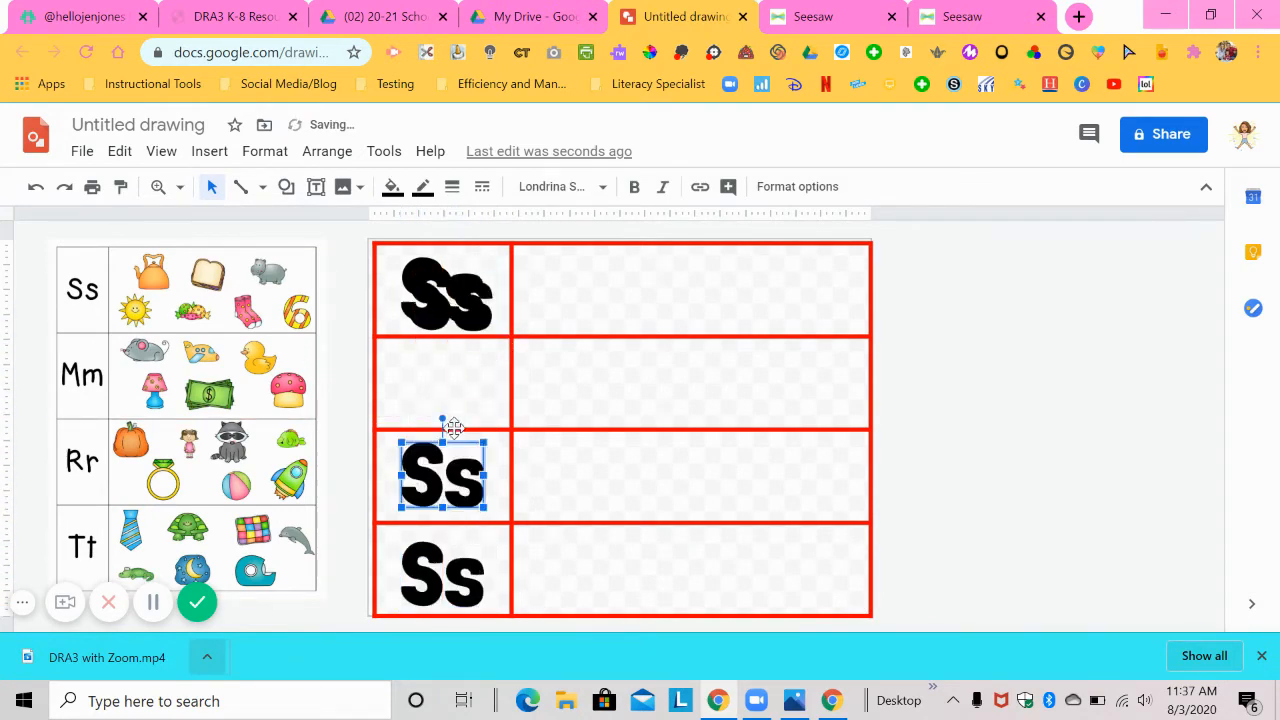
{"action": "left_click_drag", "start_coordinate": [442, 475], "coordinate": [445, 382]}
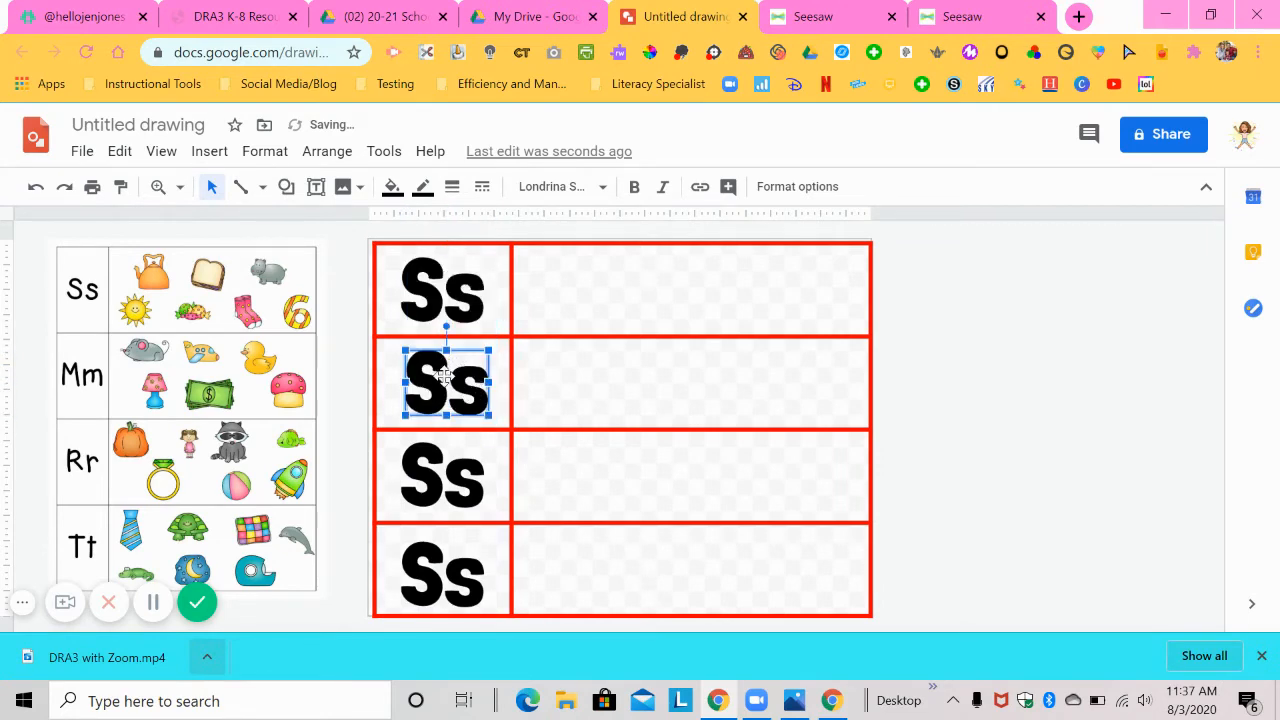
{"action": "double_click", "coordinate": [446, 383]}
{"action": "type", "text": "Mm"}
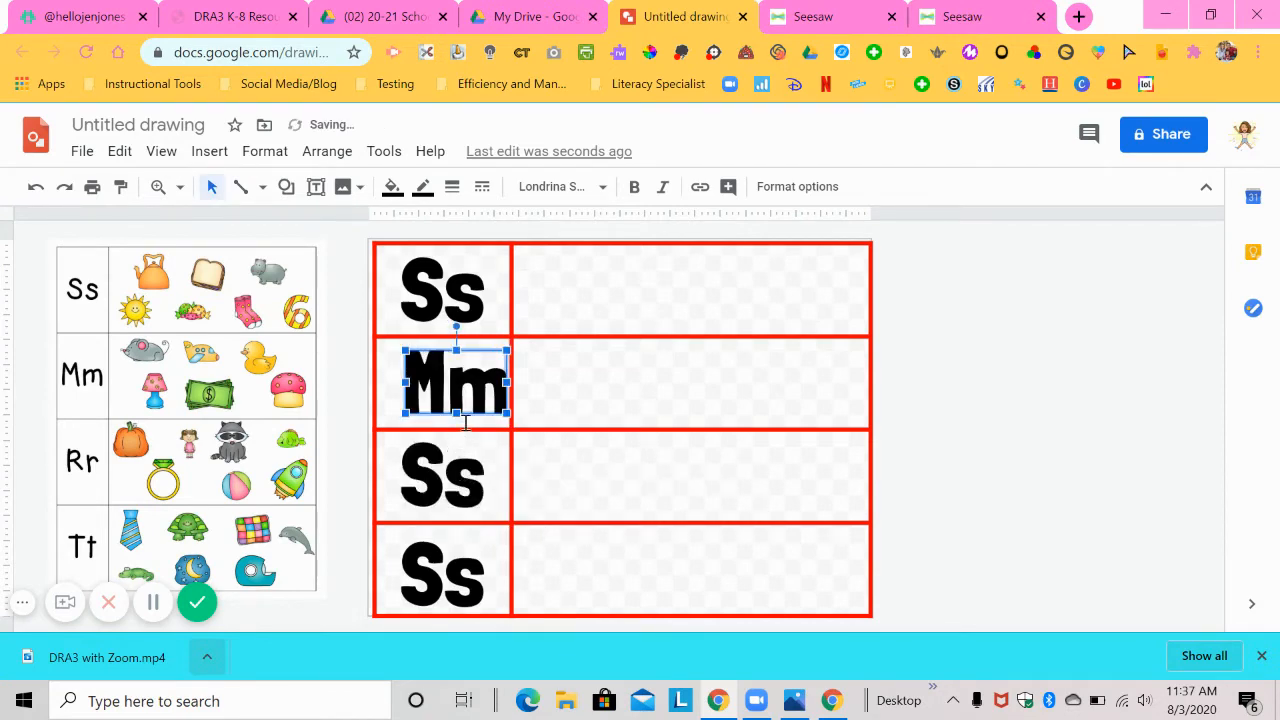
{"action": "left_click", "coordinate": [442, 475]}
{"action": "type", "text": "Rr"}
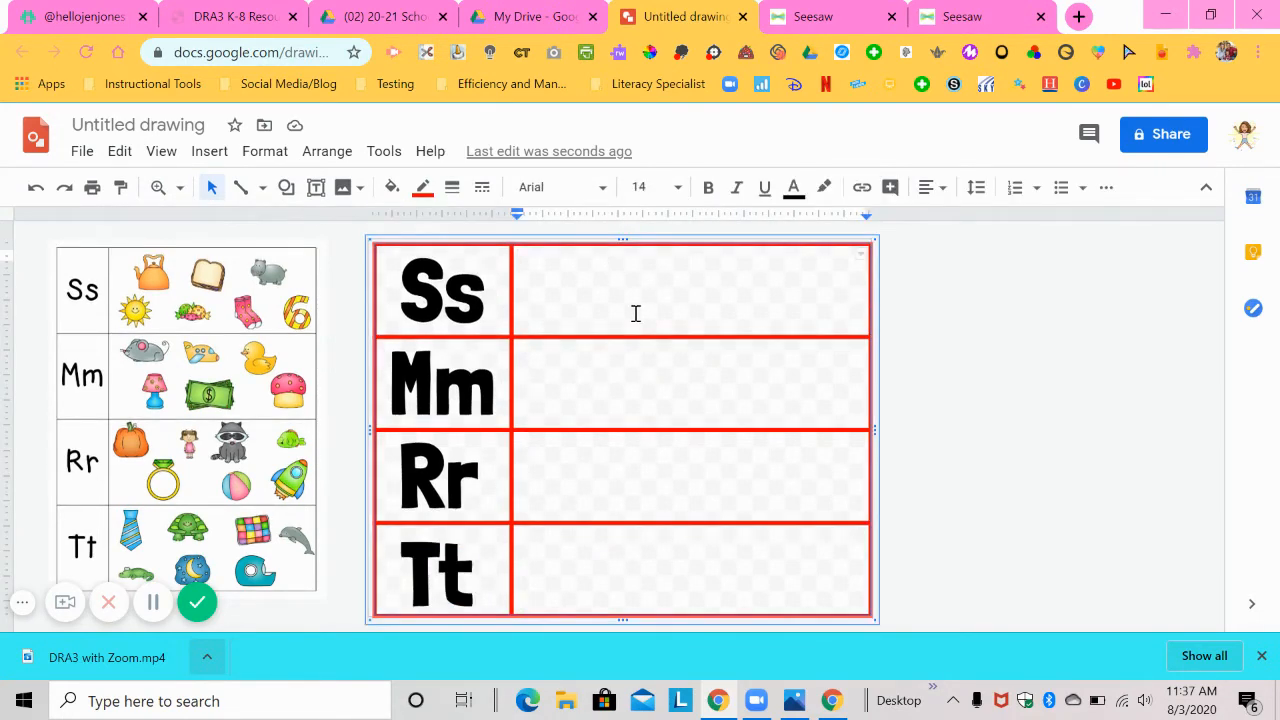
{"action": "mouse_move", "coordinate": [577, 287]}
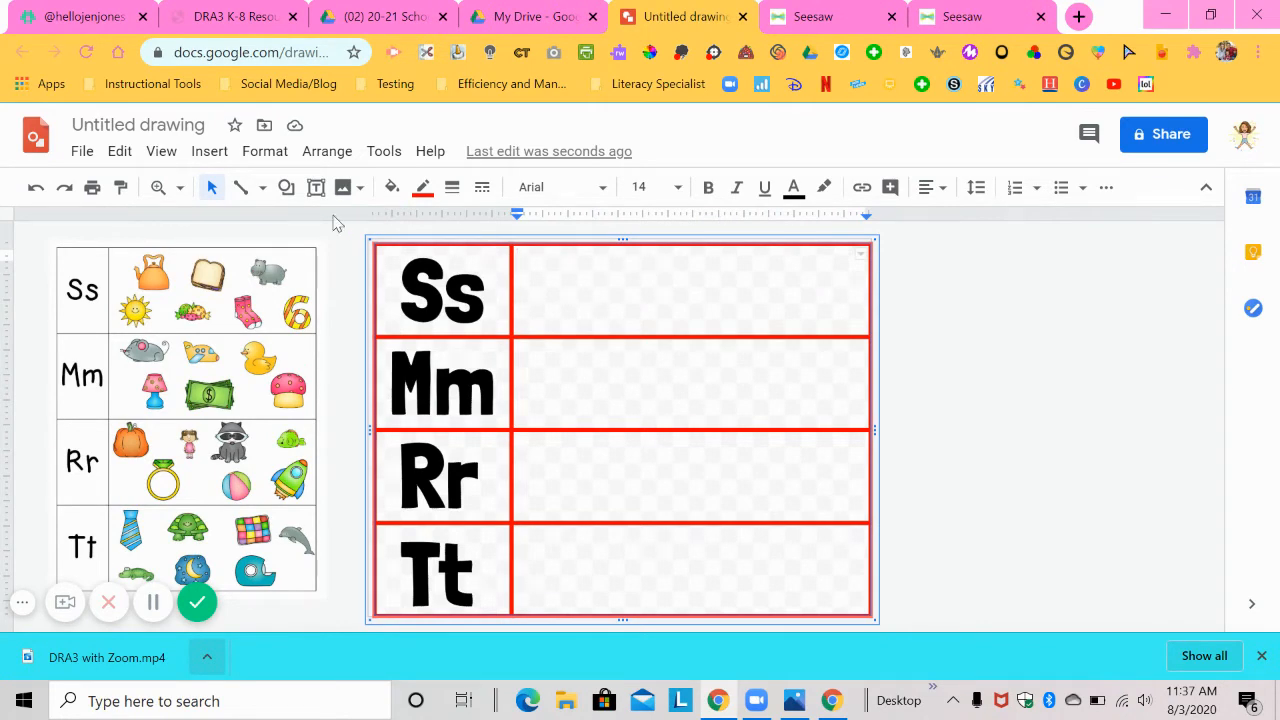
Insert 'sandwich clip art' from a web image search and shrink it into the Ss row
{"action": "left_click", "coordinate": [209, 151]}
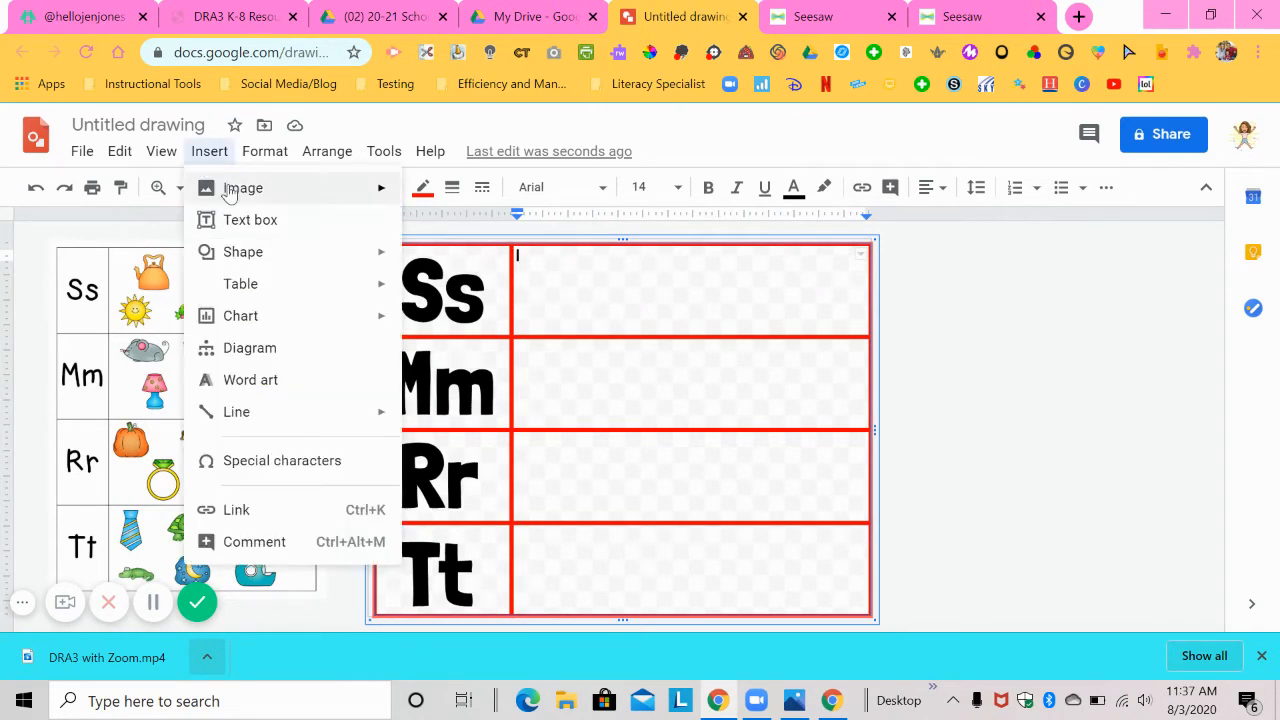
{"action": "left_click", "coordinate": [242, 188]}
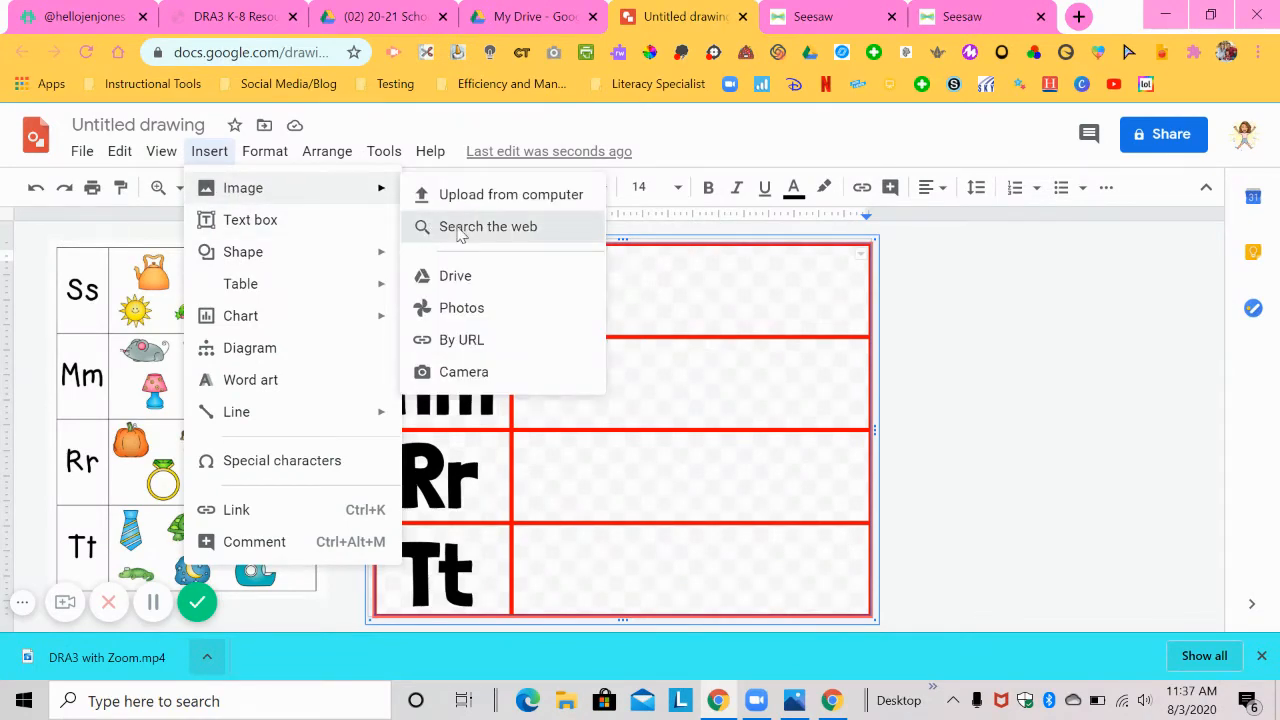
{"action": "left_click", "coordinate": [488, 226]}
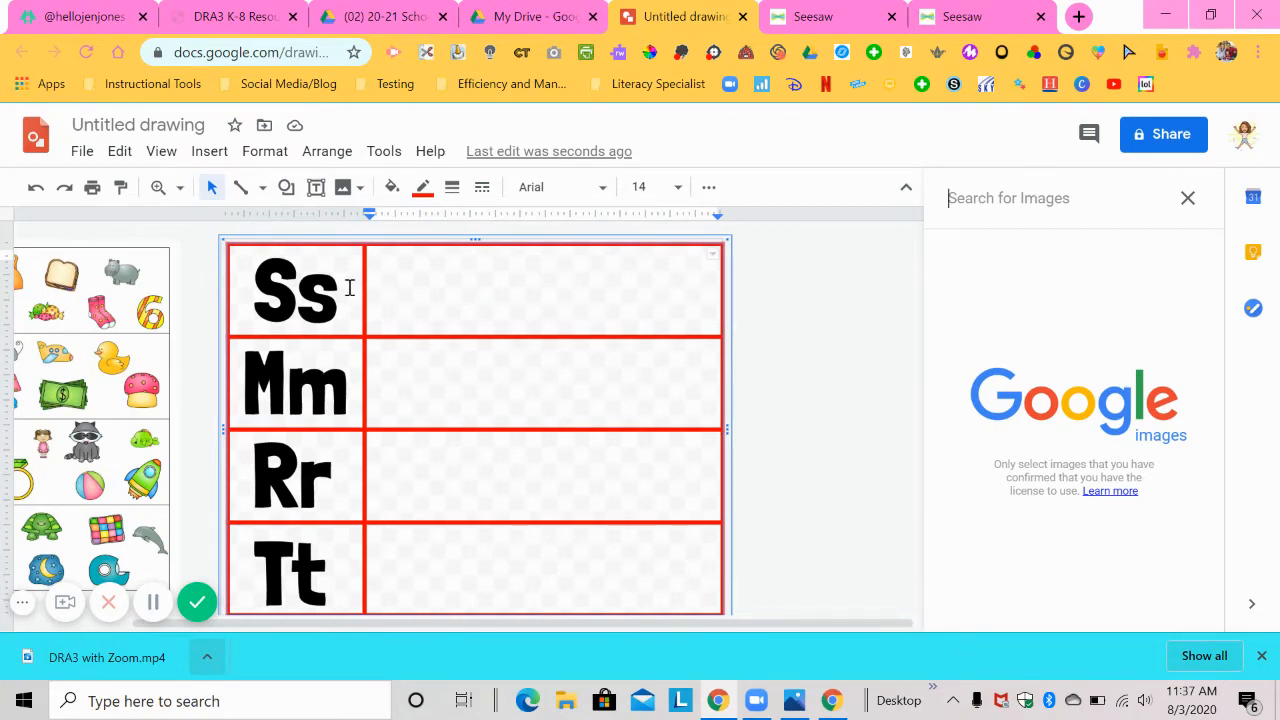
{"action": "type", "text": "san"}
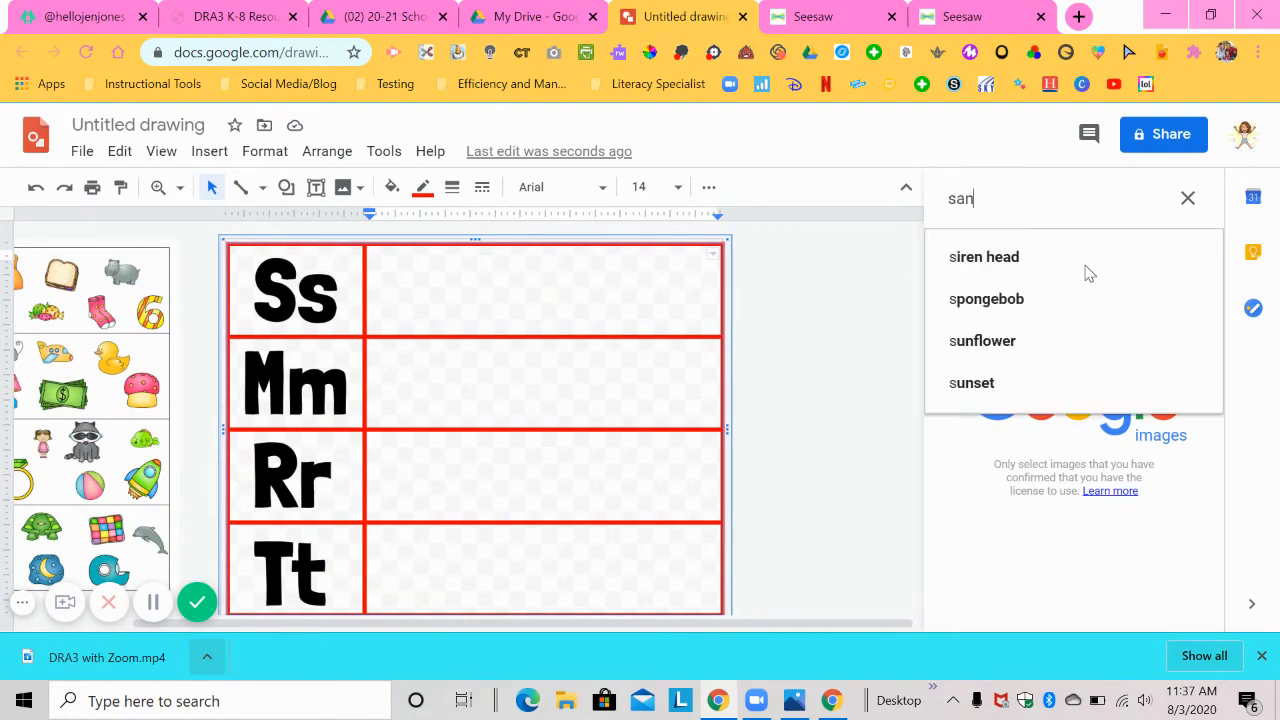
{"action": "type", "text": "sandwich clip art transparer"}
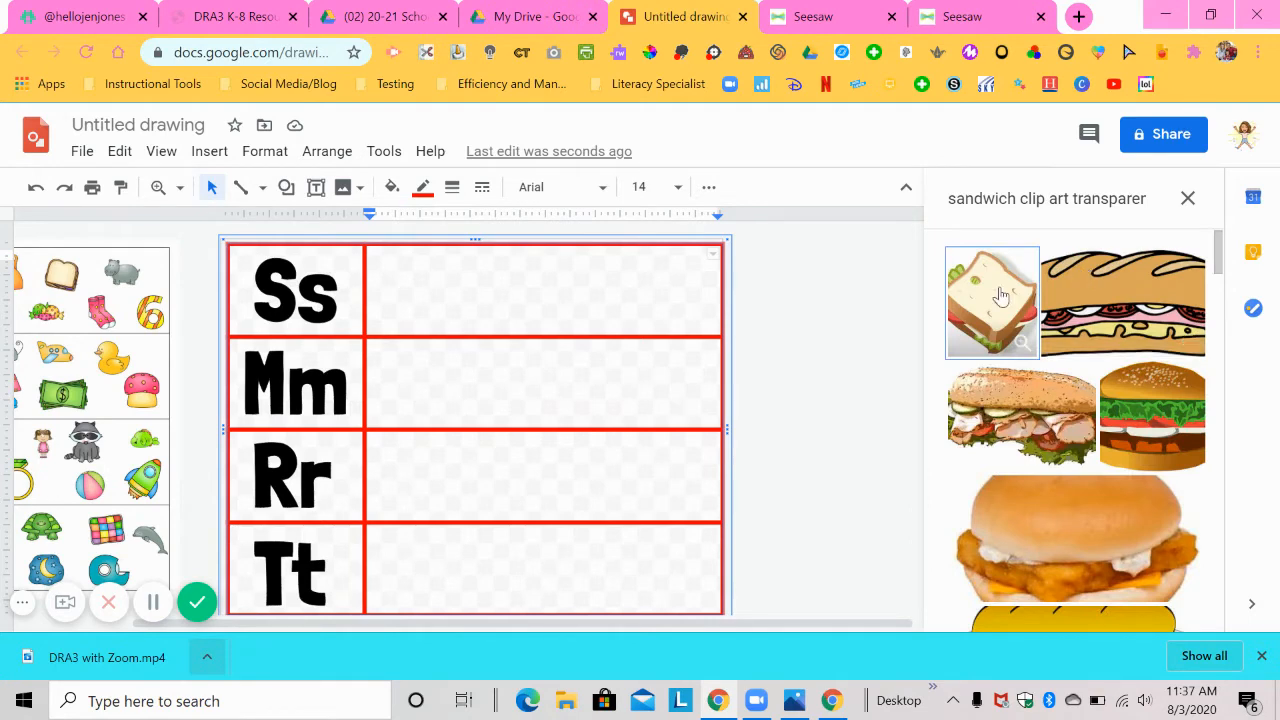
{"action": "mouse_move", "coordinate": [1010, 308]}
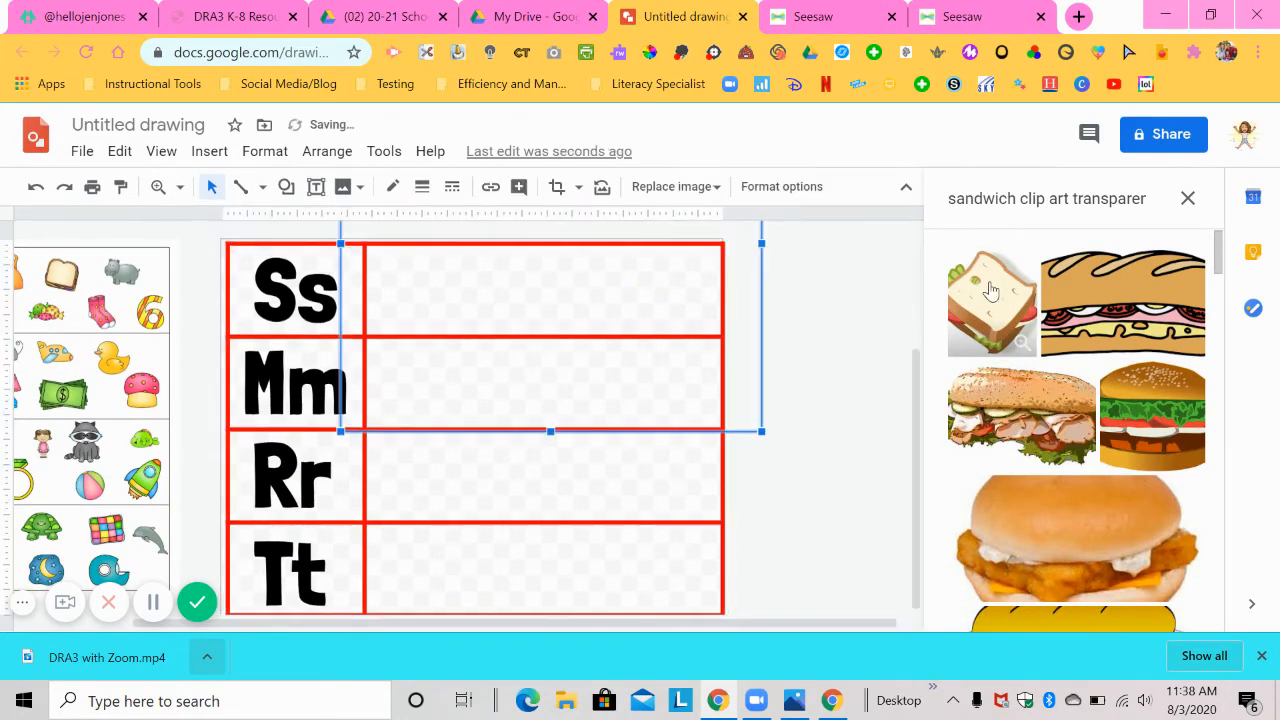
{"action": "left_click", "coordinate": [990, 300]}
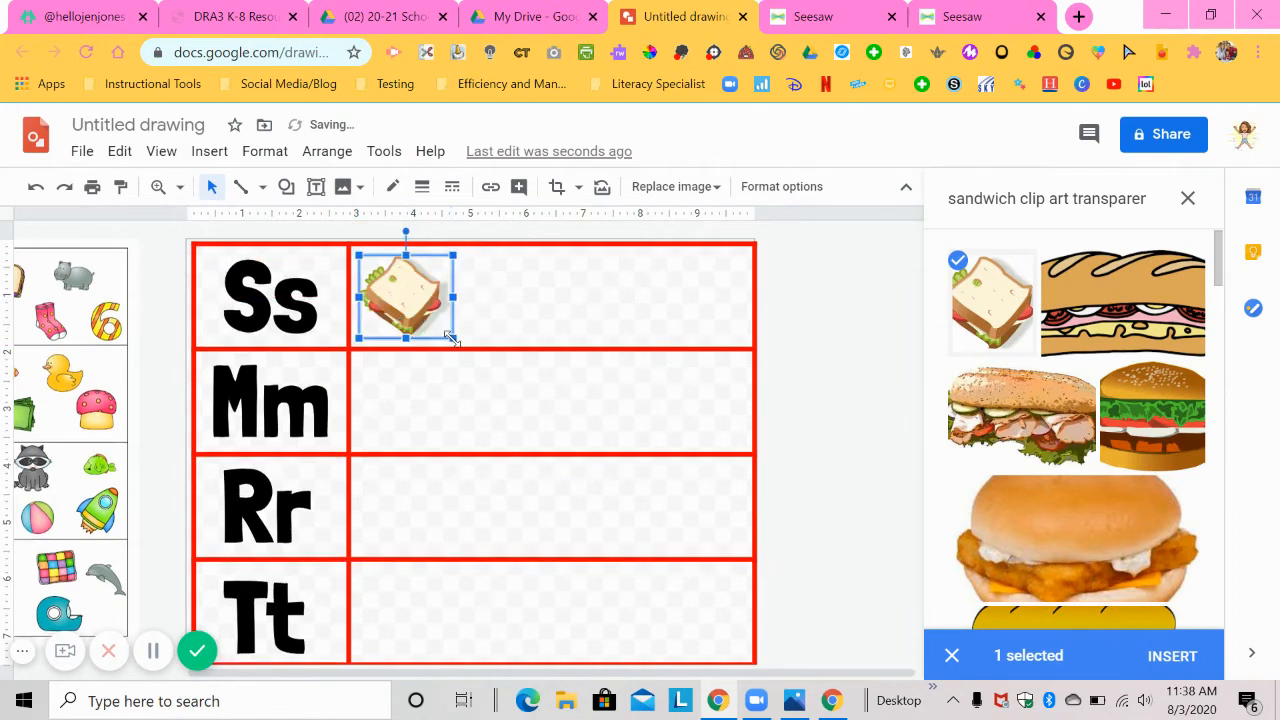
{"action": "left_click_drag", "start_coordinate": [455, 340], "coordinate": [425, 325]}
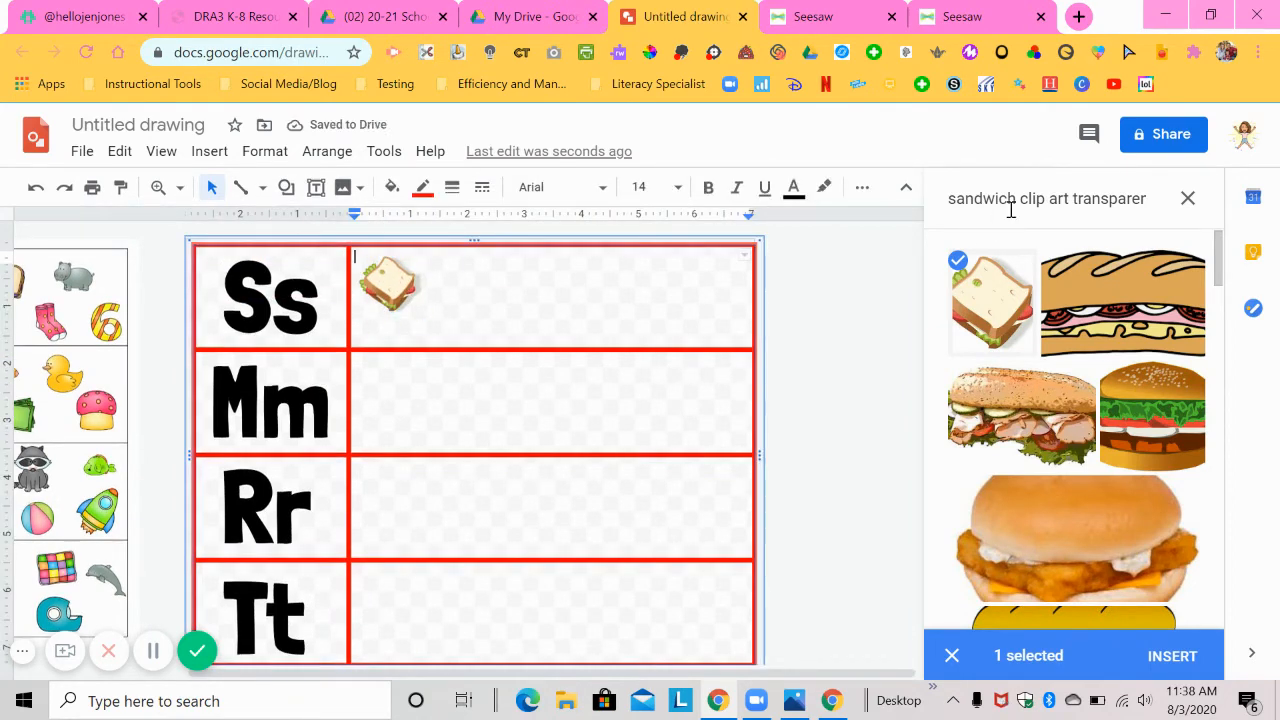
Insert a black number 6 from a 'six clip art' search, sized beside the sandwich
{"action": "double_click", "coordinate": [1002, 198]}
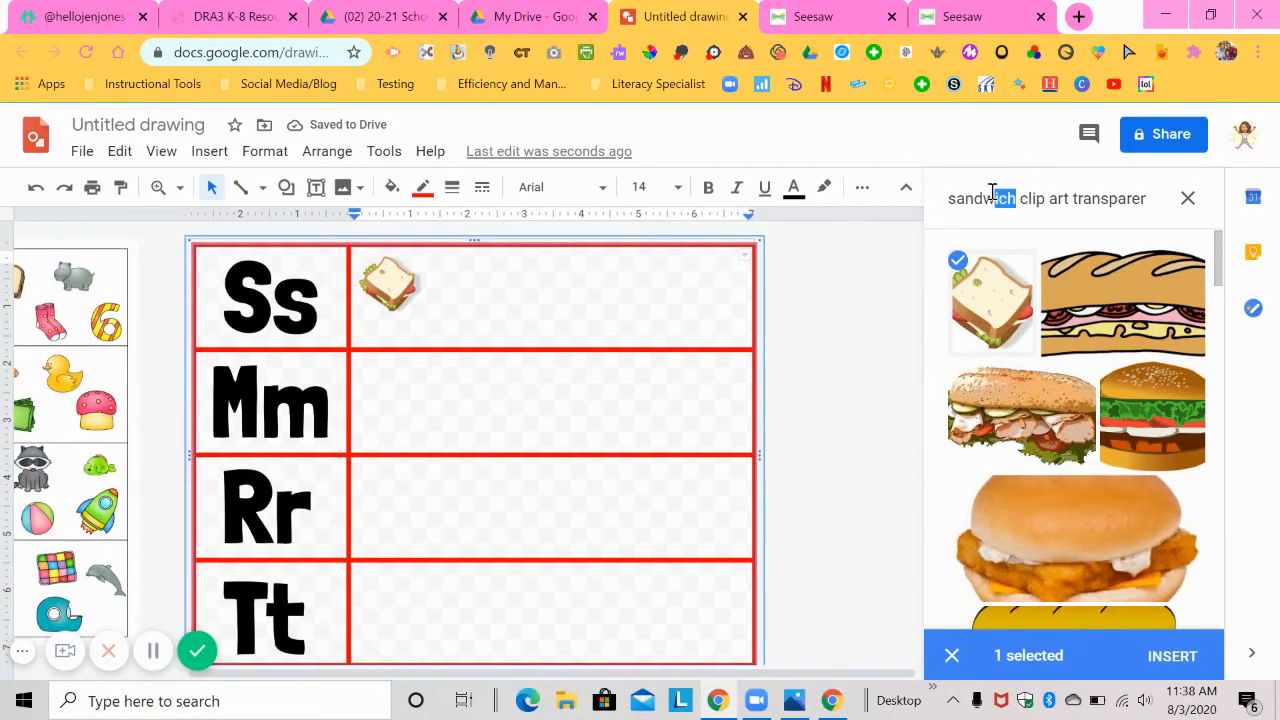
{"action": "left_click", "coordinate": [980, 198]}
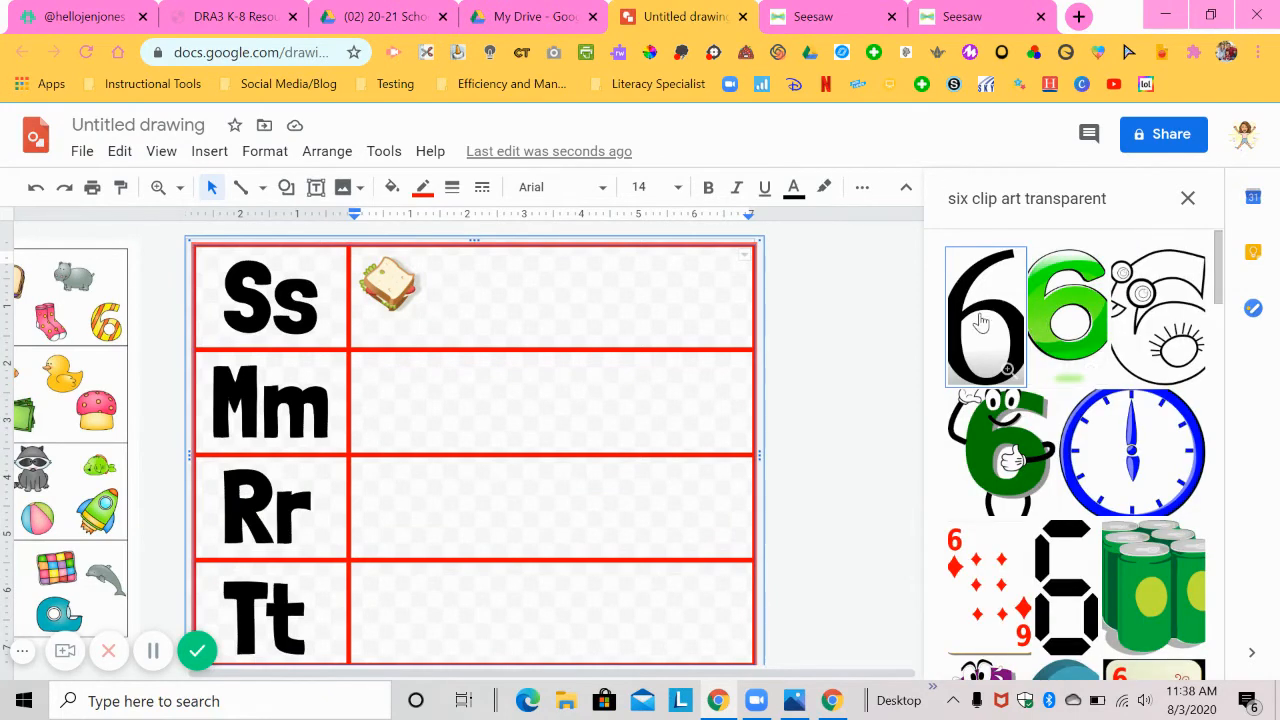
{"action": "left_click", "coordinate": [1000, 450]}
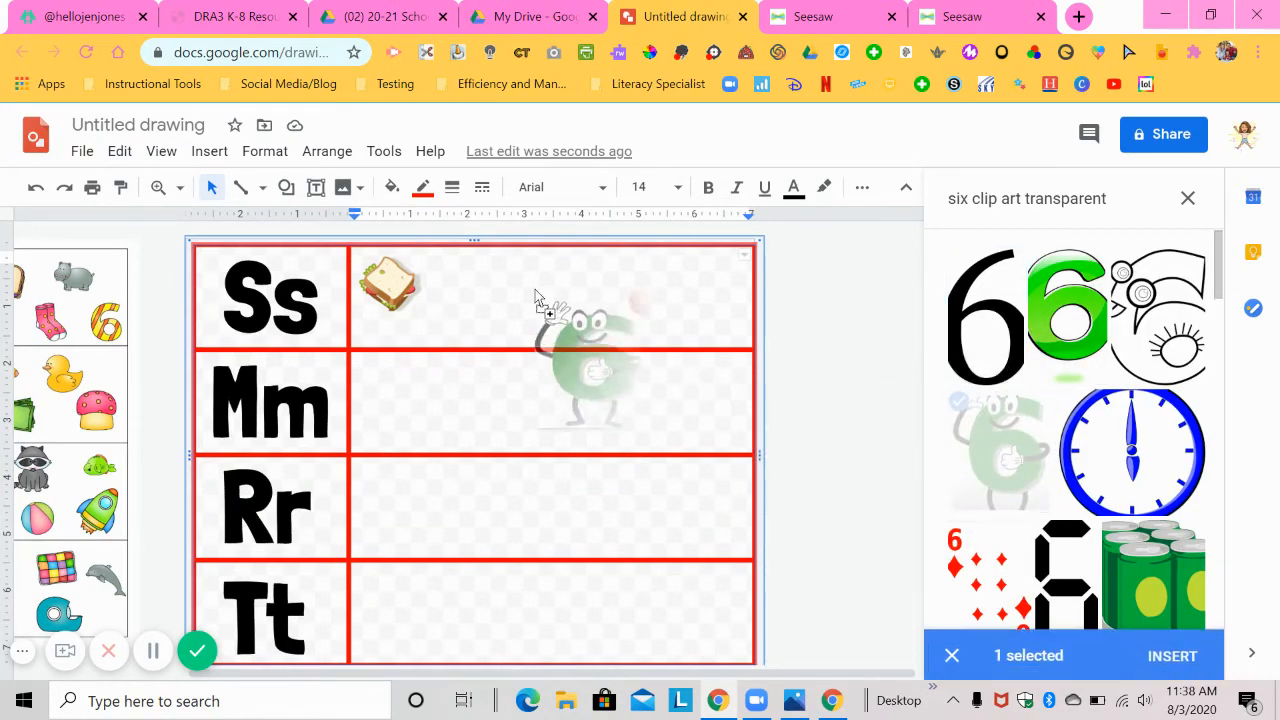
{"action": "left_click", "coordinate": [1172, 655]}
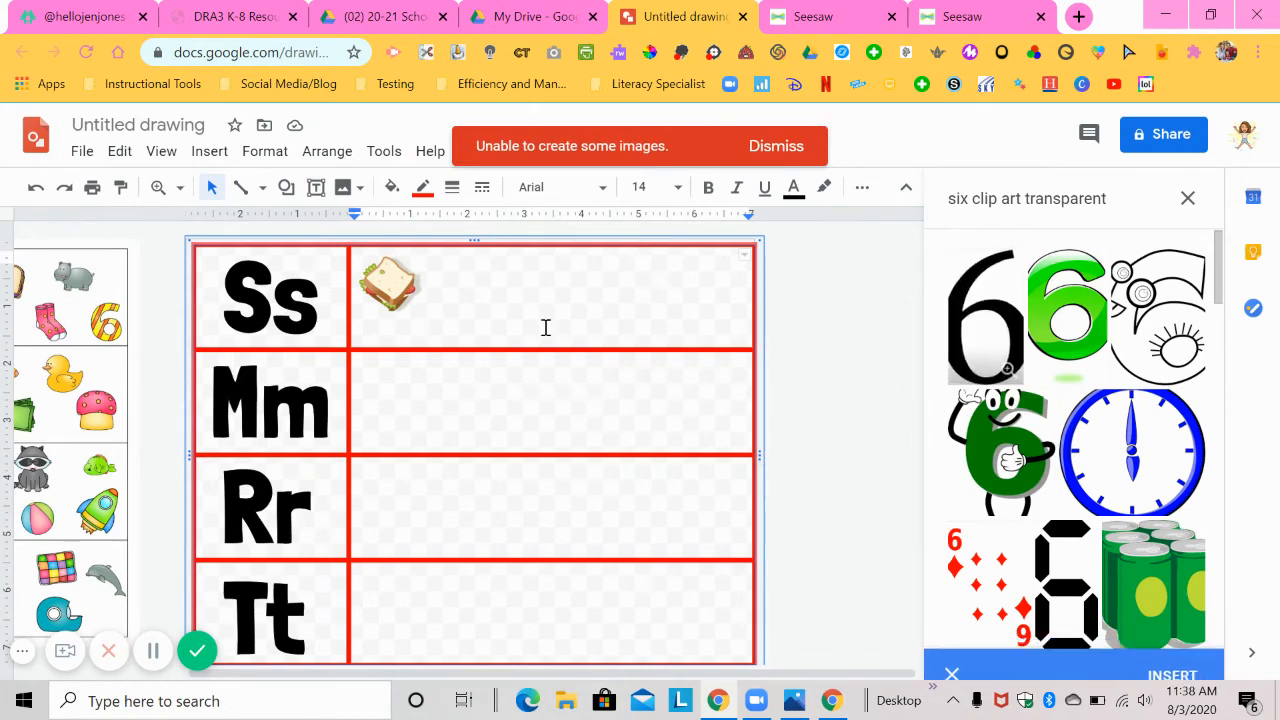
{"action": "scroll", "scroll_direction": "down", "scroll_amount": 3}
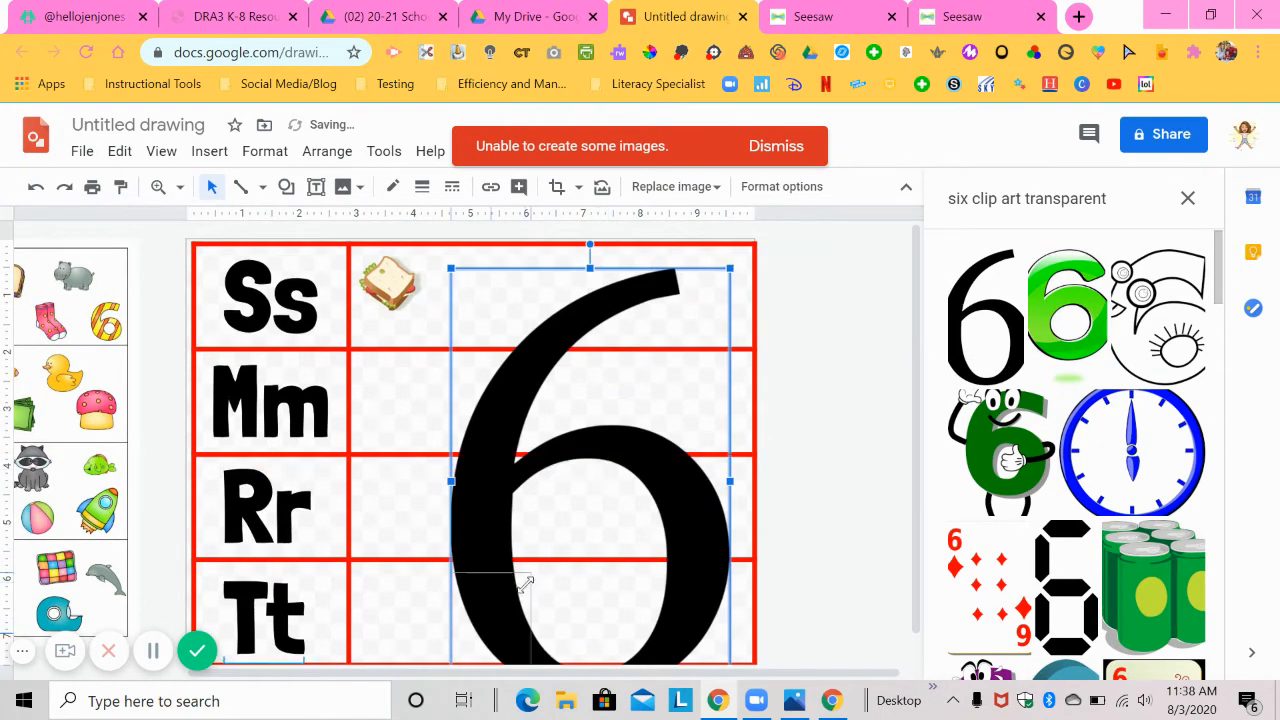
{"action": "left_click_drag", "start_coordinate": [730, 481], "coordinate": [543, 340]}
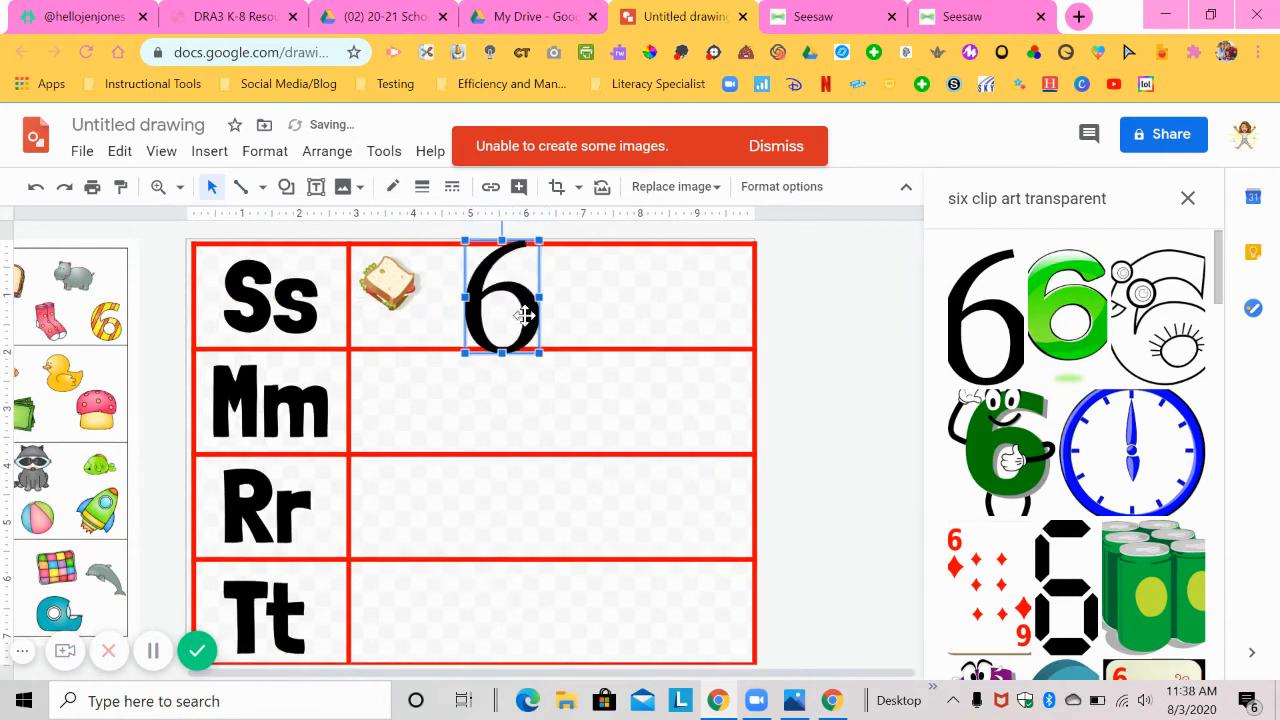
{"action": "left_click_drag", "start_coordinate": [525, 318], "coordinate": [492, 288]}
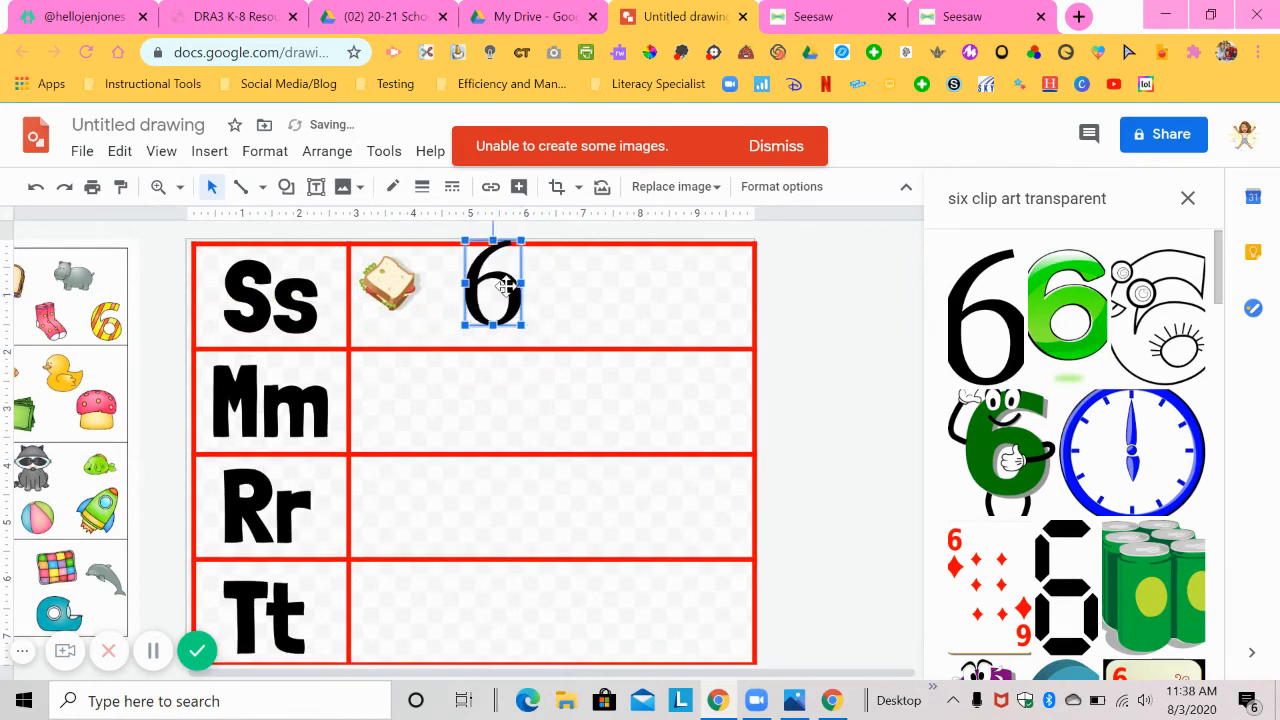
{"action": "left_click", "coordinate": [830, 344]}
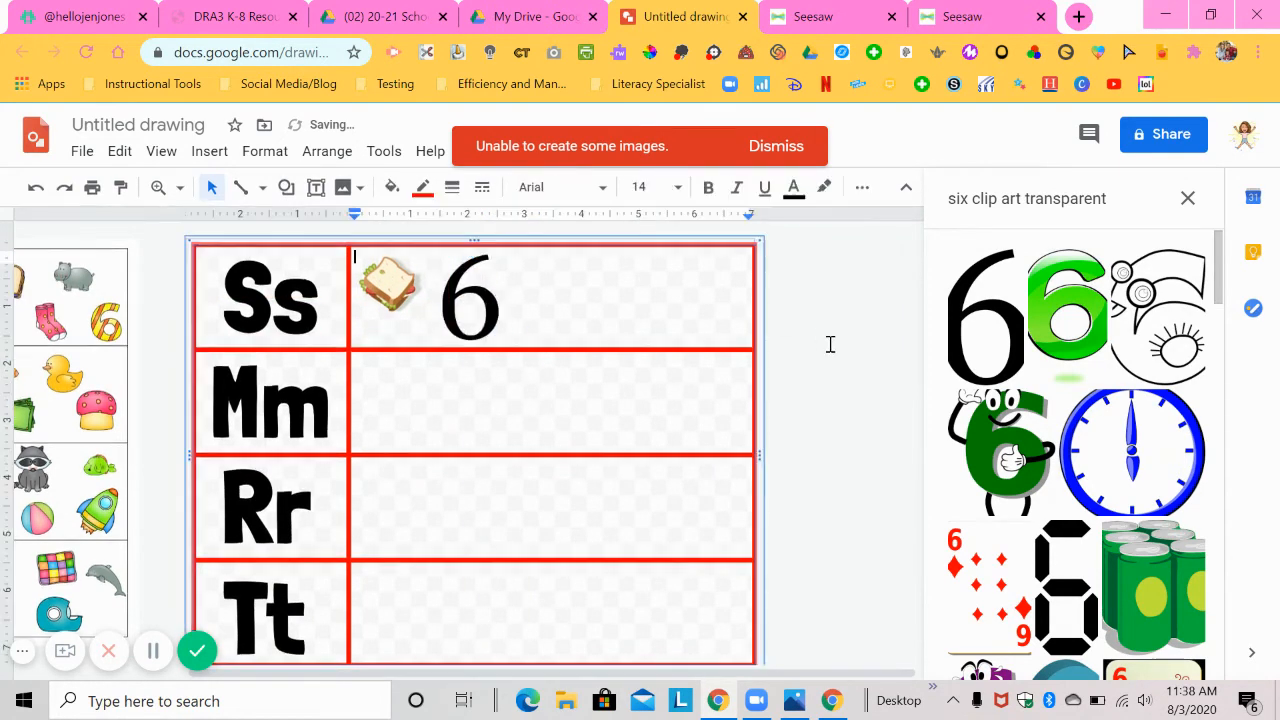
{"action": "left_click", "coordinate": [384, 290]}
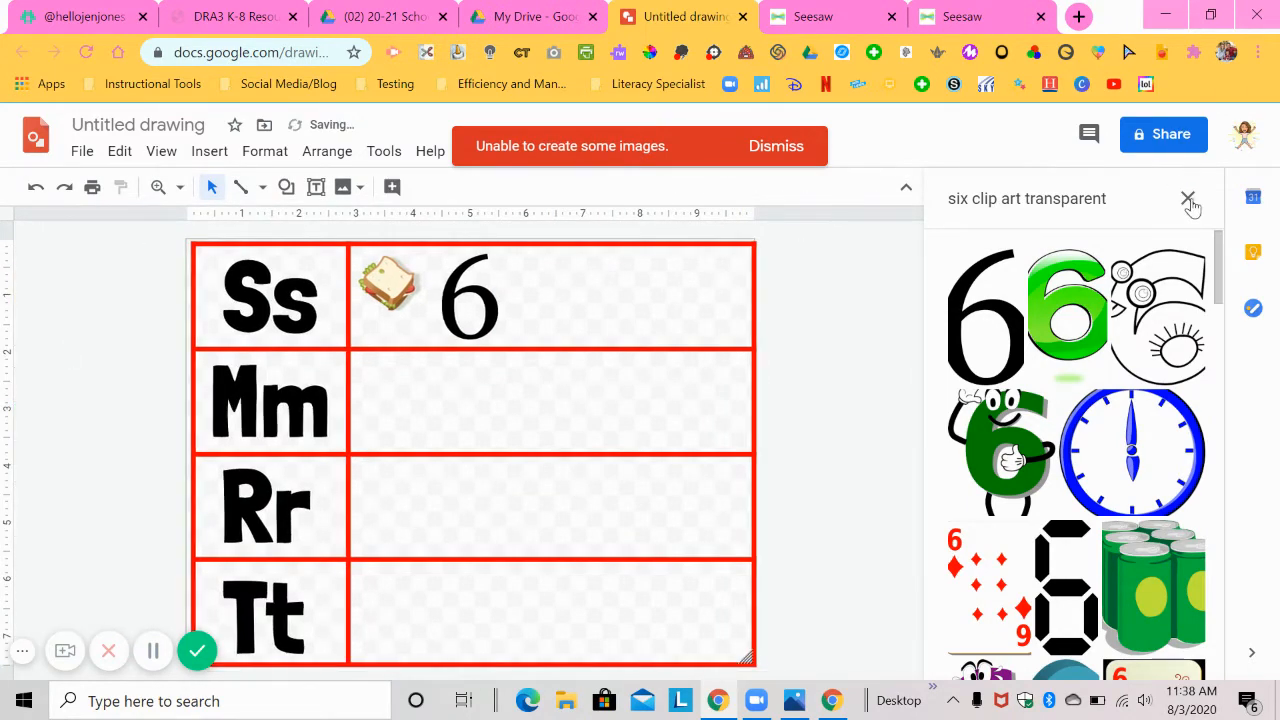
Close the image search and draw a tall text box left of the table
{"action": "left_click", "coordinate": [1189, 199]}
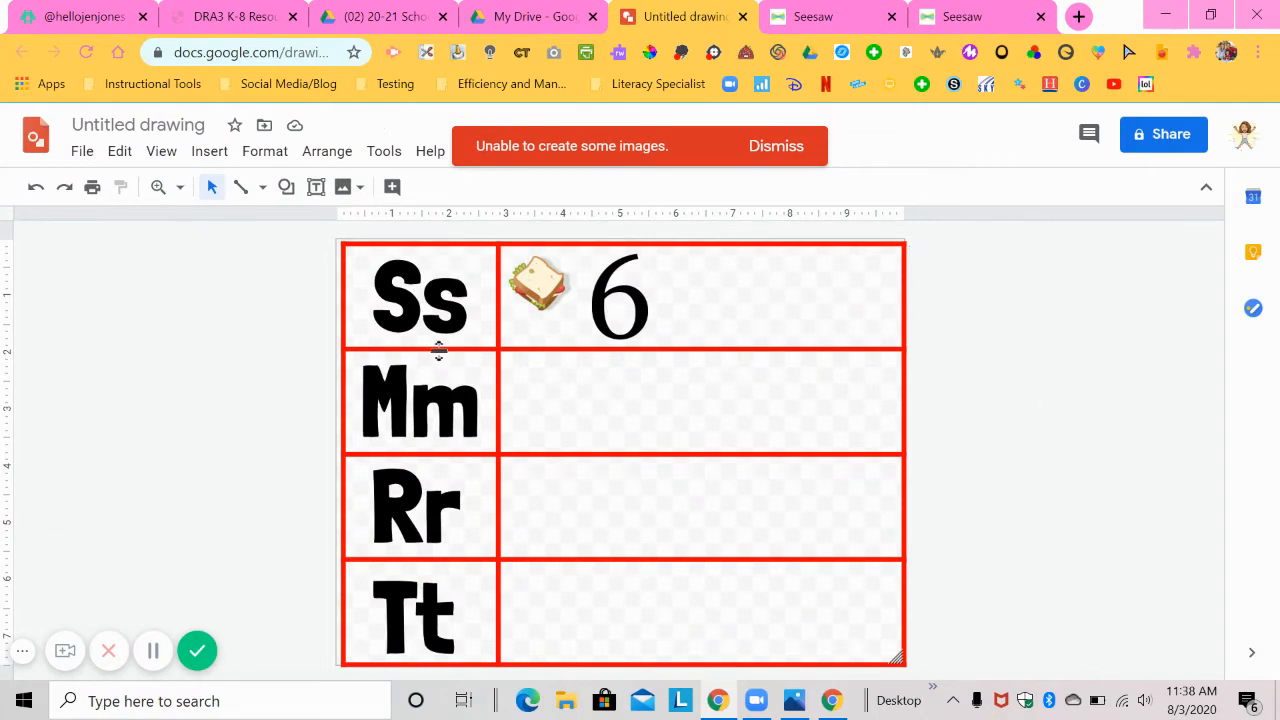
{"action": "mouse_move", "coordinate": [280, 248]}
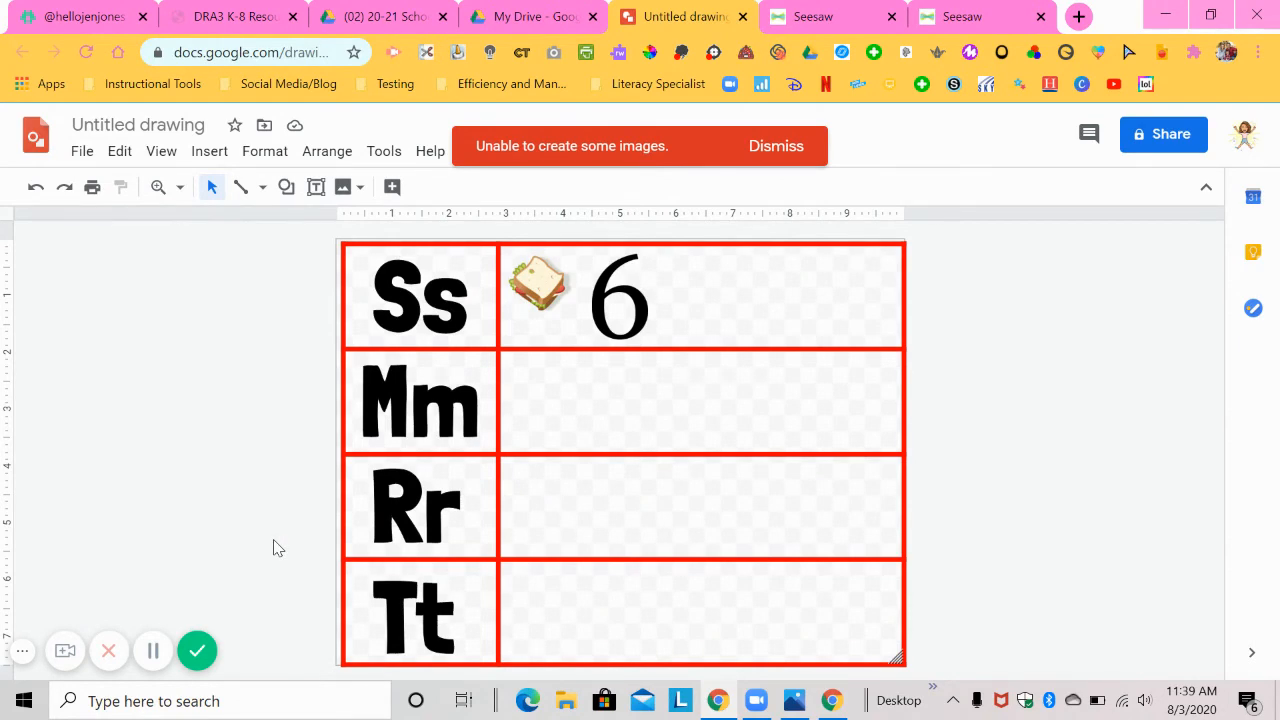
{"action": "mouse_move", "coordinate": [315, 187]}
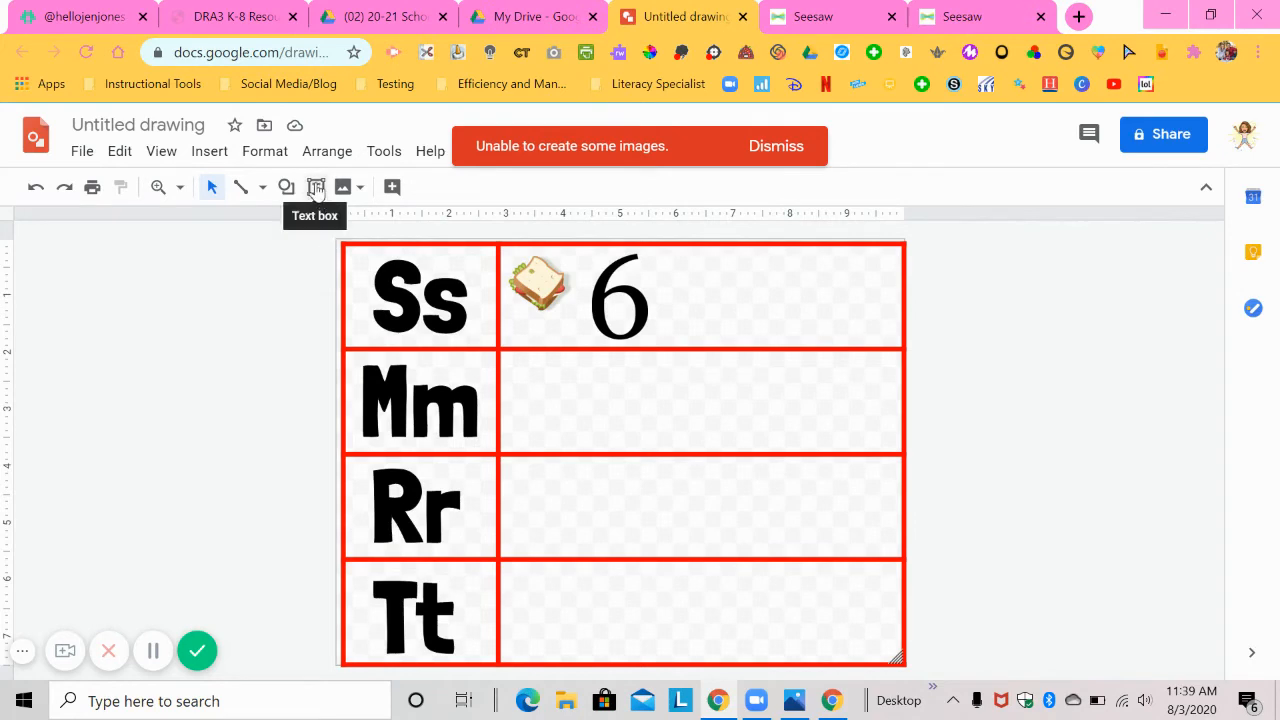
{"action": "left_click_drag", "start_coordinate": [115, 240], "coordinate": [315, 565]}
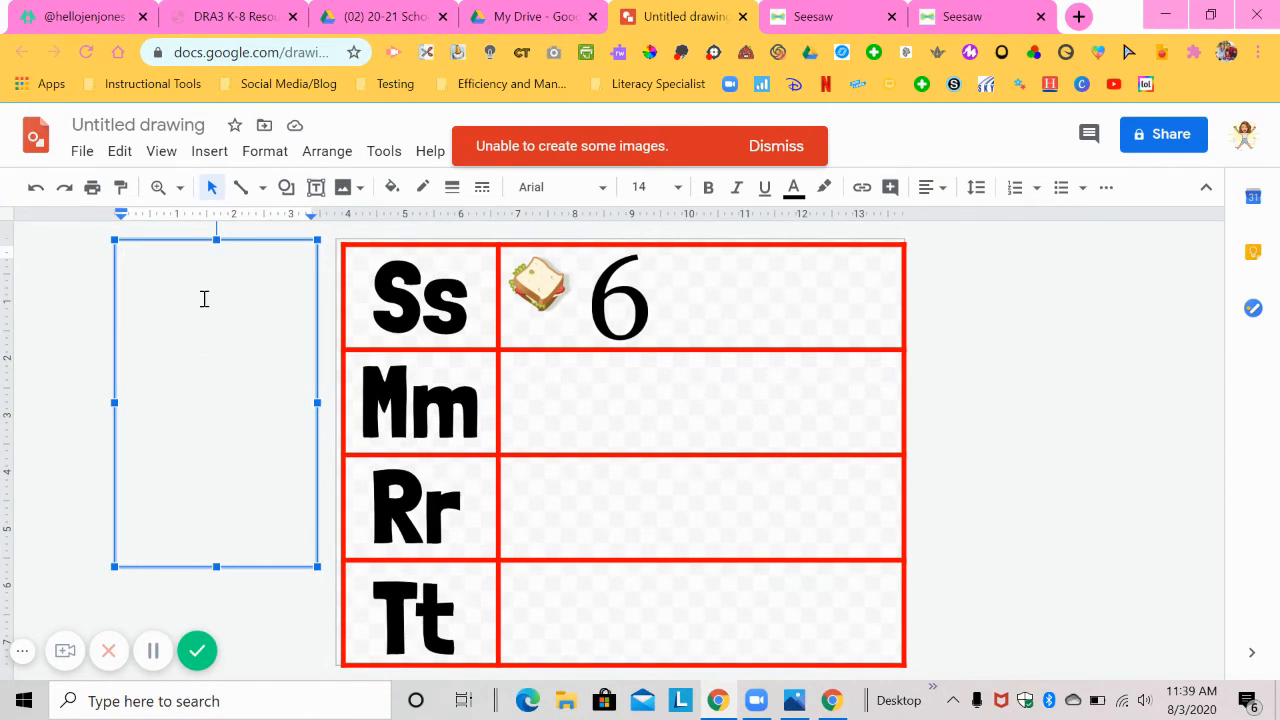
{"action": "mouse_move", "coordinate": [960, 16]}
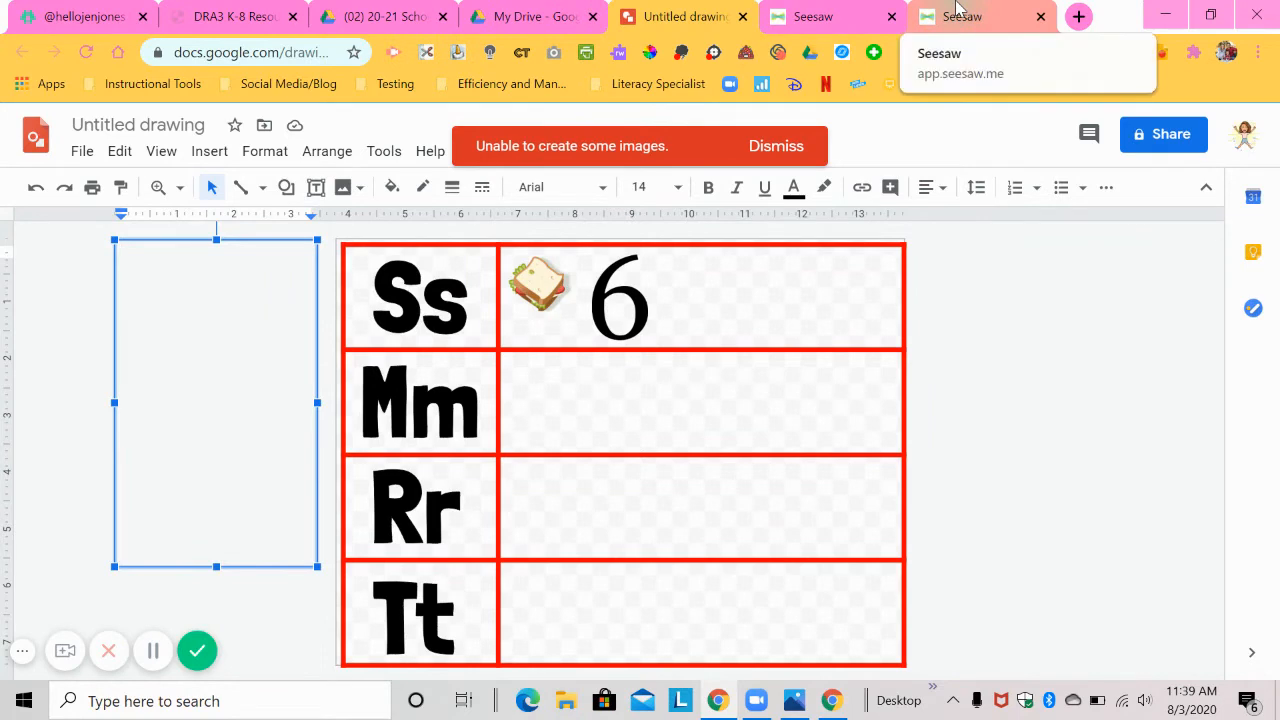
Copy the Beginning Sounds student instructions from Seesaw and return to the worksheet drawing
{"action": "left_click", "coordinate": [981, 16]}
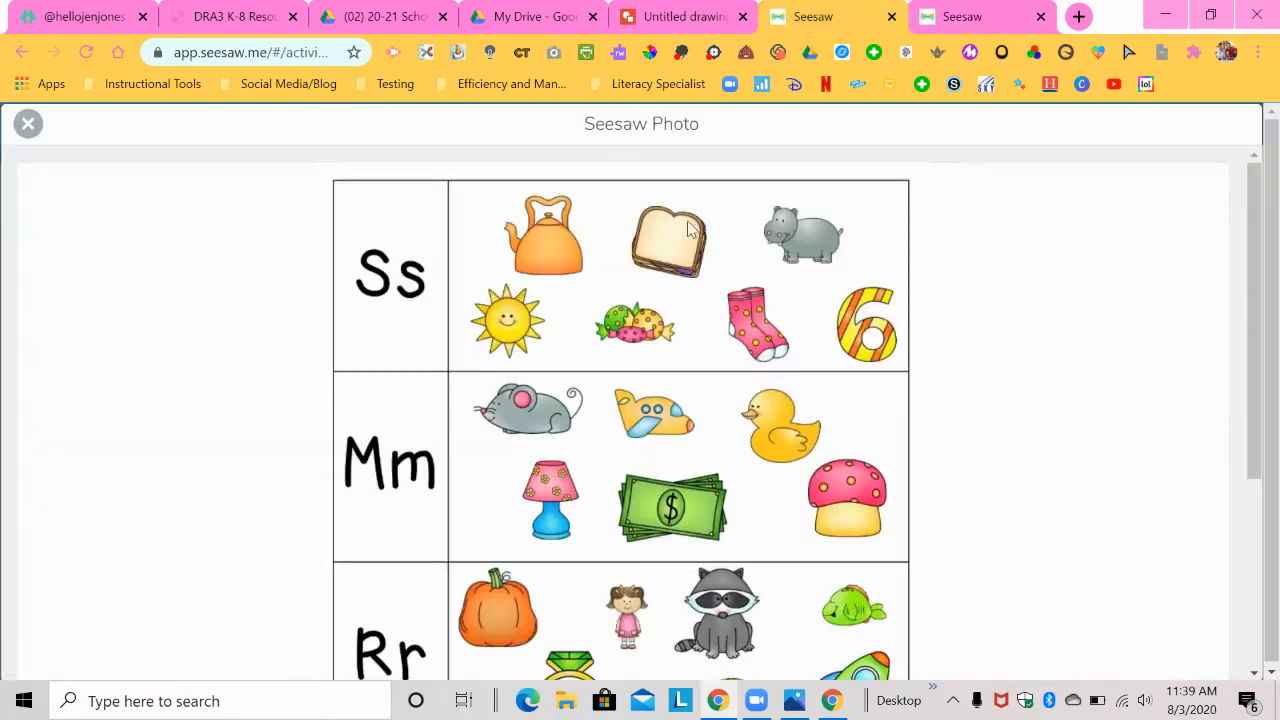
{"action": "left_click", "coordinate": [28, 123]}
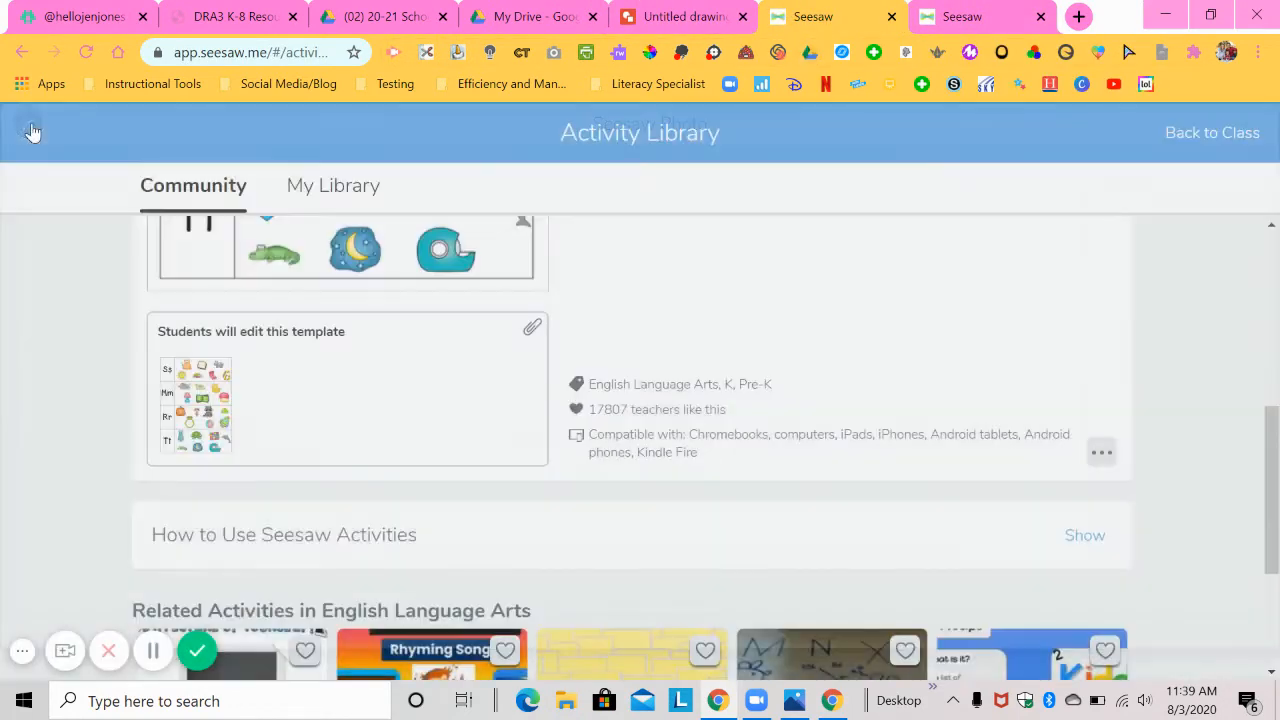
{"action": "scroll", "scroll_direction": "up", "scroll_amount": 3}
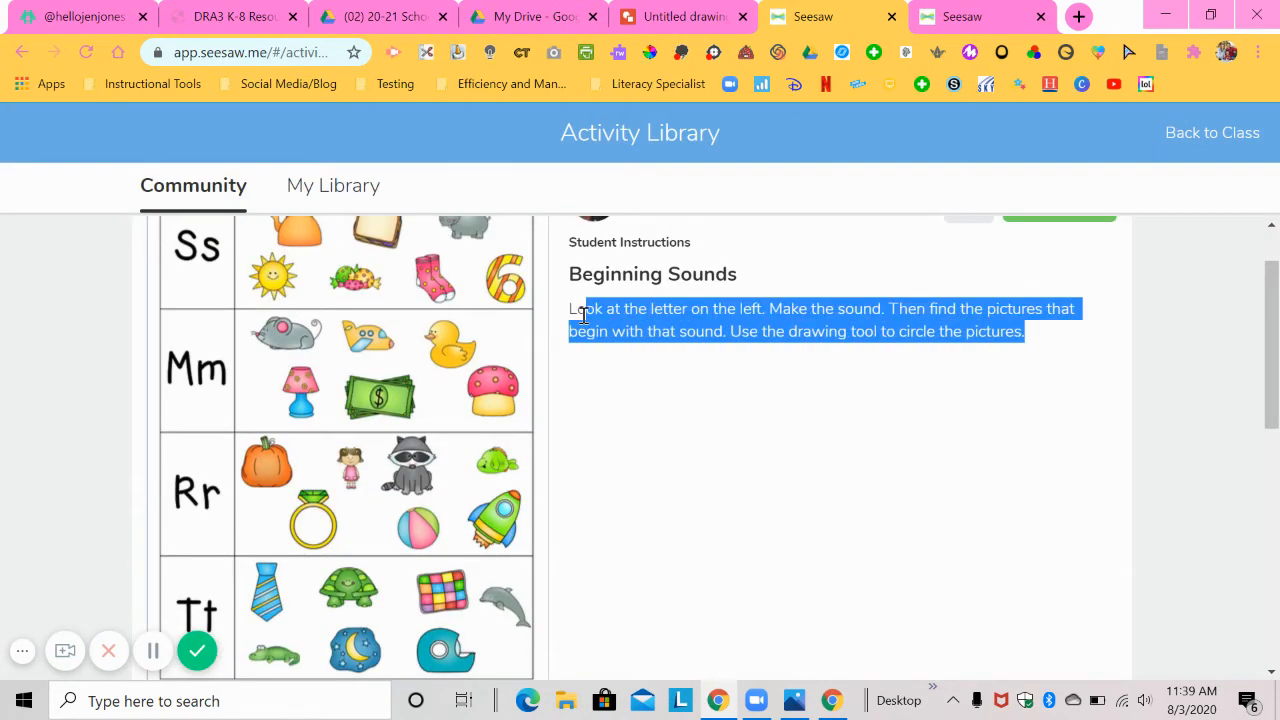
{"action": "left_click", "coordinate": [565, 318]}
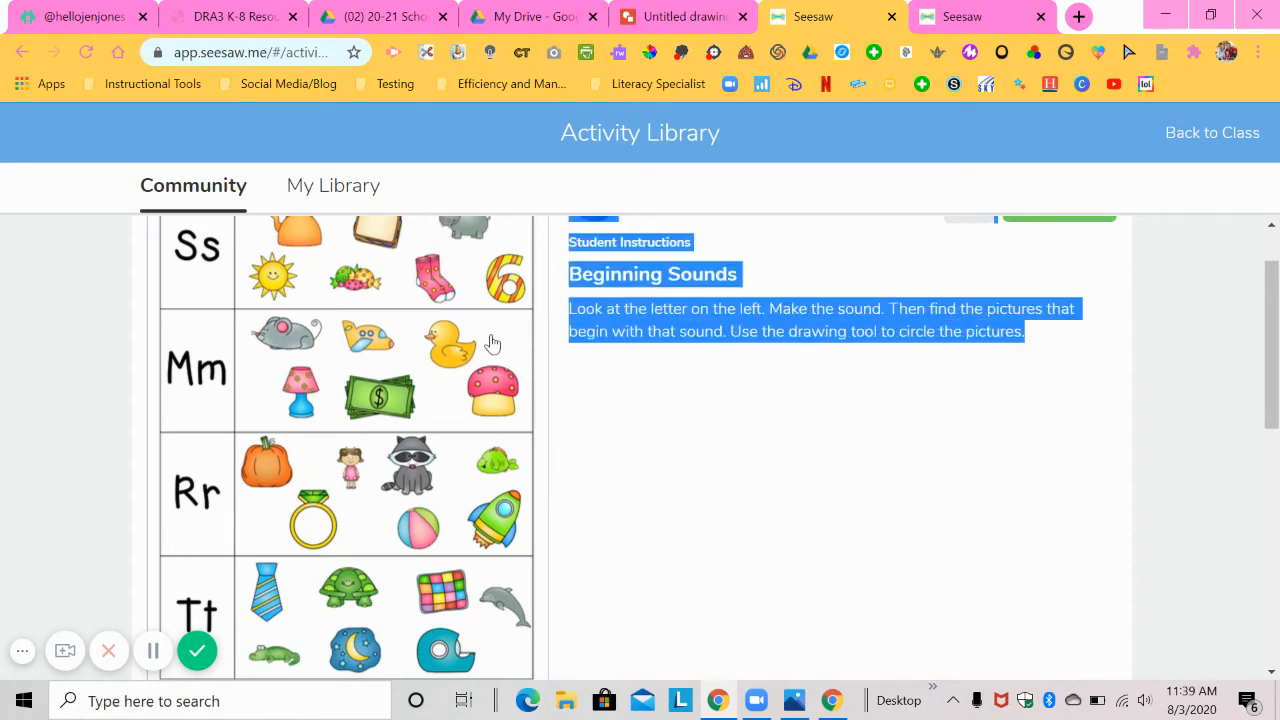
{"action": "left_click", "coordinate": [570, 308]}
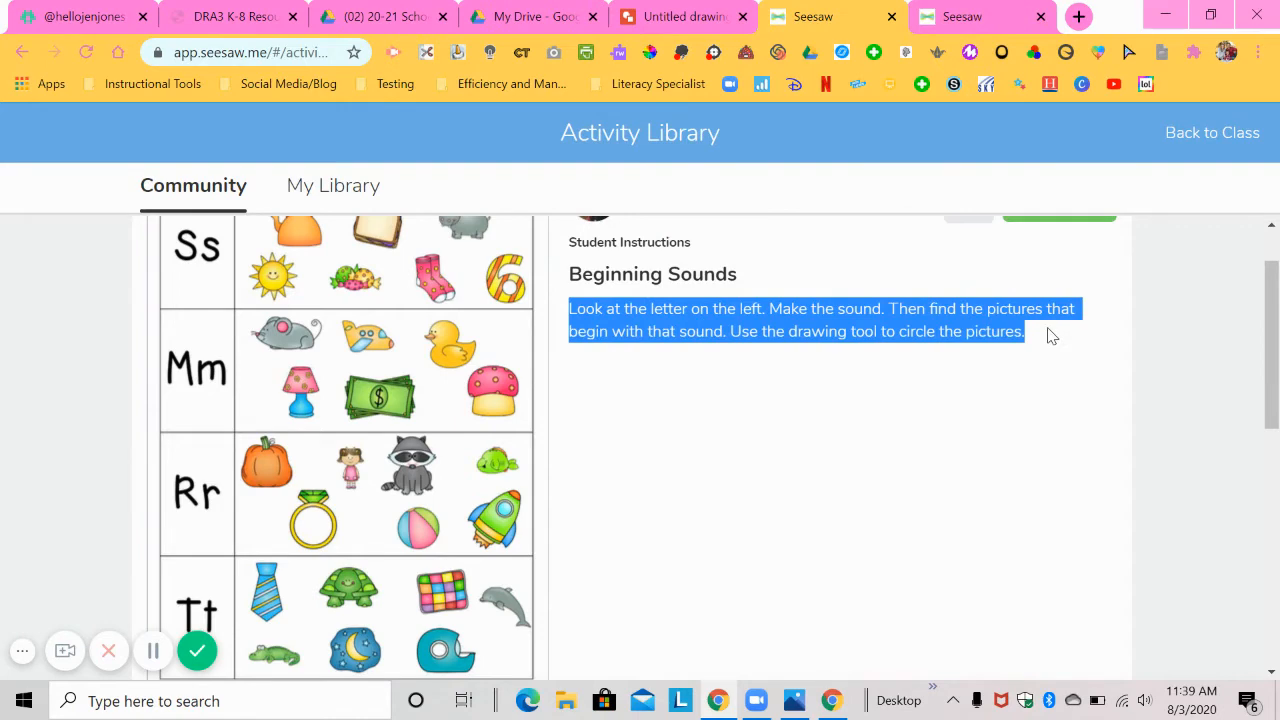
{"action": "left_click", "coordinate": [685, 17]}
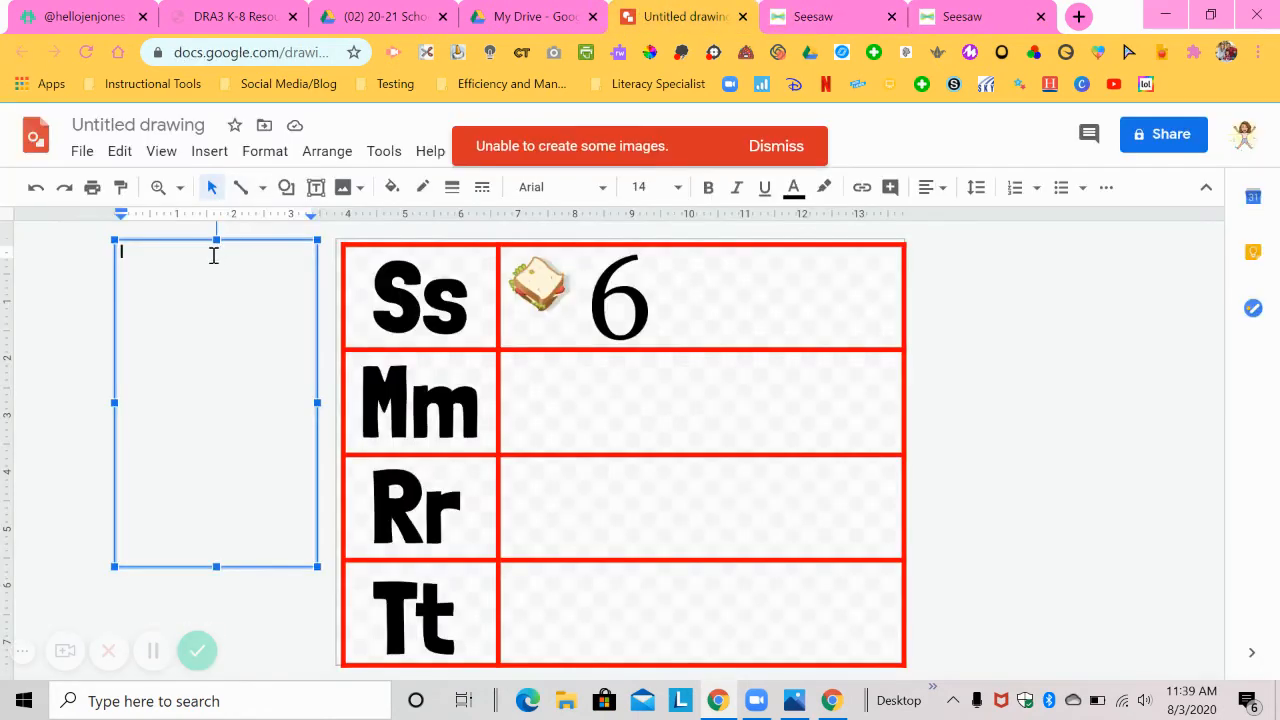
Paste the 'Look at the letter on the left…' directions and set them in Georgia, size 24
{"action": "type", "text": "Look at the letter on the left. Make the sound. Then find the pictures that begin with that sound. Use the drawing tool to circle the pictures."}
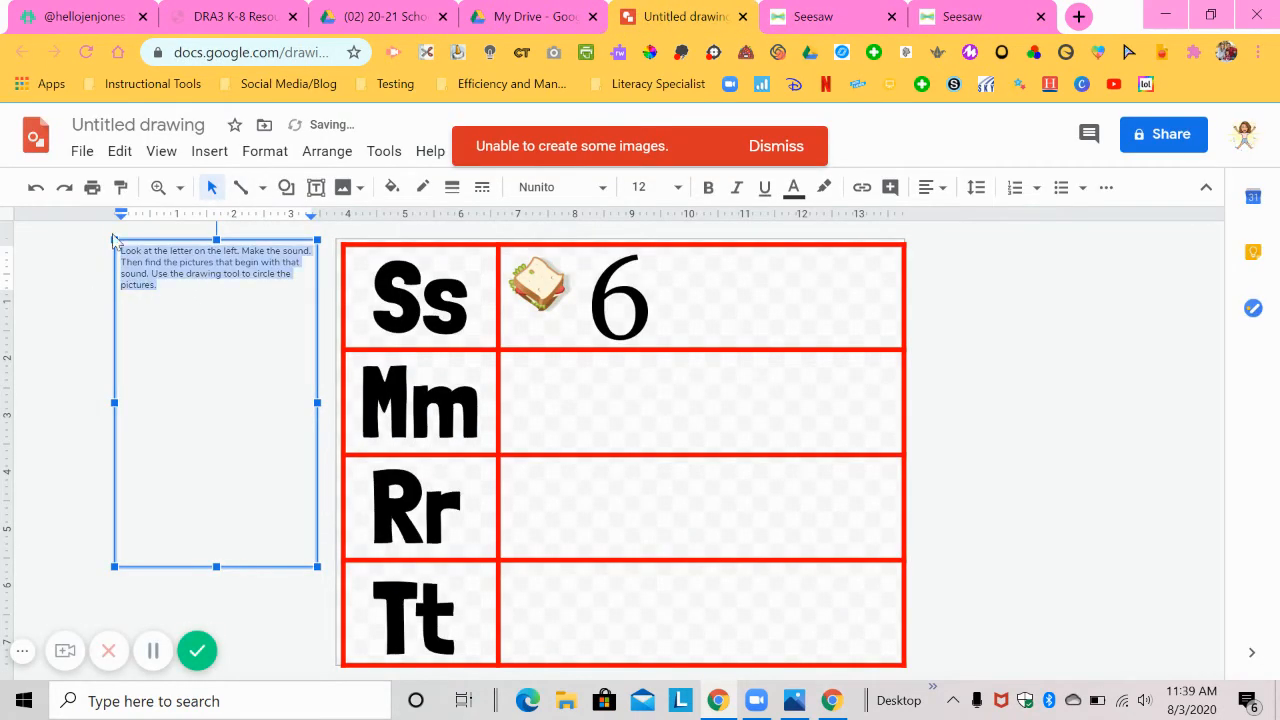
{"action": "left_click", "coordinate": [557, 187]}
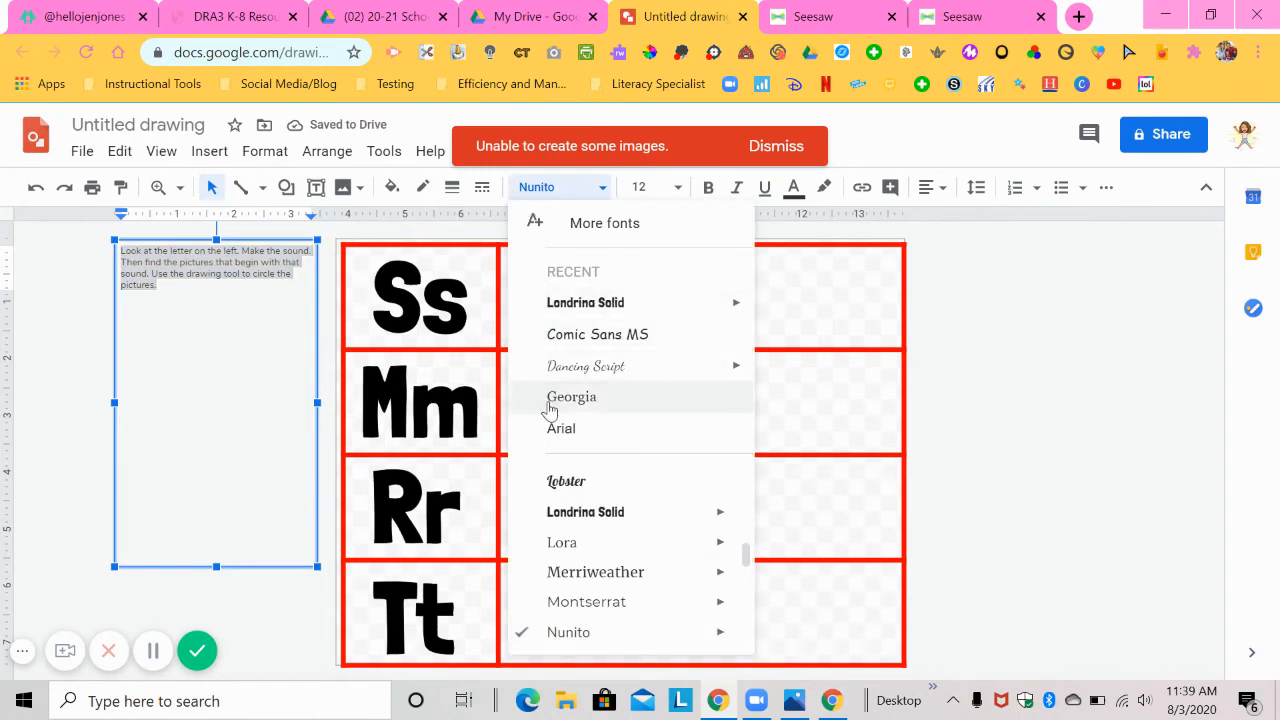
{"action": "left_click", "coordinate": [571, 397]}
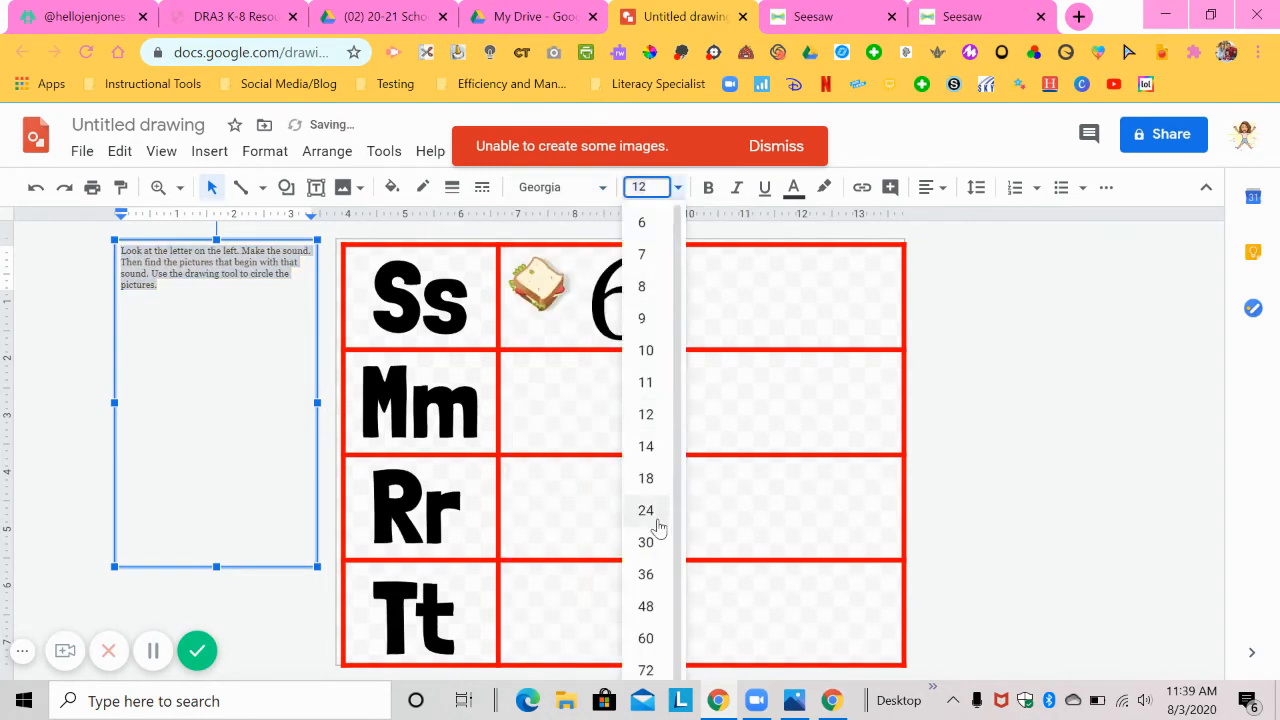
{"action": "left_click", "coordinate": [645, 510]}
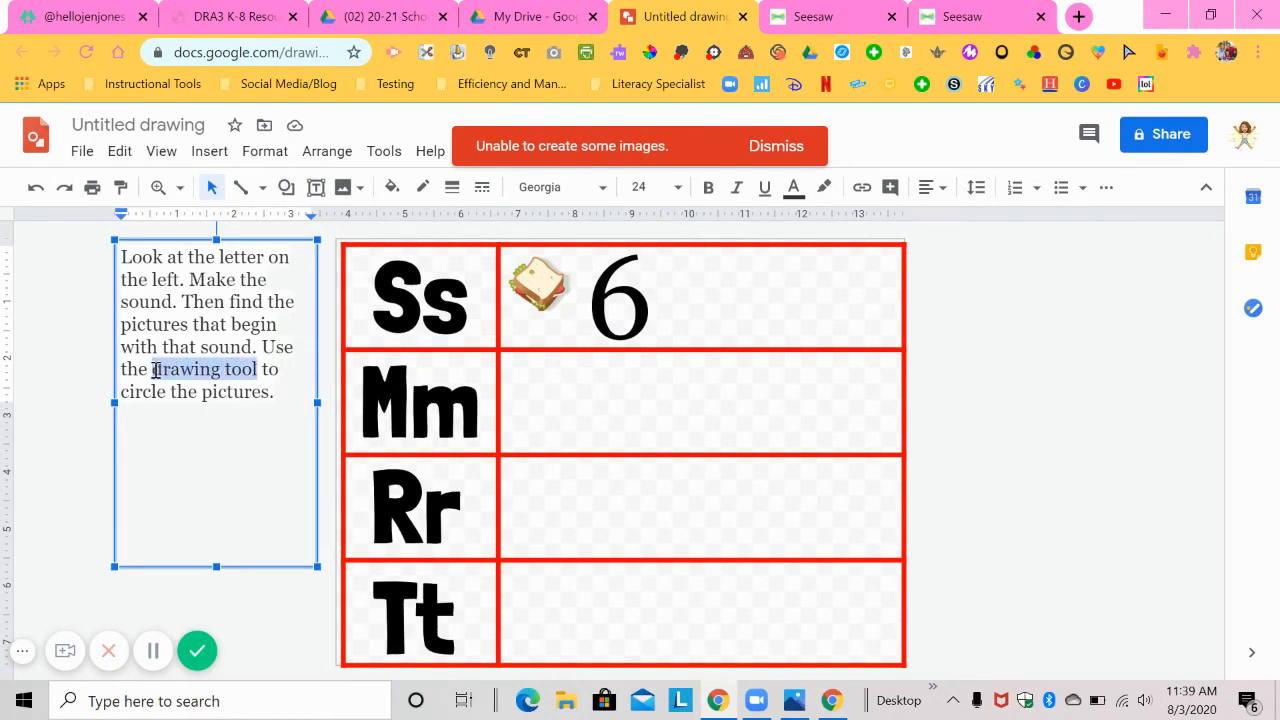
Rewrite the last sentence as 'Drag the circle over the correct pictures.'
{"action": "type", "text": "circle"}
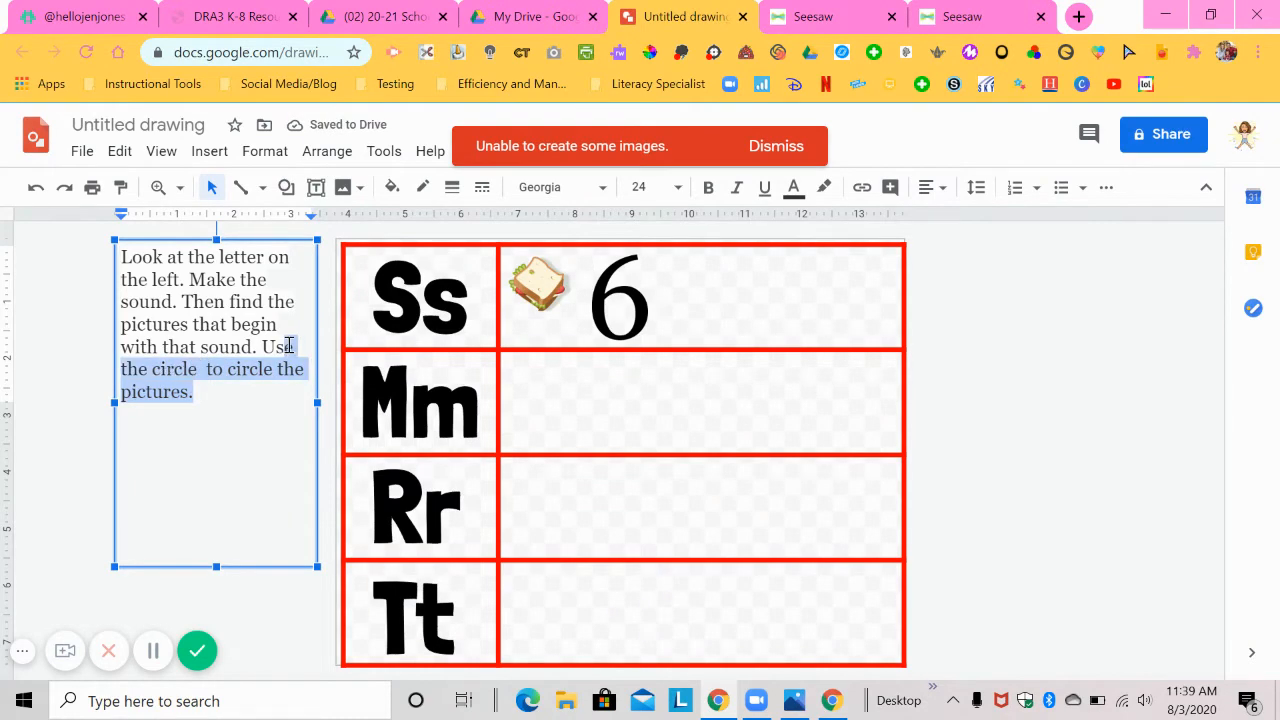
{"action": "type", "text": "Drag the"}
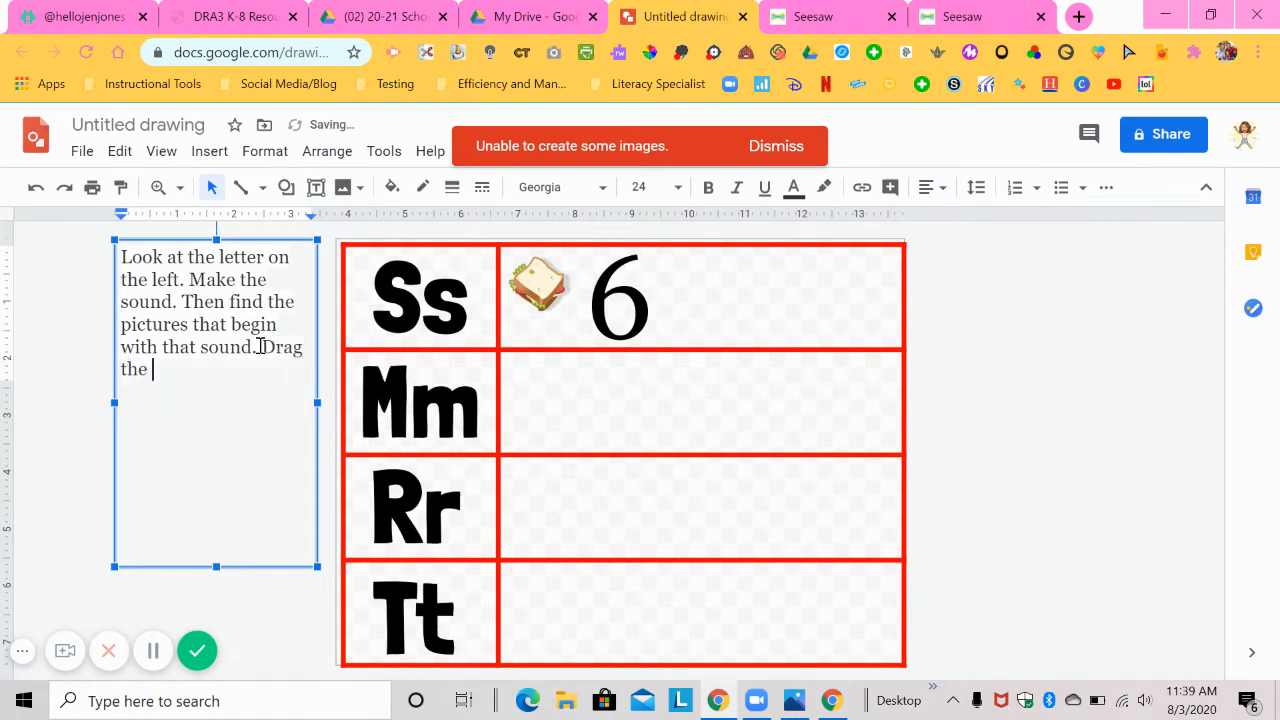
{"action": "type", "text": "circle over the c"}
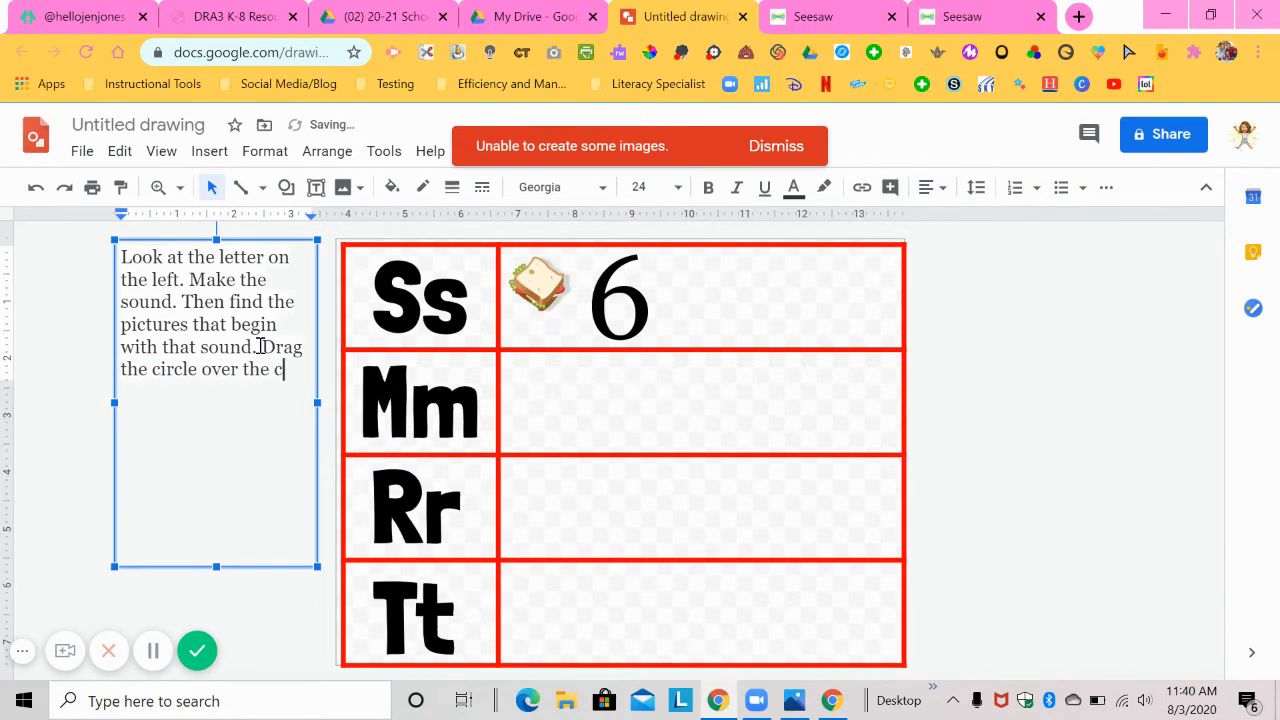
{"action": "type", "text": "orrect pictures."}
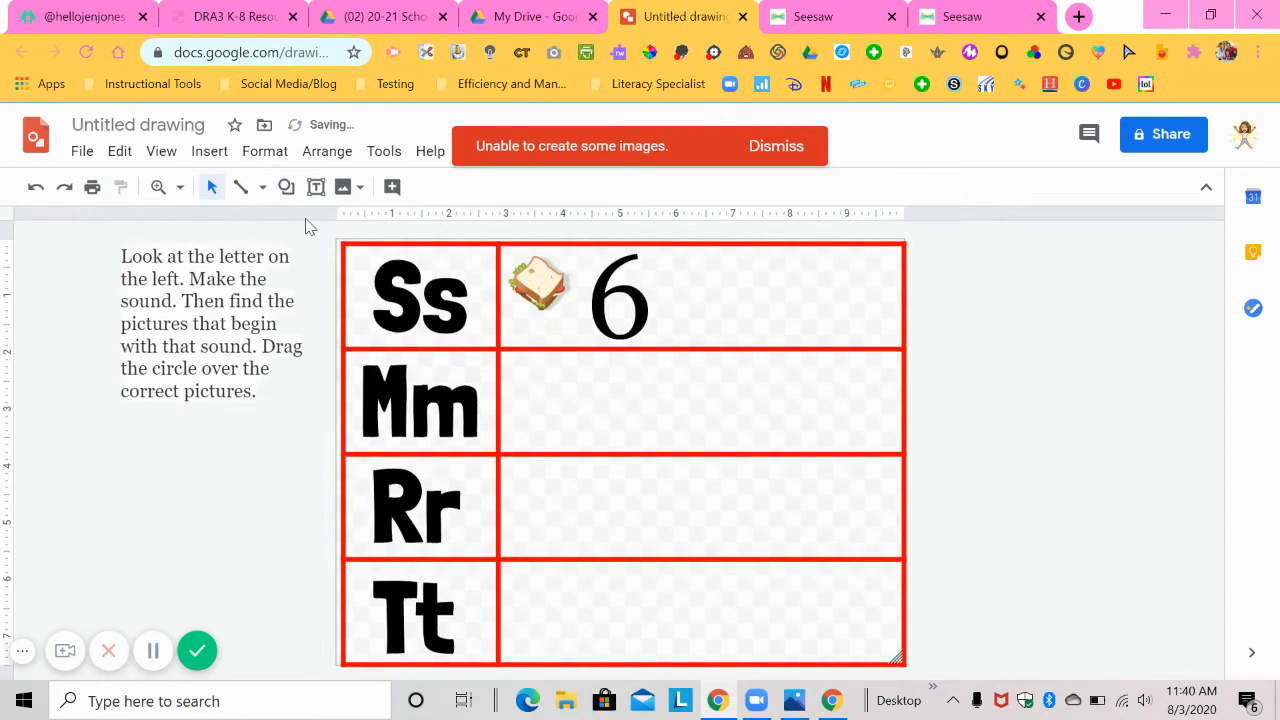
Draw an oval and position it below the directions
{"action": "left_click", "coordinate": [286, 187]}
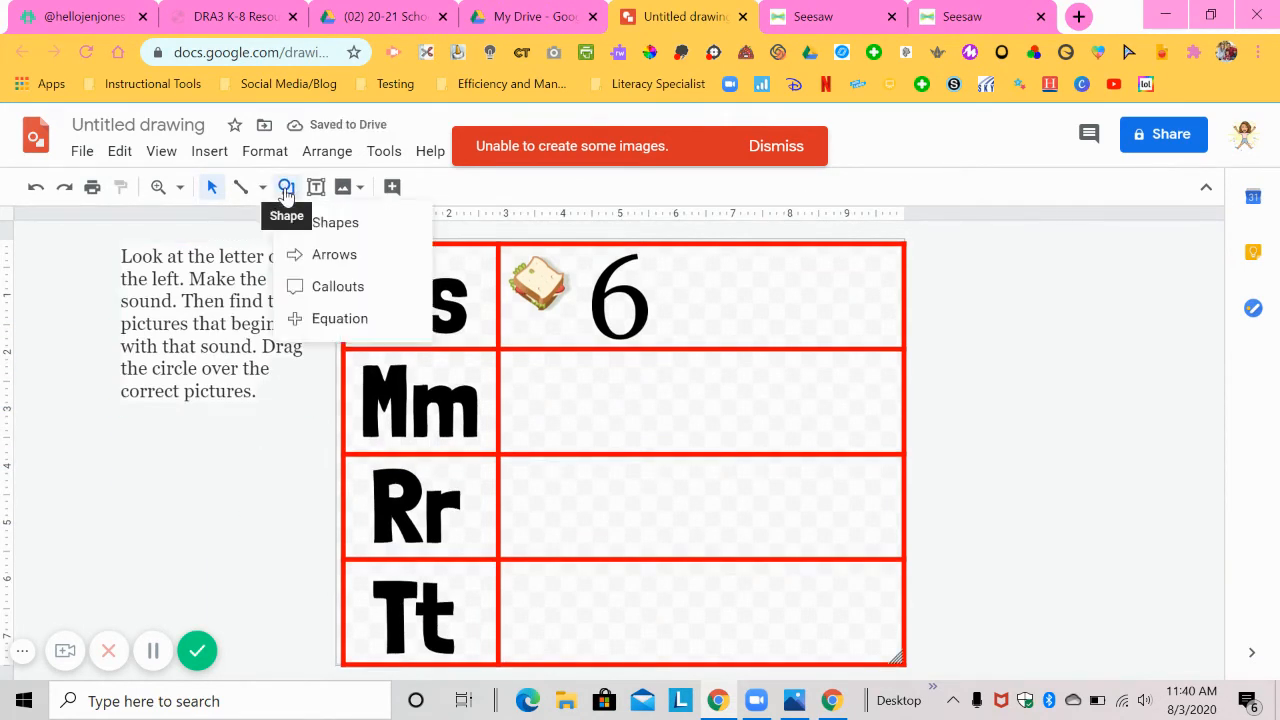
{"action": "left_click", "coordinate": [335, 222]}
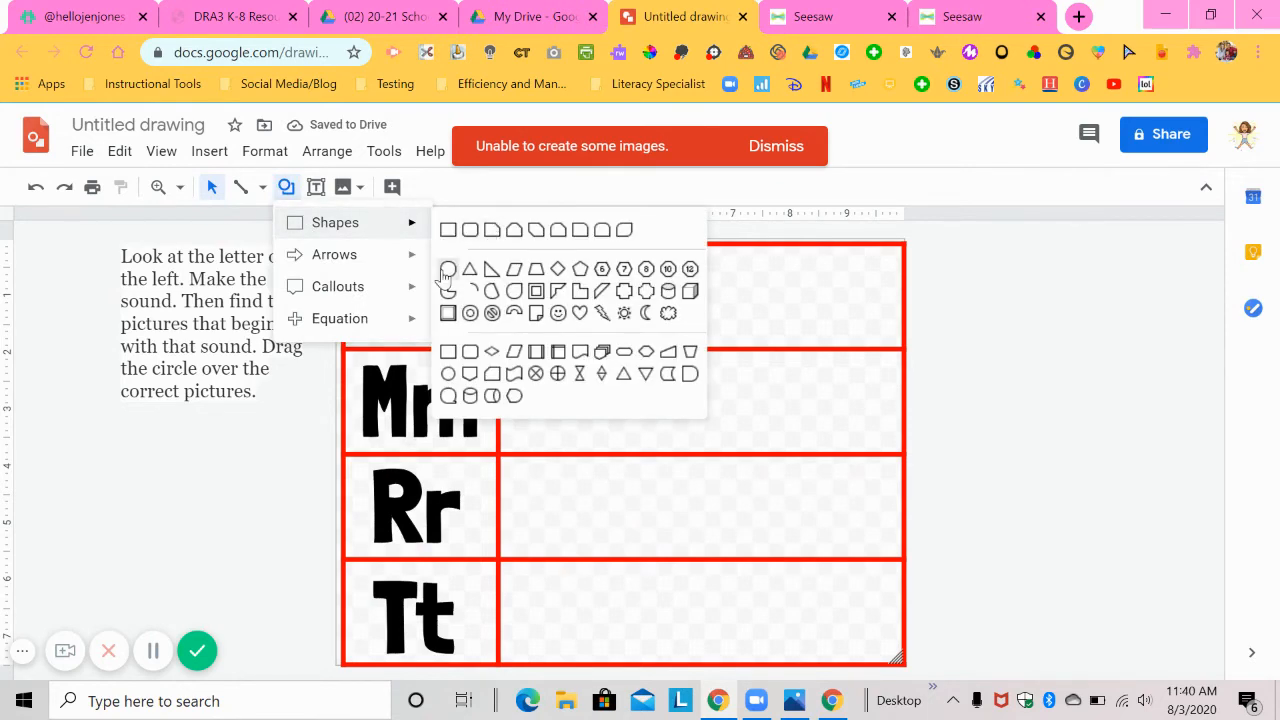
{"action": "left_click", "coordinate": [447, 269]}
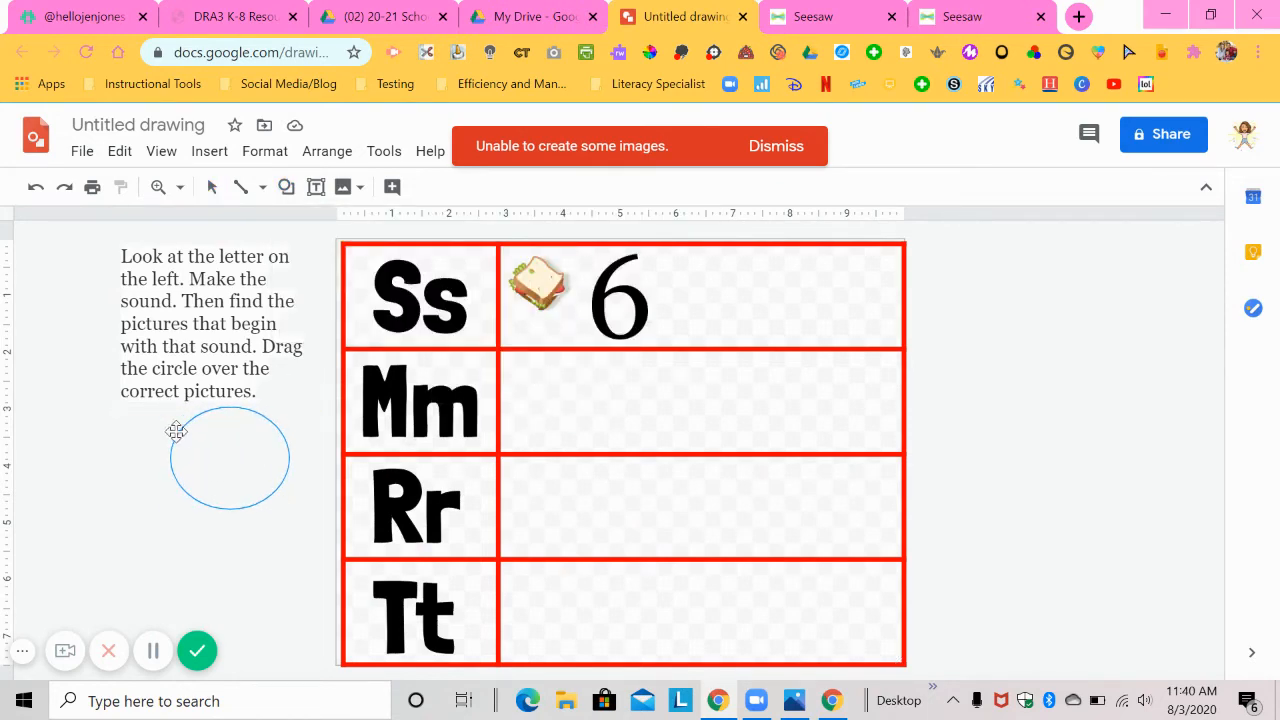
{"action": "left_click", "coordinate": [228, 457]}
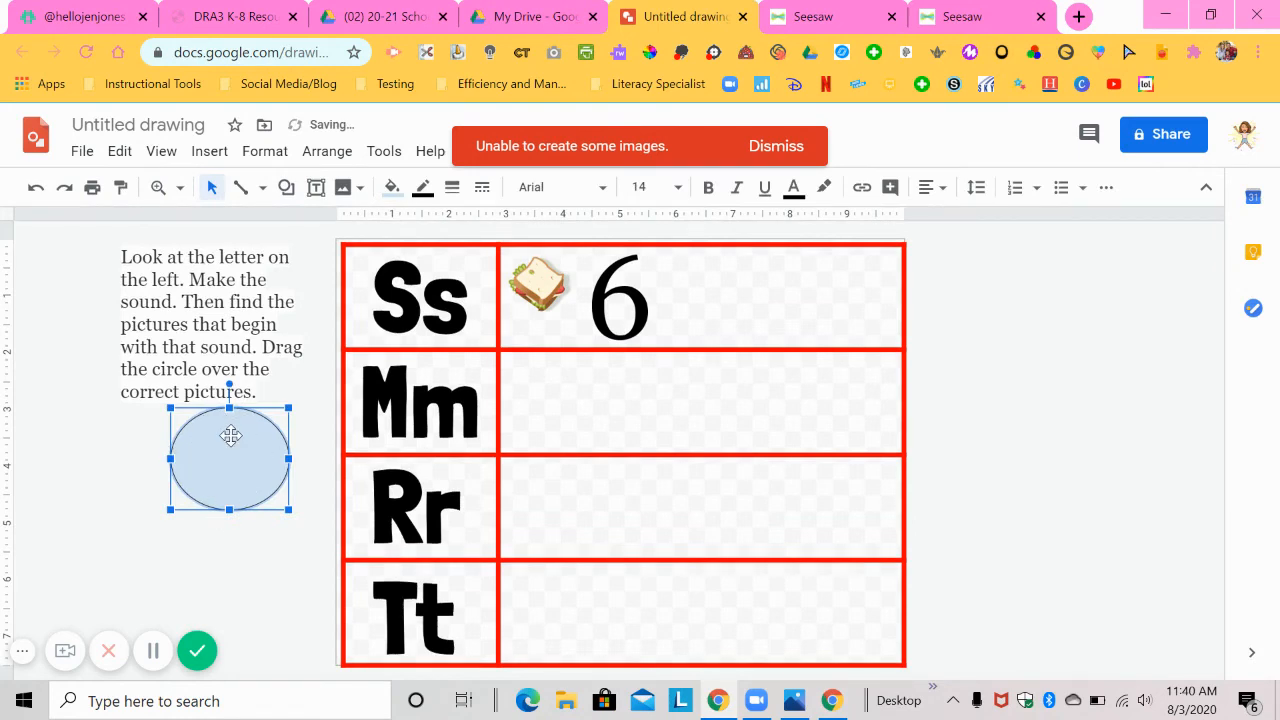
{"action": "left_click", "coordinate": [391, 187]}
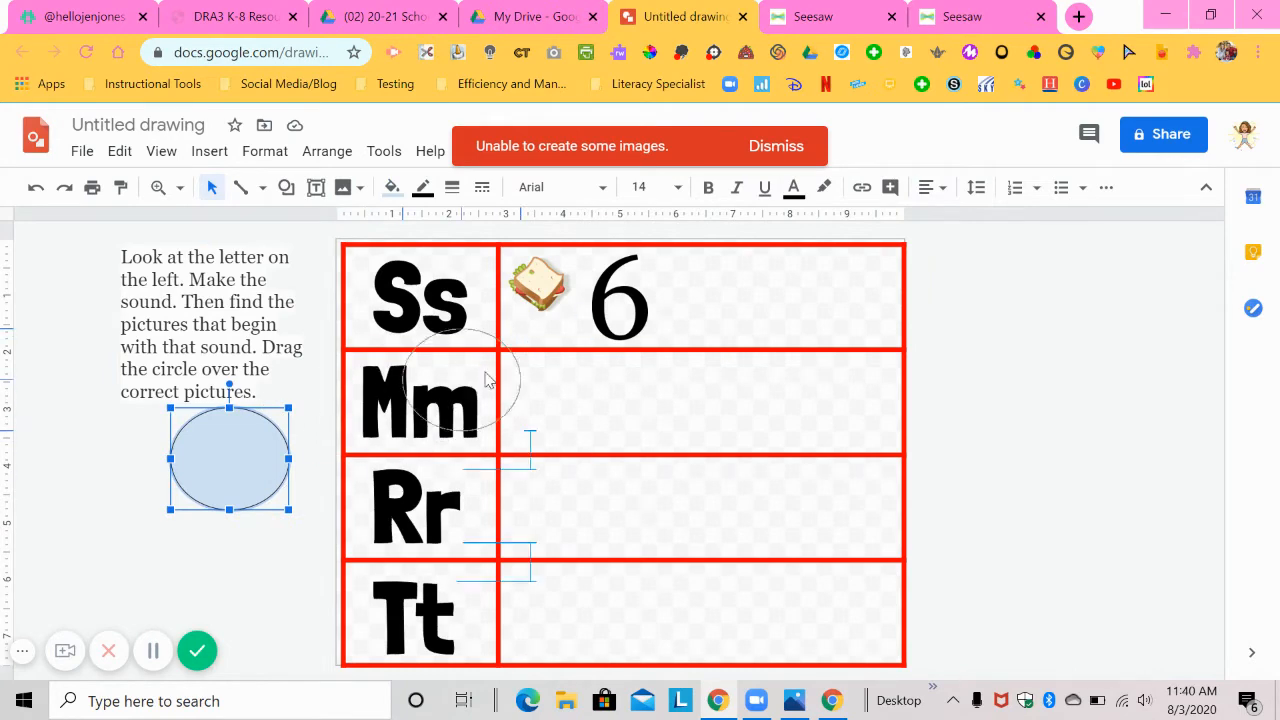
{"action": "left_click_drag", "start_coordinate": [229, 458], "coordinate": [623, 296]}
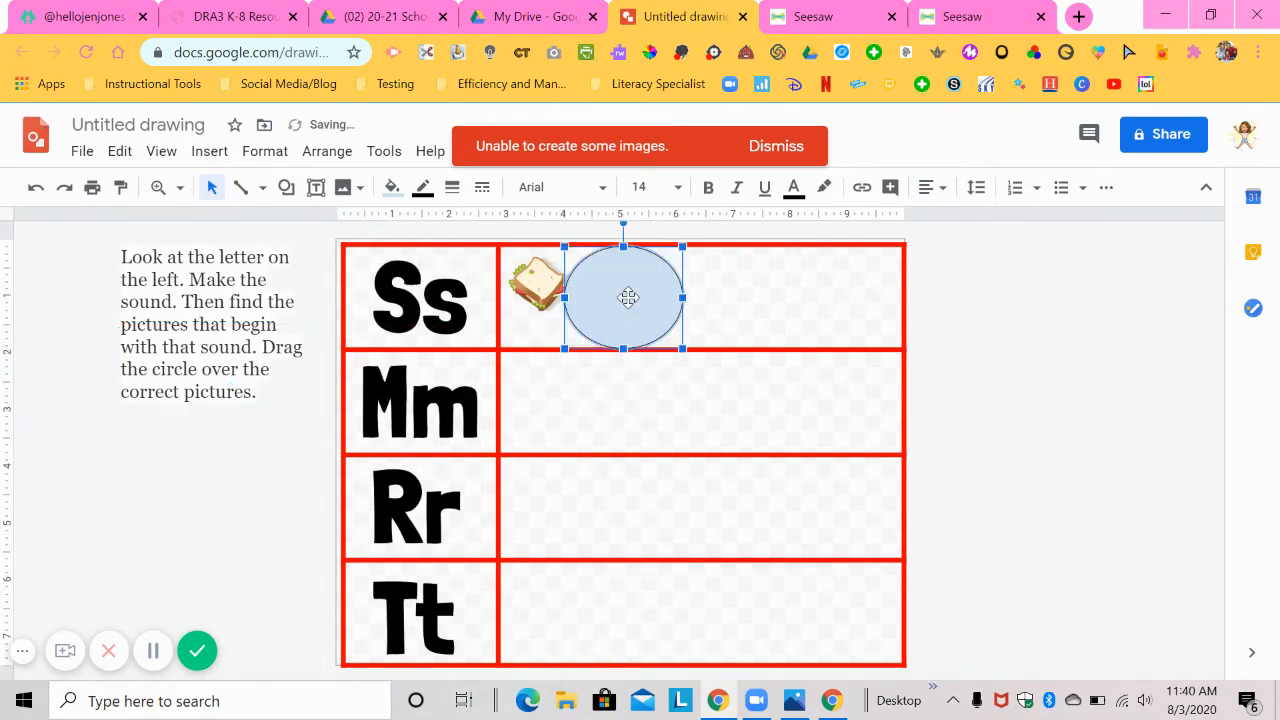
{"action": "left_click_drag", "start_coordinate": [628, 296], "coordinate": [170, 500]}
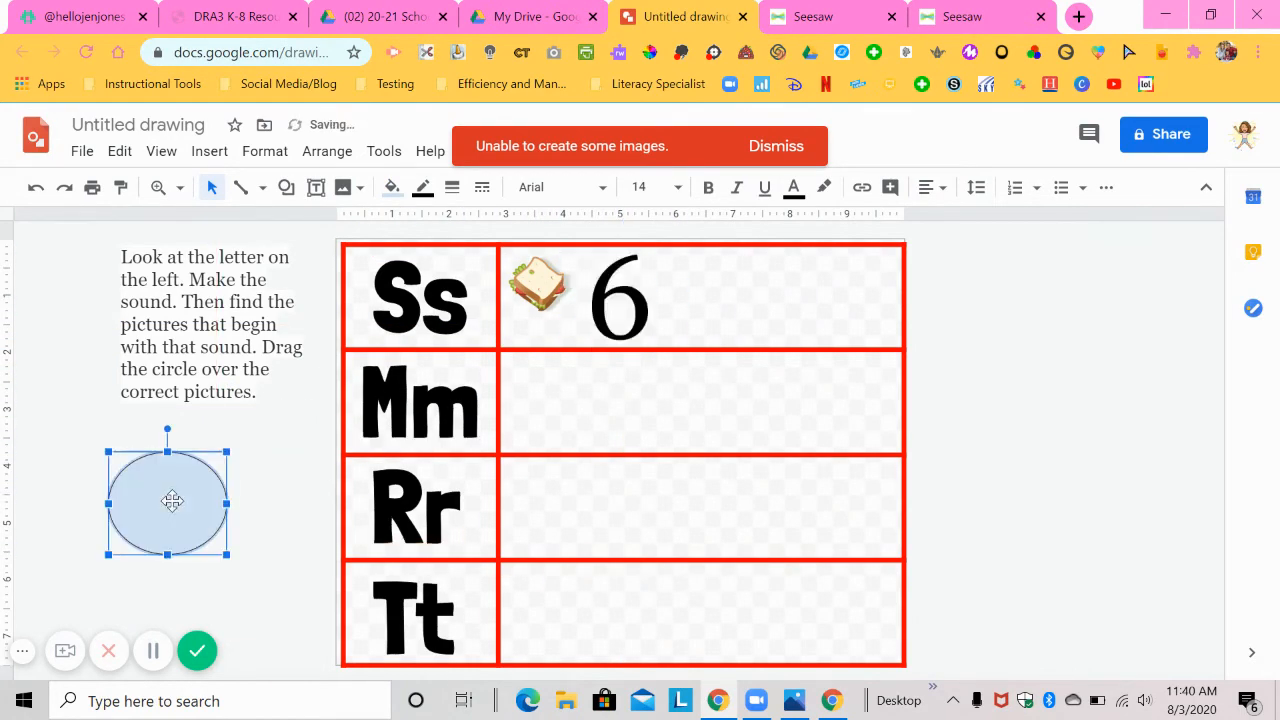
Give the circle a transparent fill and thick black outline, and dismiss the image error
{"action": "left_click", "coordinate": [391, 187]}
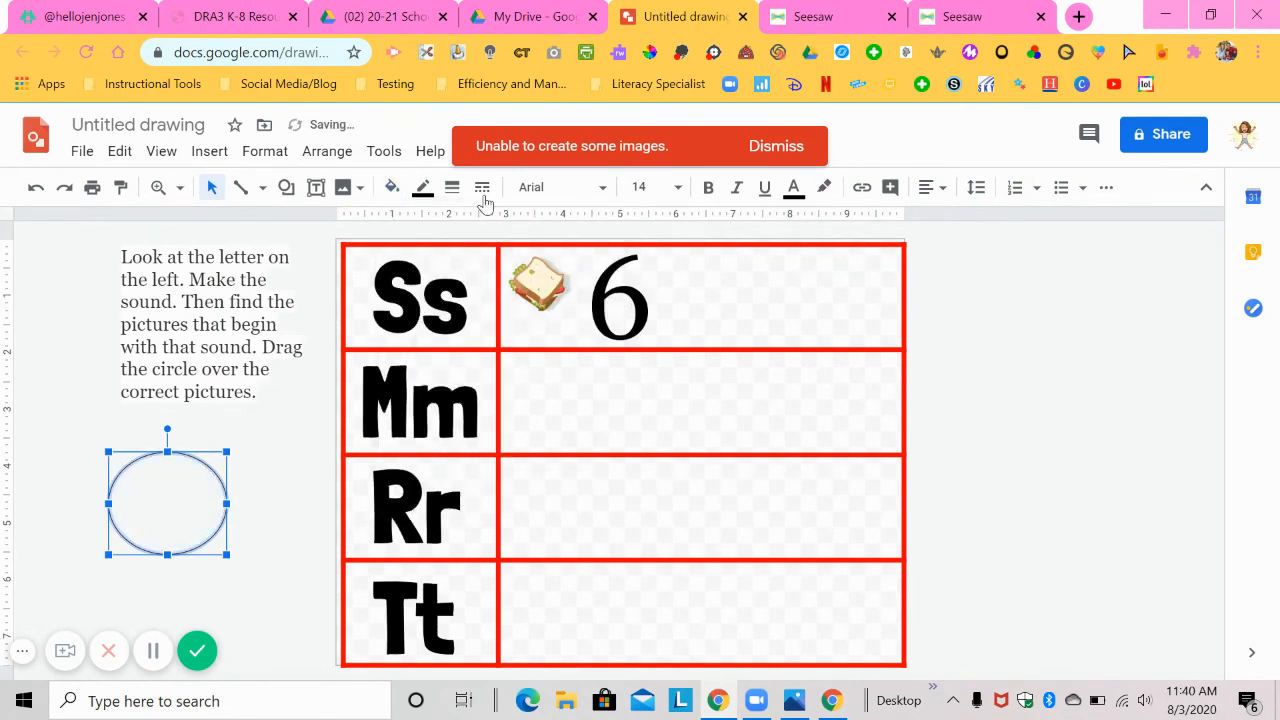
{"action": "left_click", "coordinate": [452, 187]}
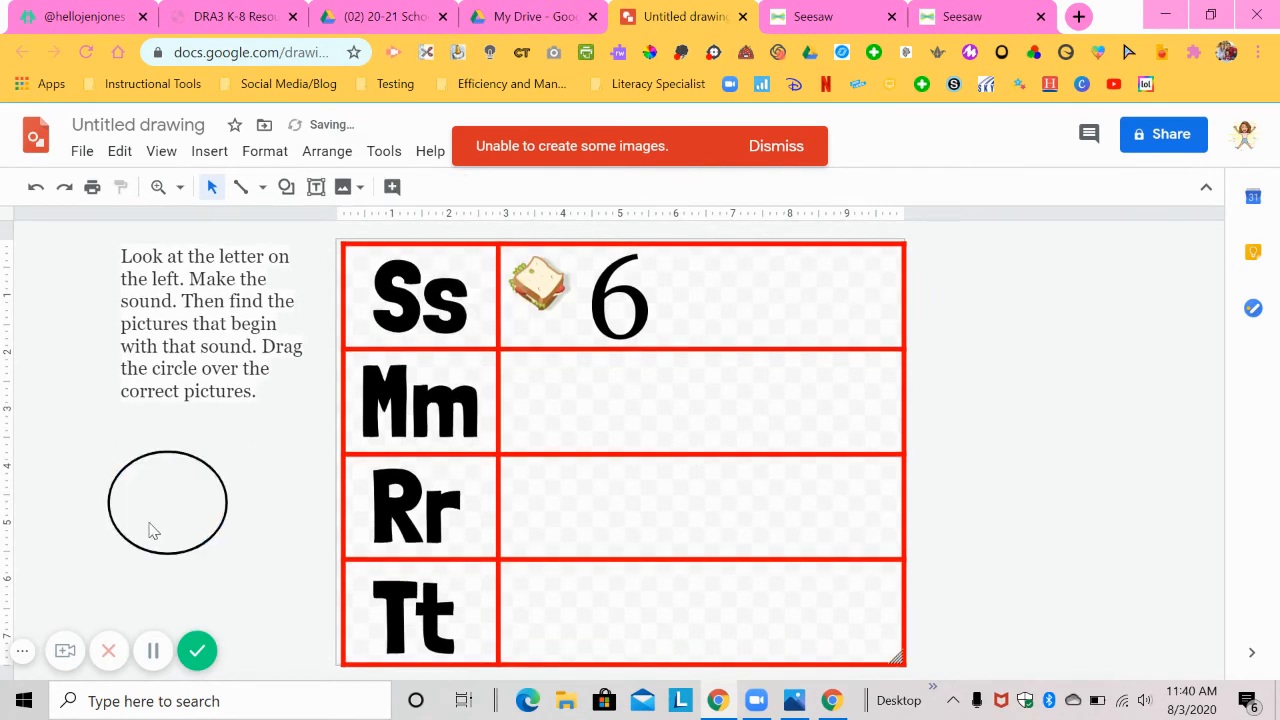
{"action": "left_click", "coordinate": [167, 502]}
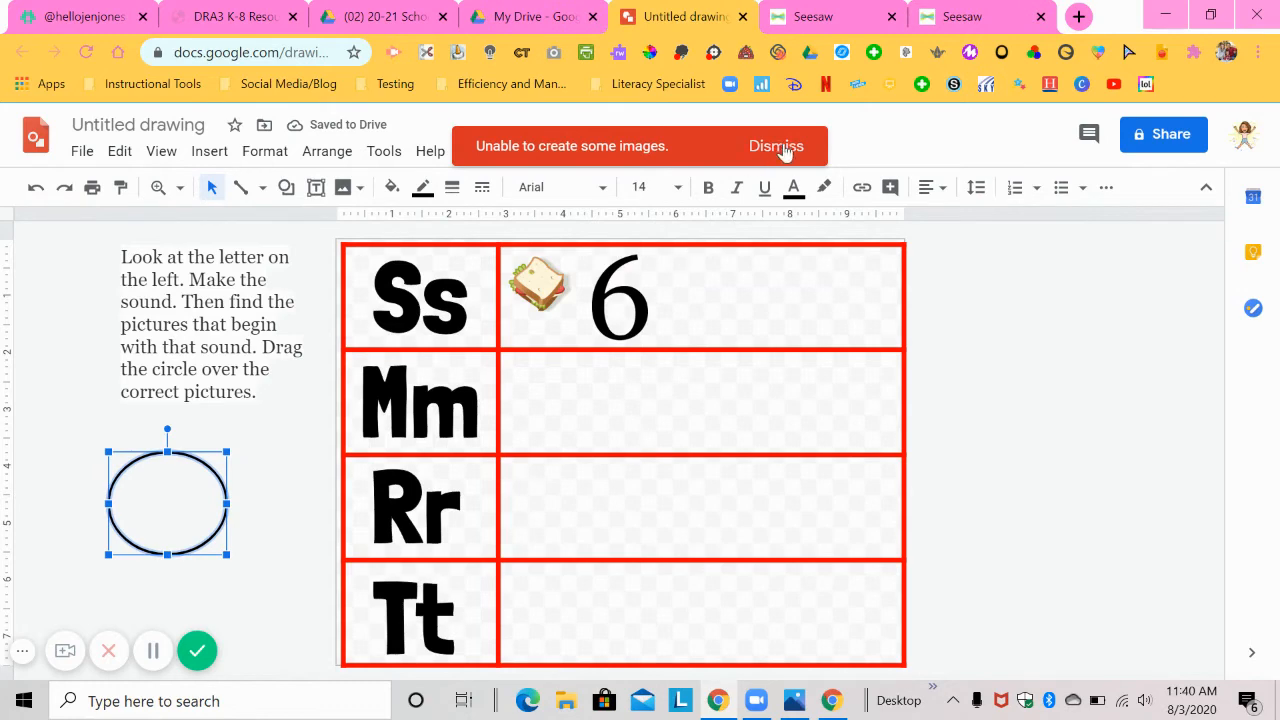
{"action": "left_click", "coordinate": [776, 146]}
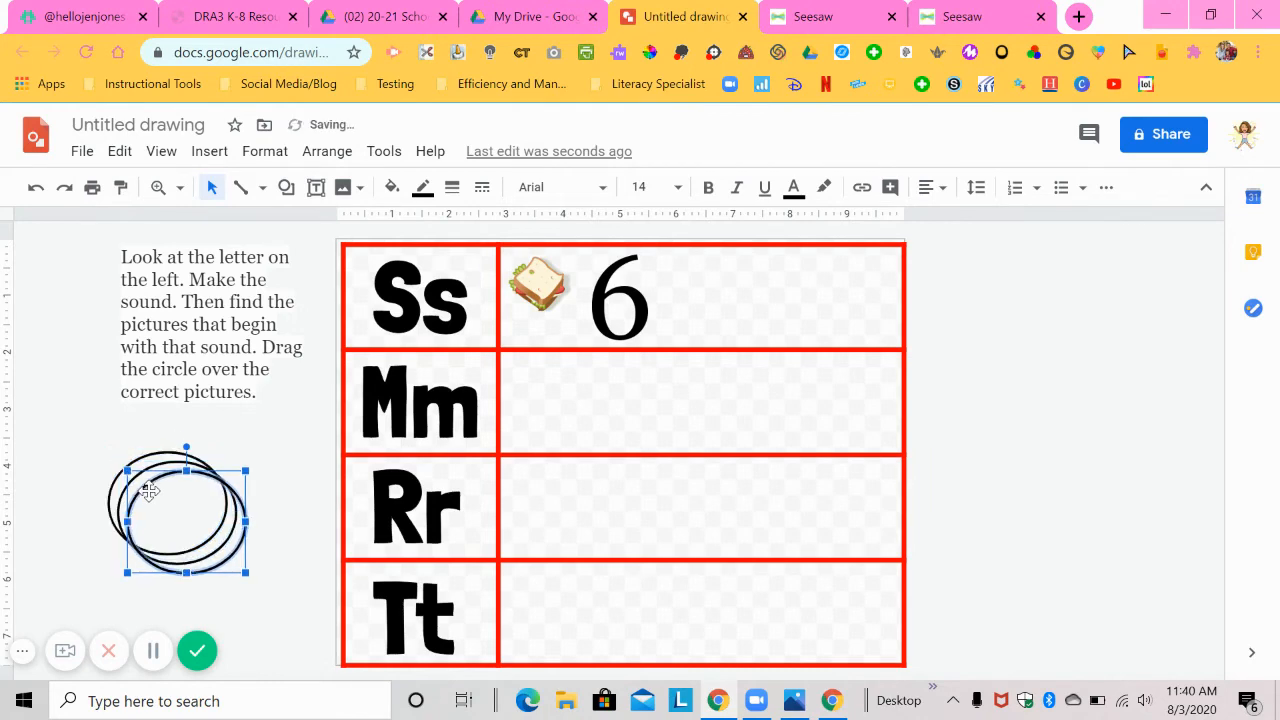
Copy the circle into an offset stack and select all the stacked circles together
{"action": "left_click_drag", "start_coordinate": [185, 510], "coordinate": [245, 570]}
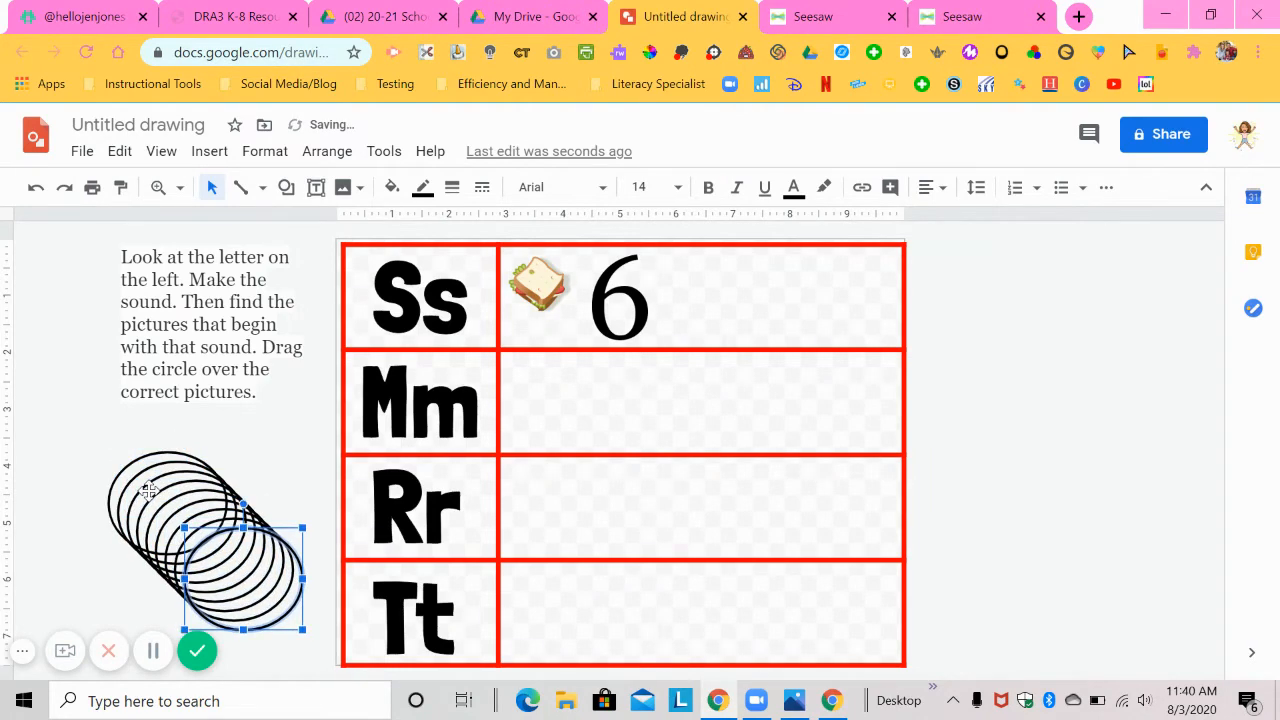
{"action": "left_click", "coordinate": [80, 448]}
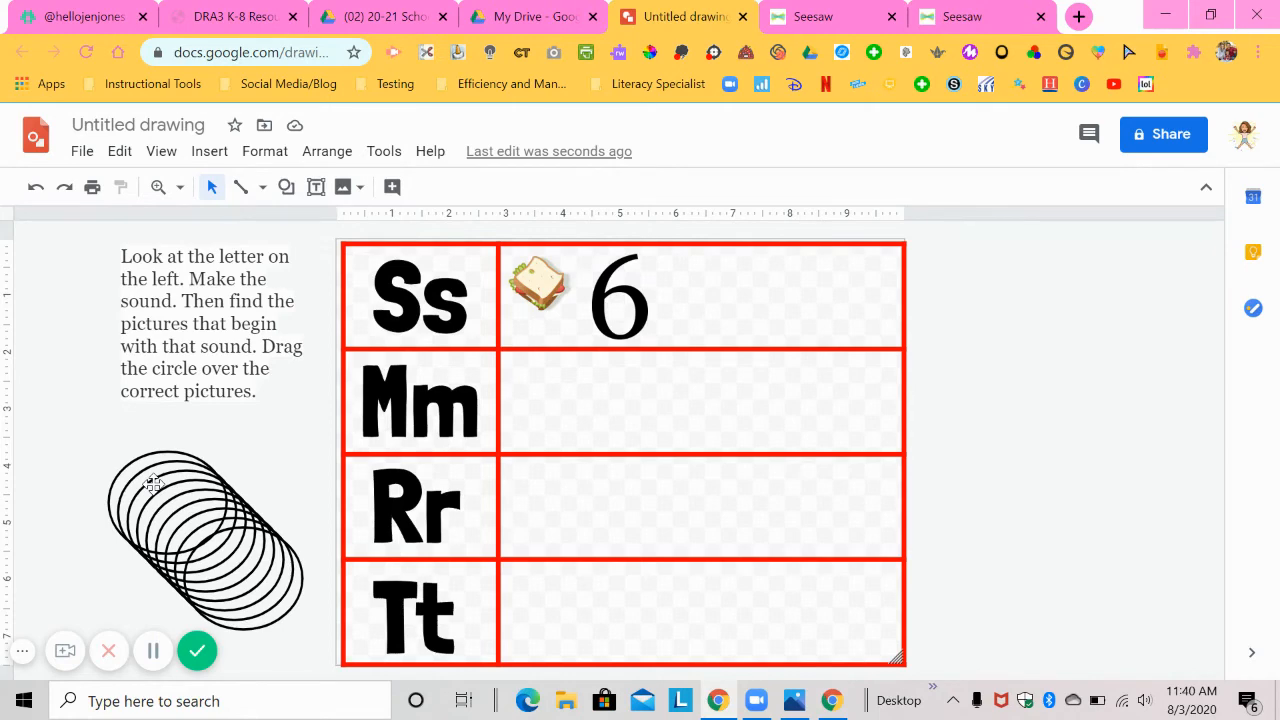
{"action": "mouse_move", "coordinate": [88, 430]}
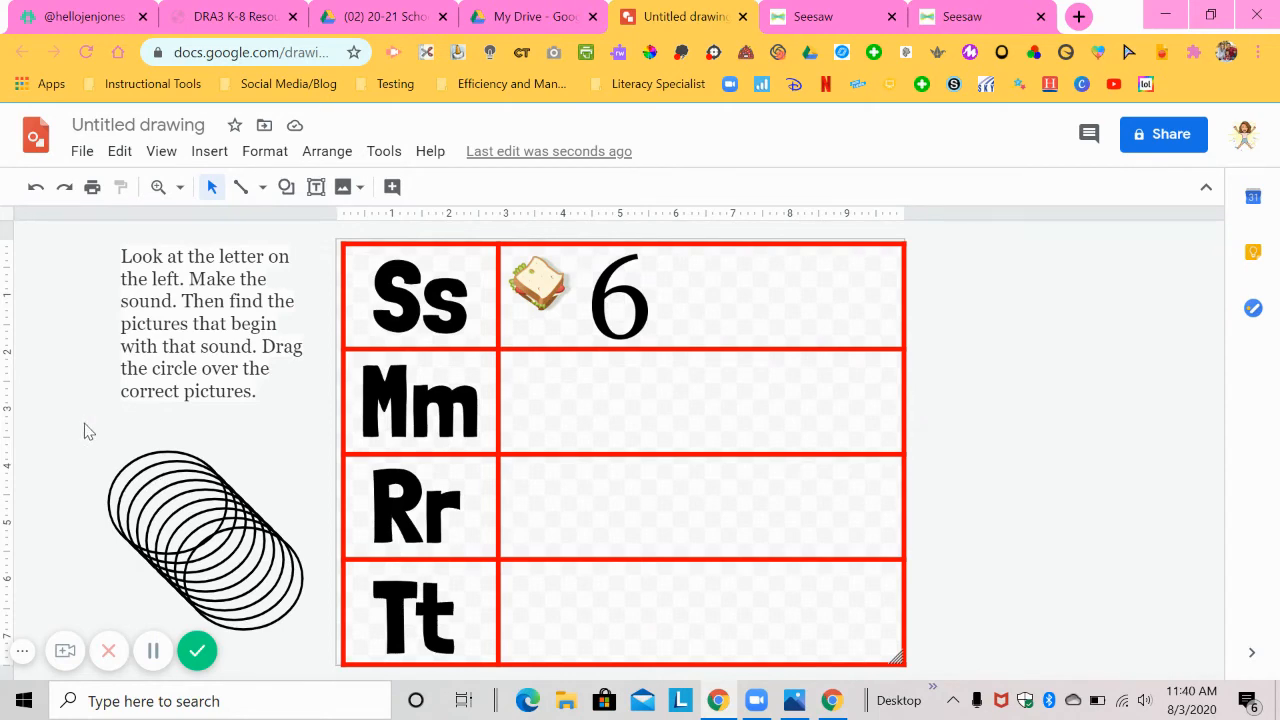
{"action": "left_click", "coordinate": [175, 540]}
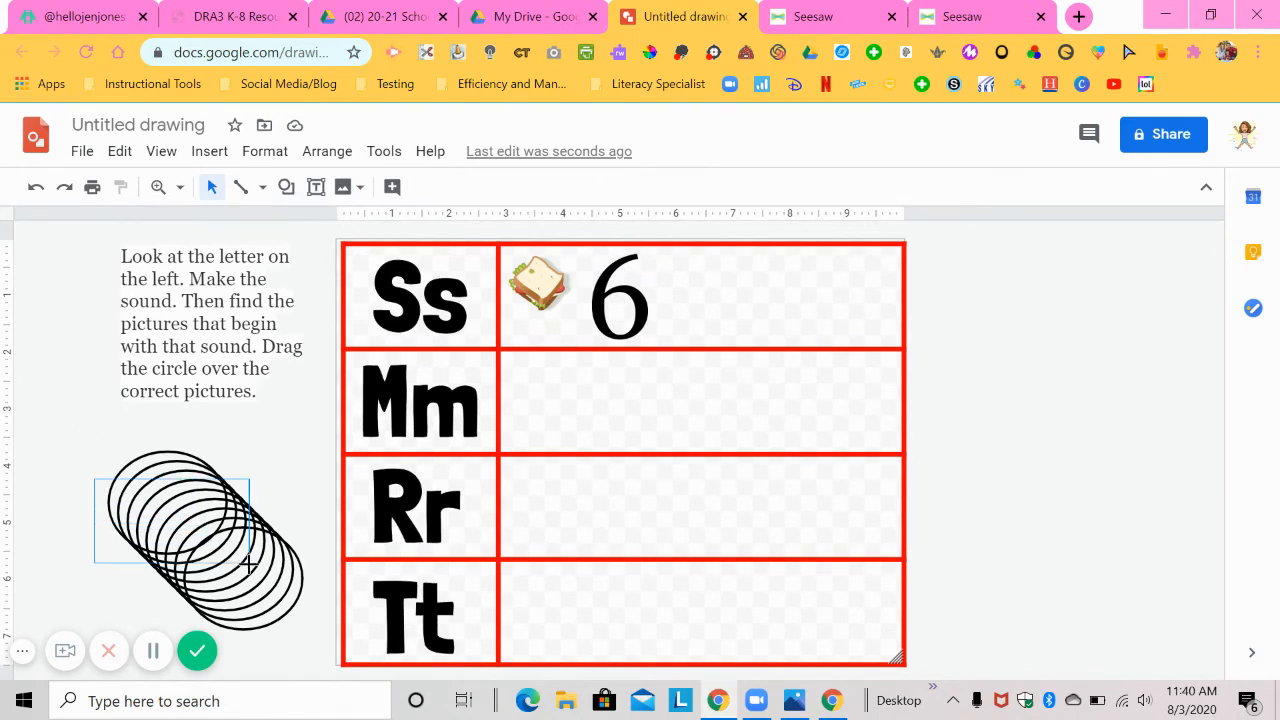
{"action": "left_click", "coordinate": [200, 540]}
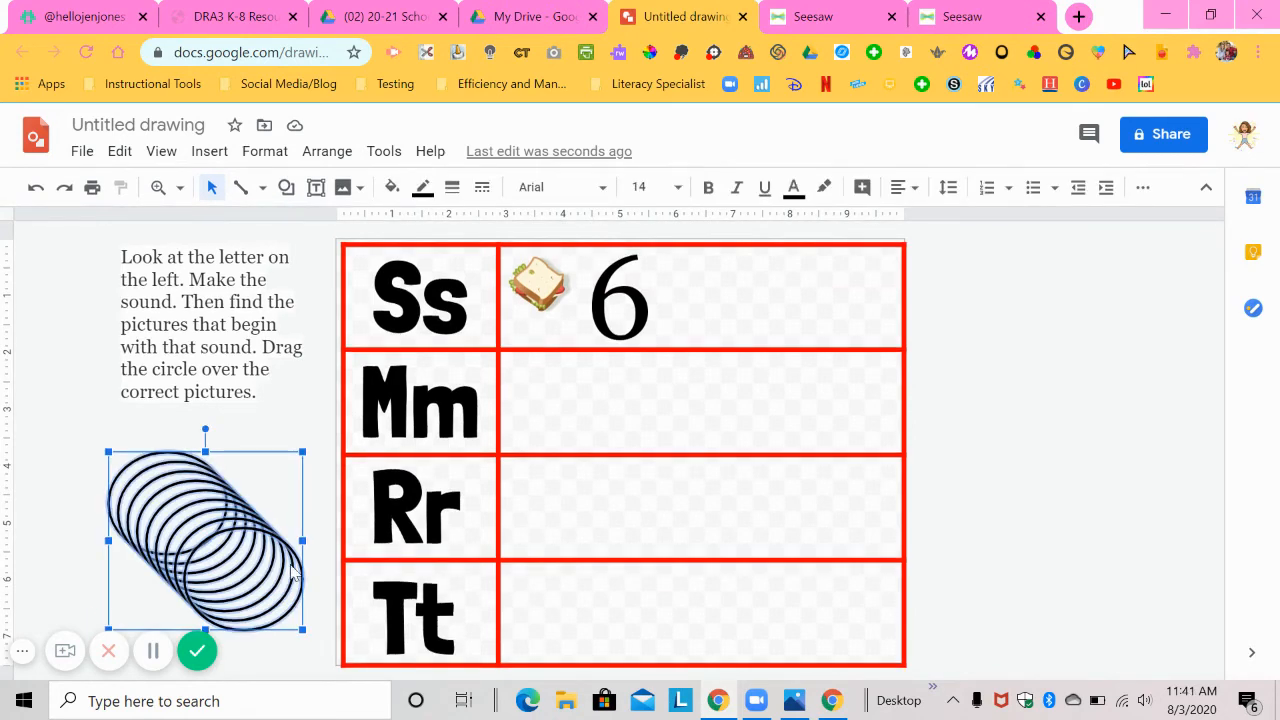
Align the circles into one pile and drag a circle onto a table picture
{"action": "left_click", "coordinate": [326, 151]}
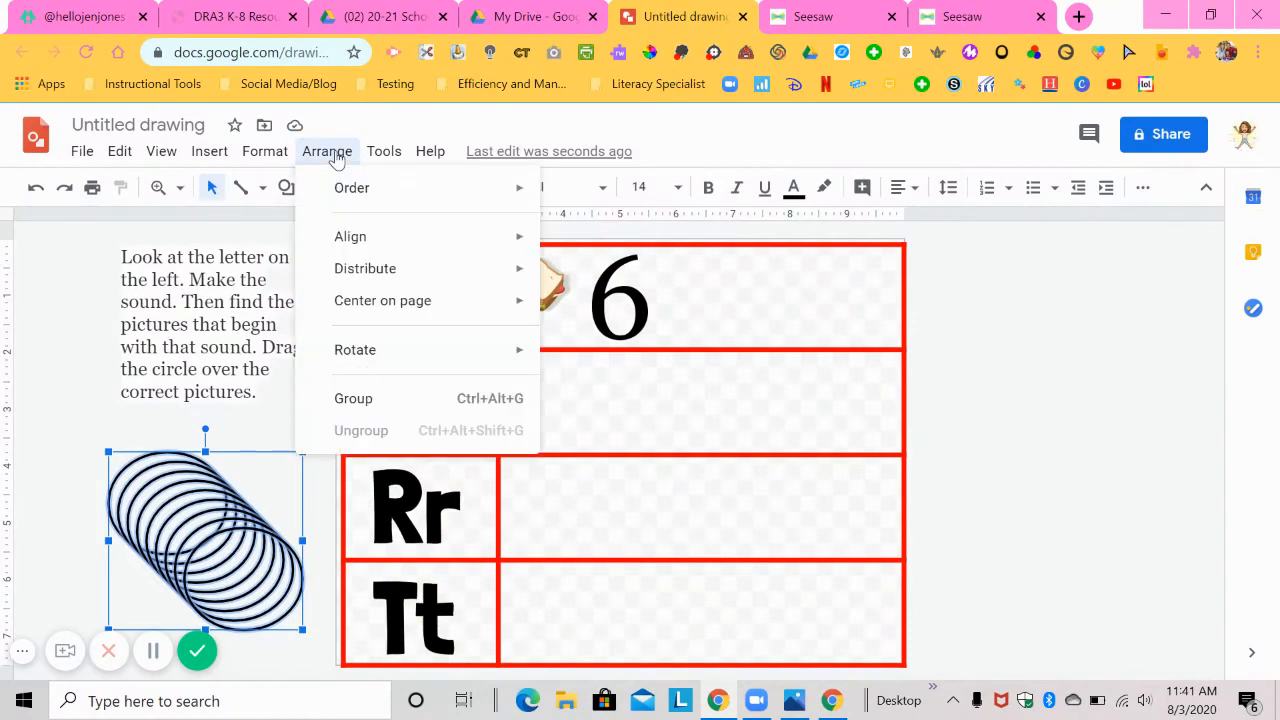
{"action": "left_click", "coordinate": [350, 236]}
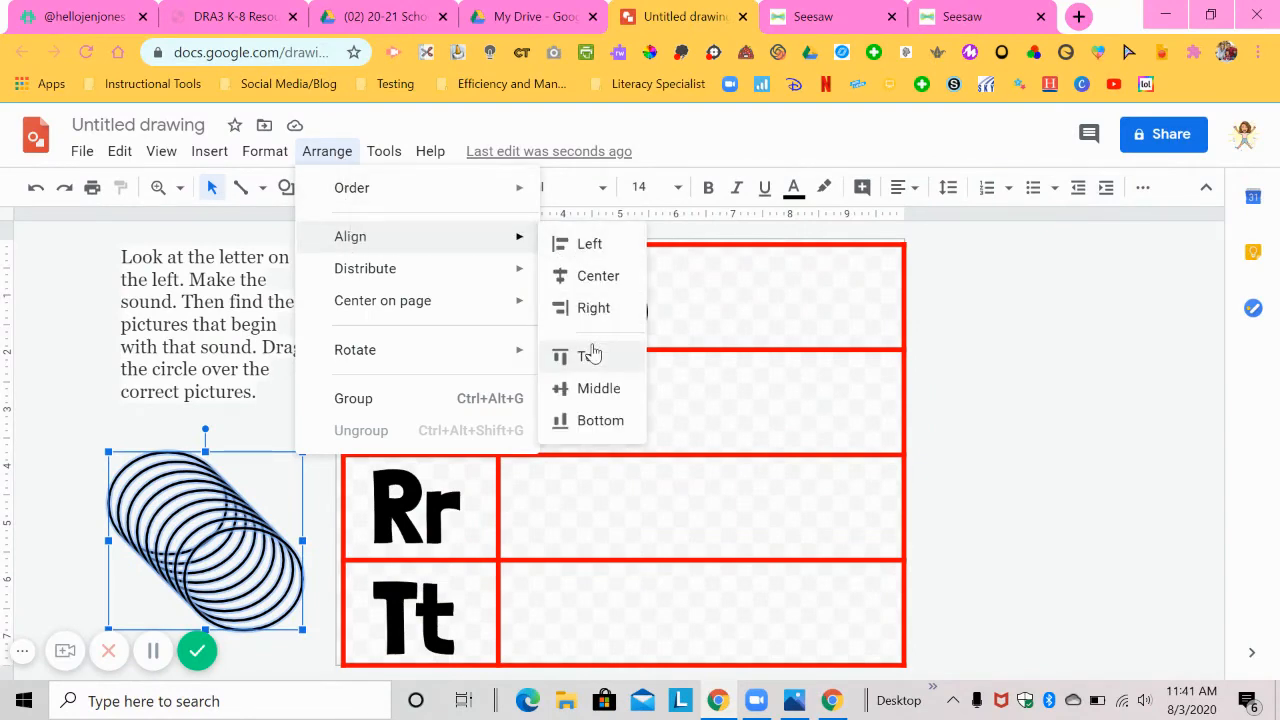
{"action": "left_click", "coordinate": [598, 388]}
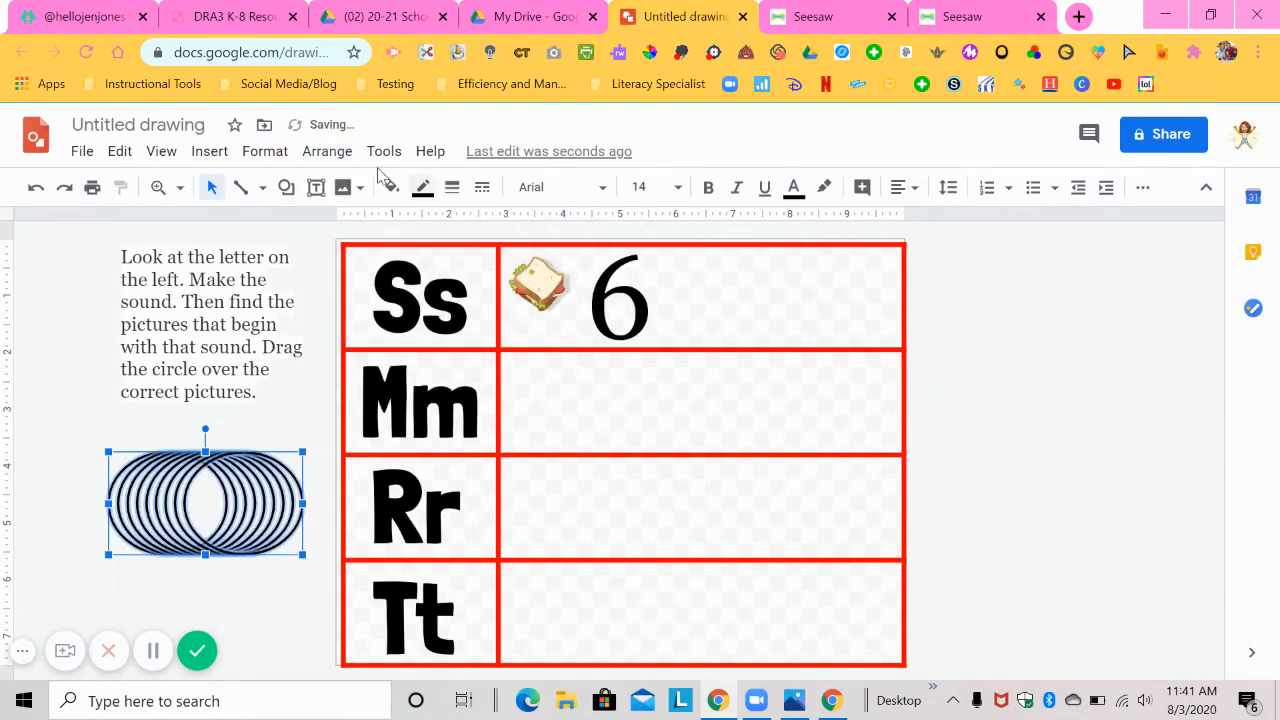
{"action": "left_click", "coordinate": [327, 151]}
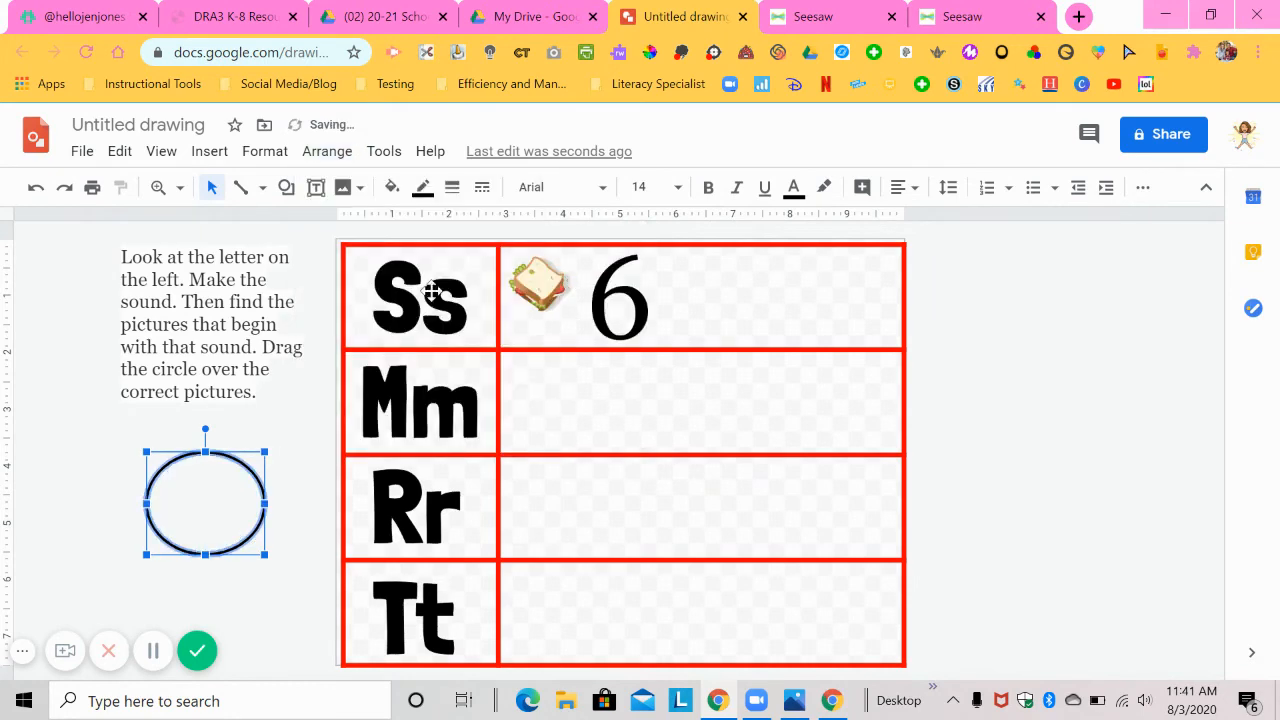
{"action": "mouse_move", "coordinate": [90, 440]}
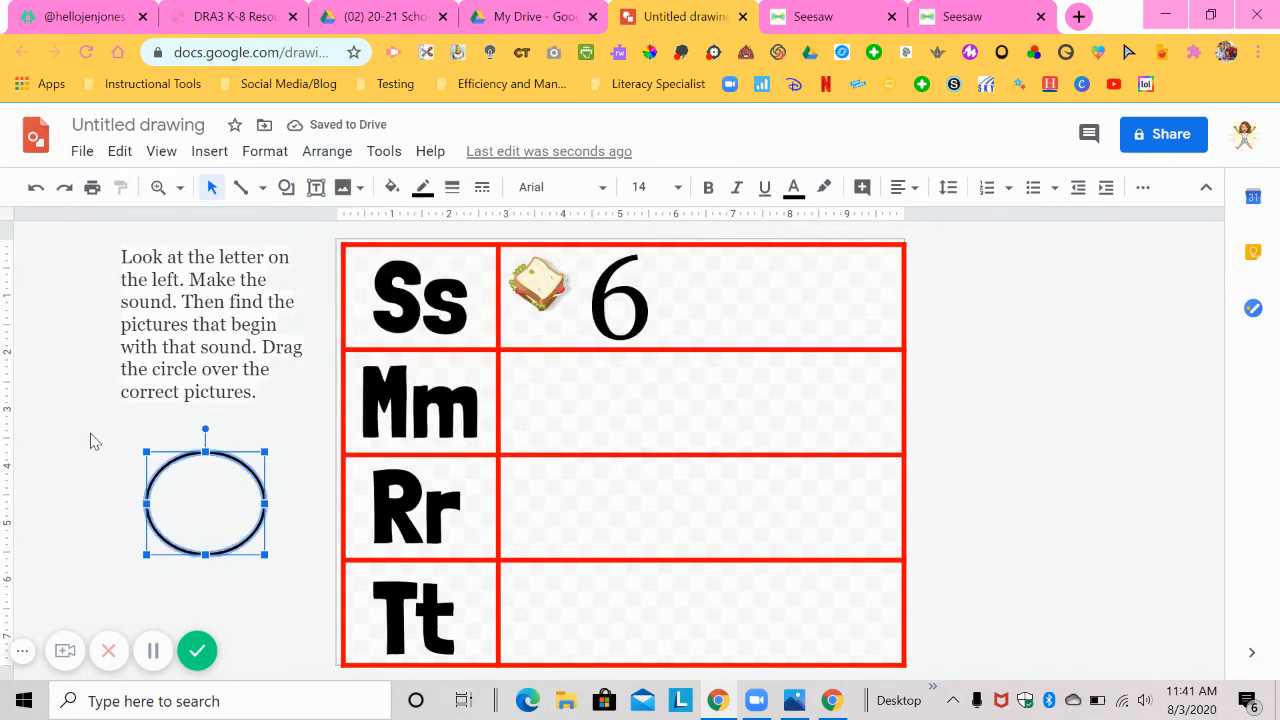
{"action": "left_click_drag", "start_coordinate": [205, 490], "coordinate": [550, 300]}
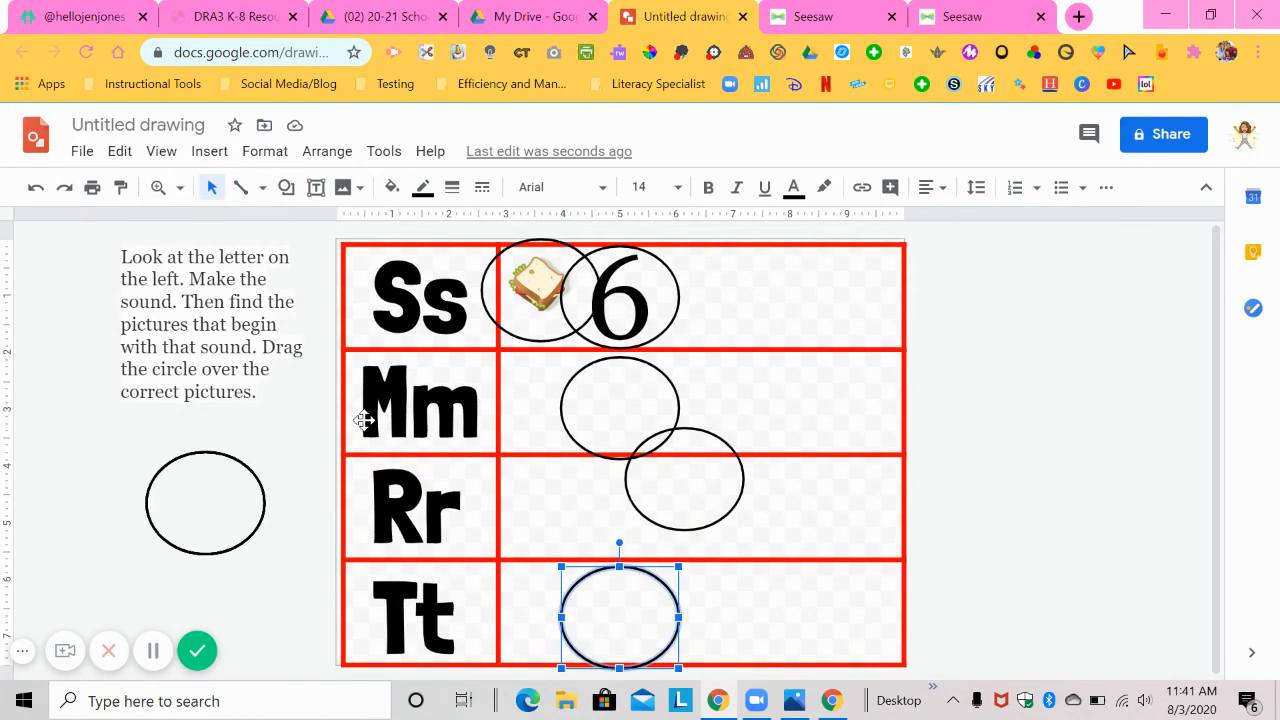
{"action": "mouse_move", "coordinate": [730, 88]}
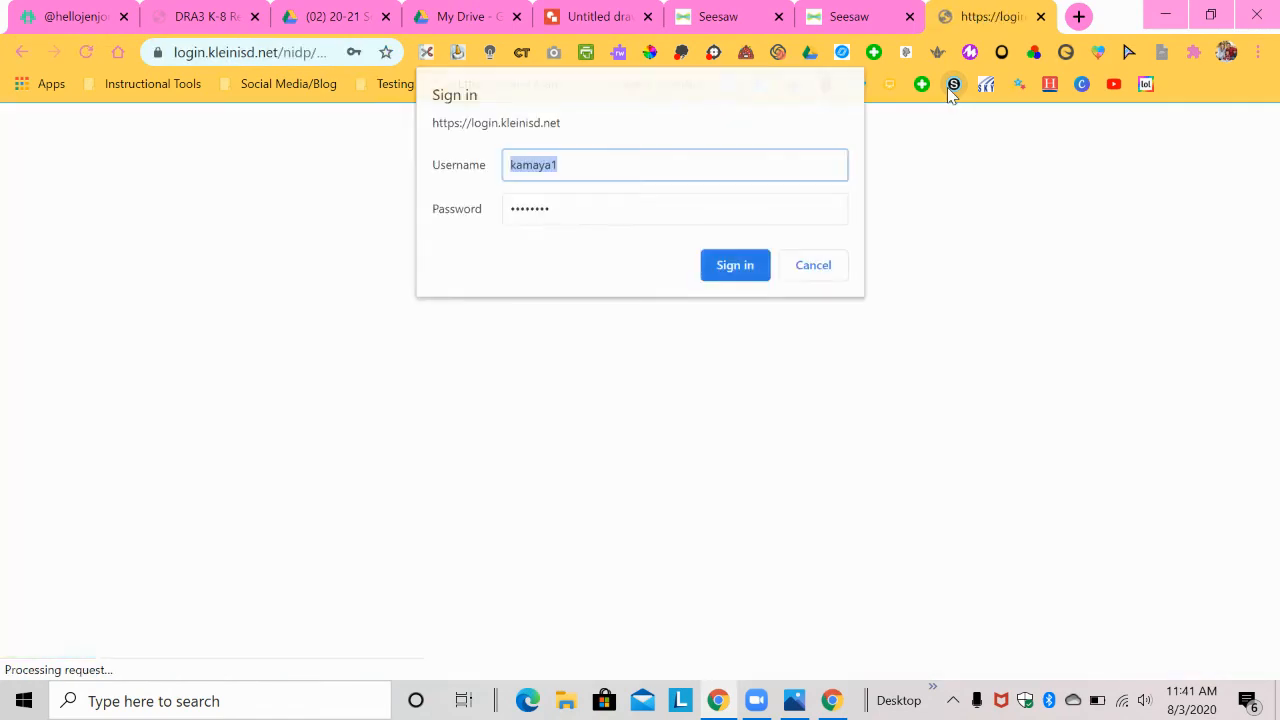
Sign in to Schoology through the saved credentials and district portal
{"action": "left_click", "coordinate": [735, 265]}
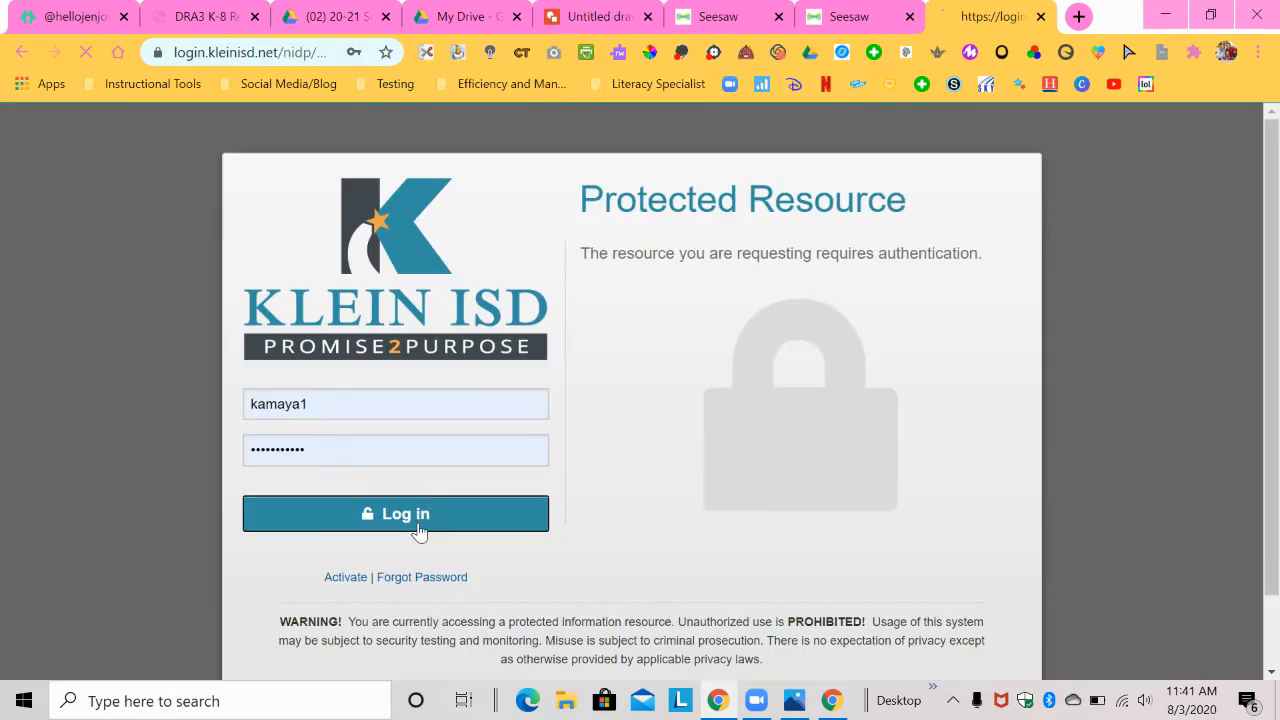
{"action": "left_click", "coordinate": [395, 513]}
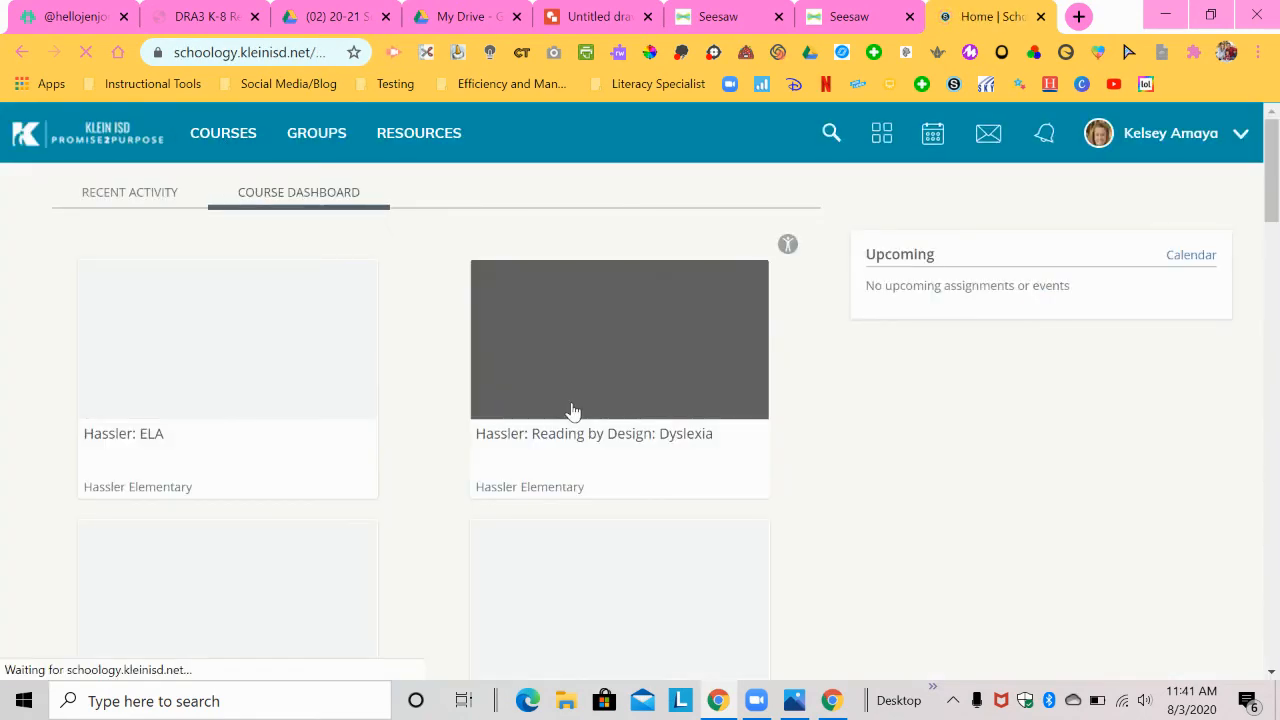
{"action": "scroll", "scroll_direction": "down", "scroll_amount": 3}
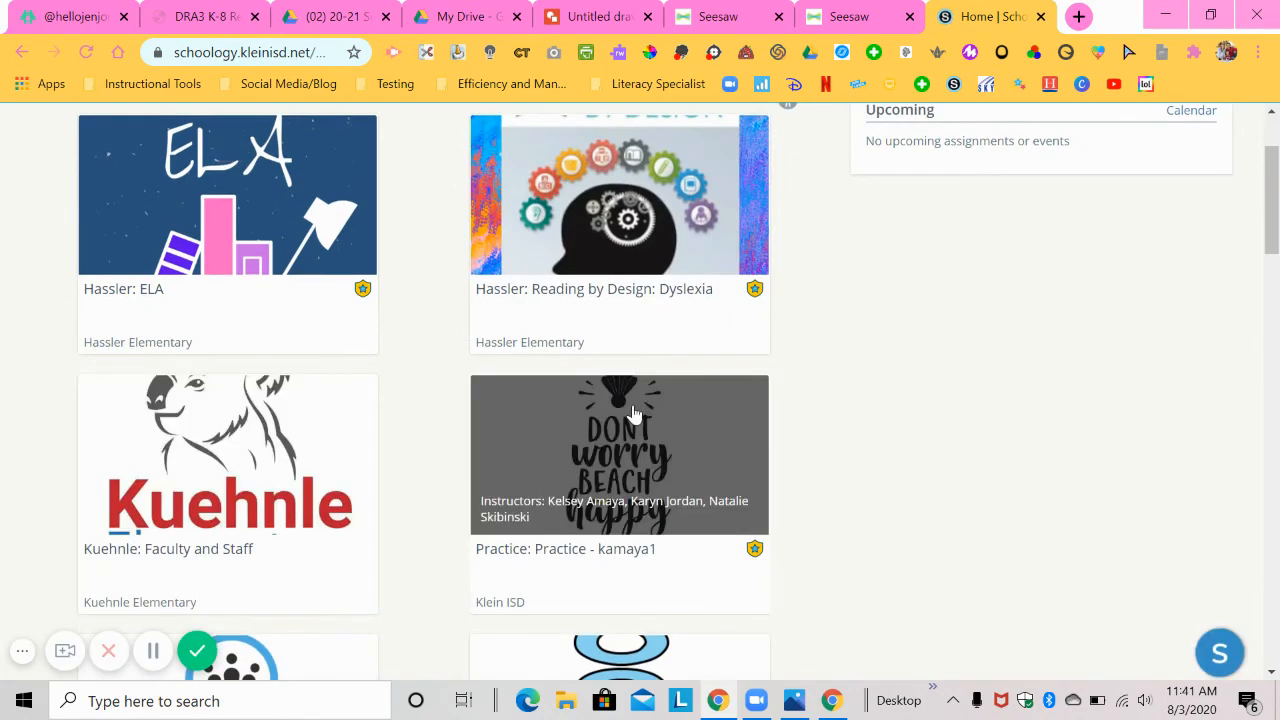
Open the Practice course and start a new assignment from Add Materials
{"action": "left_click", "coordinate": [619, 454]}
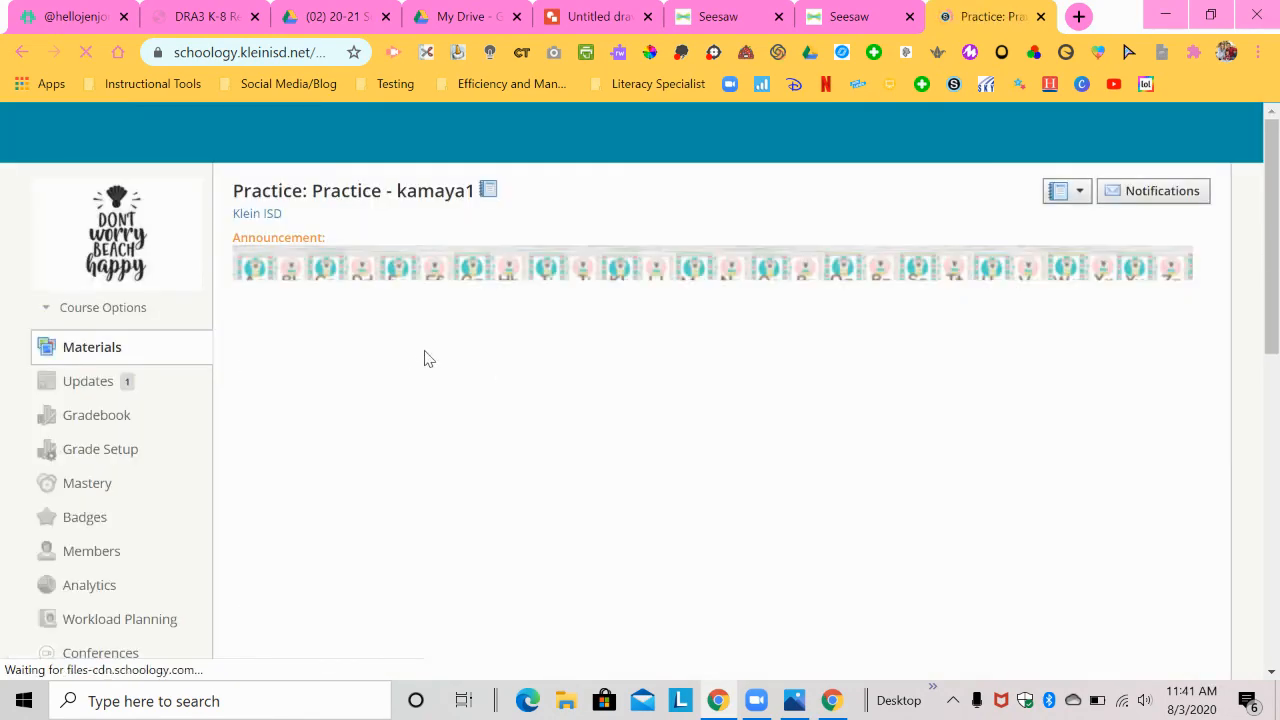
{"action": "scroll", "scroll_direction": "down", "scroll_amount": 3}
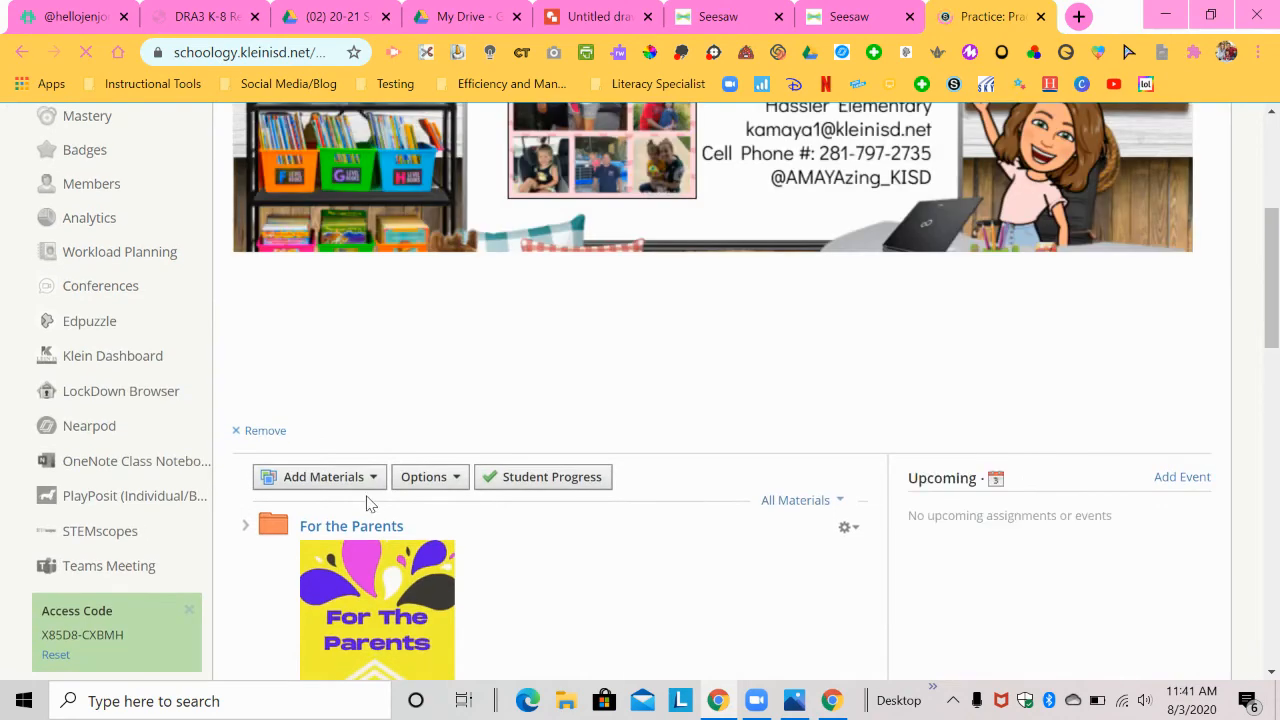
{"action": "left_click", "coordinate": [322, 476]}
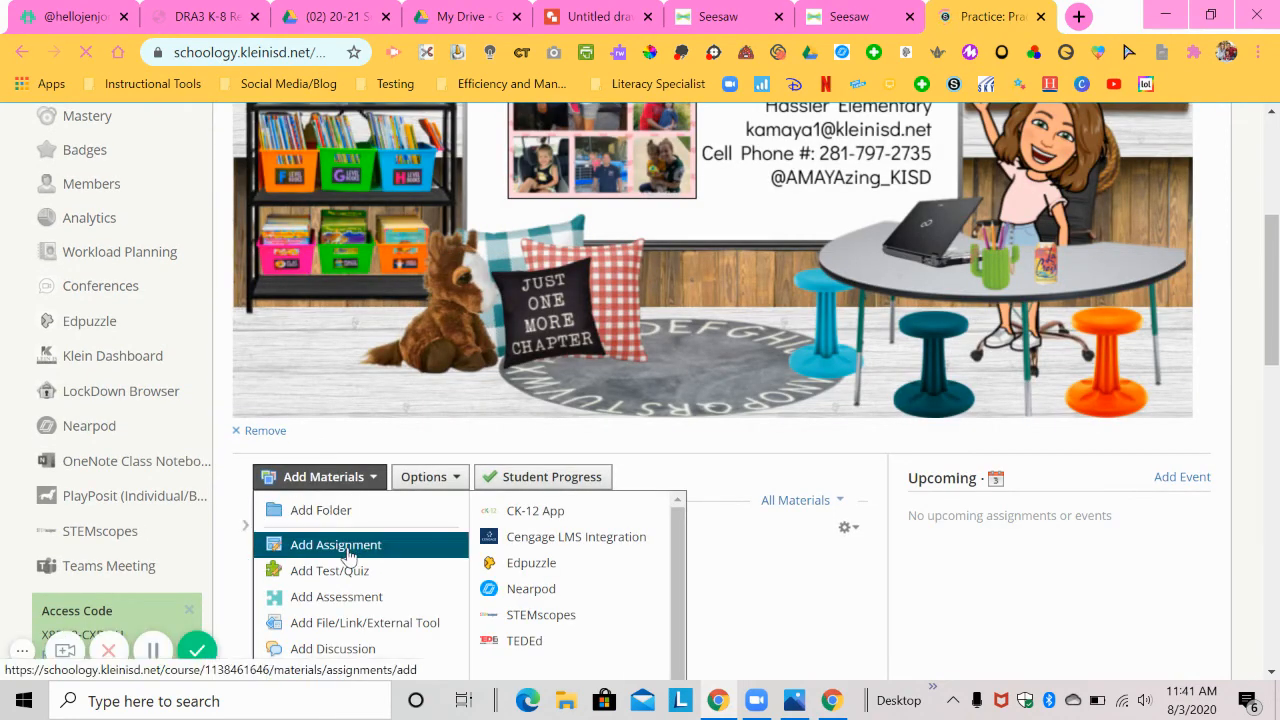
{"action": "left_click", "coordinate": [336, 544]}
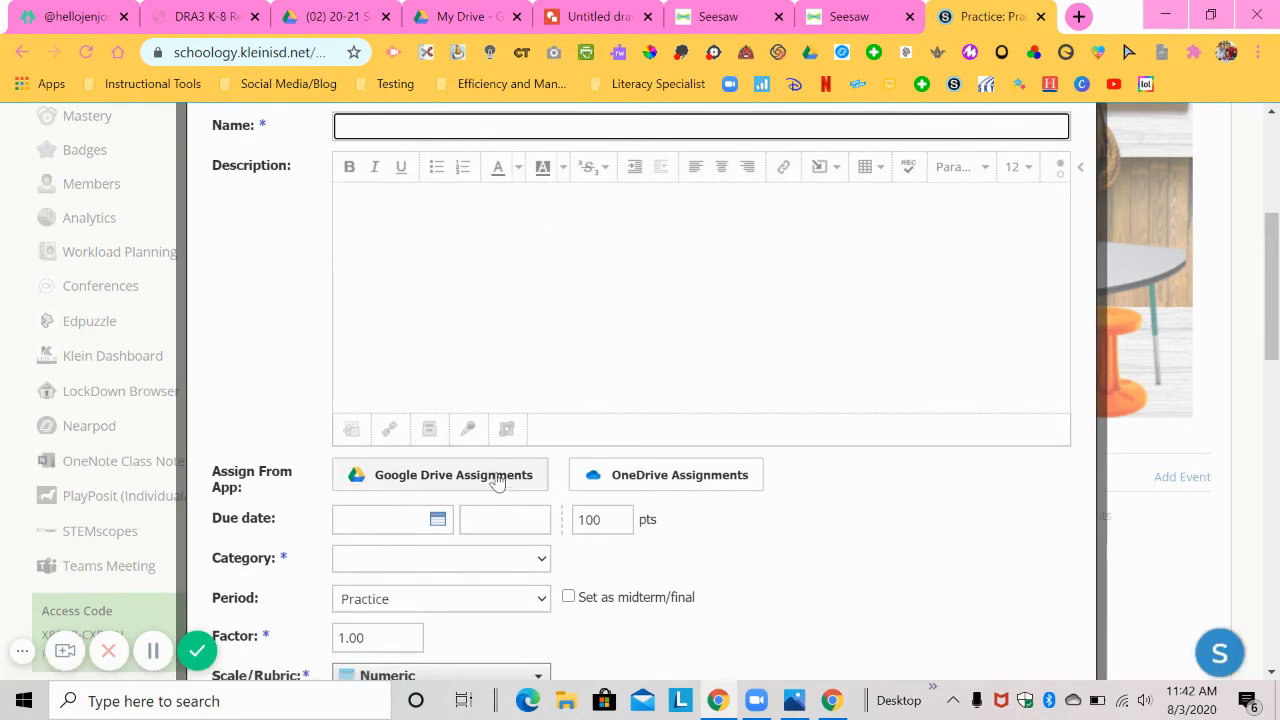
{"action": "mouse_move", "coordinate": [517, 495]}
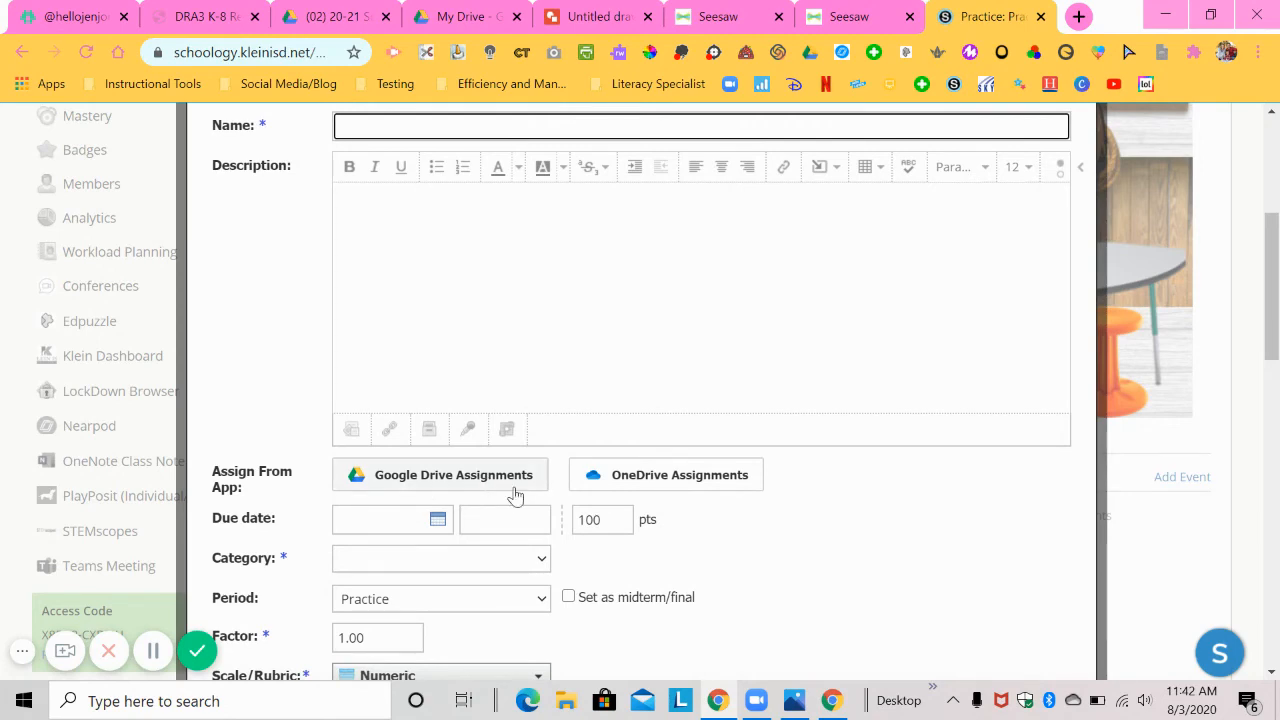
{"action": "mouse_move", "coordinate": [465, 8]}
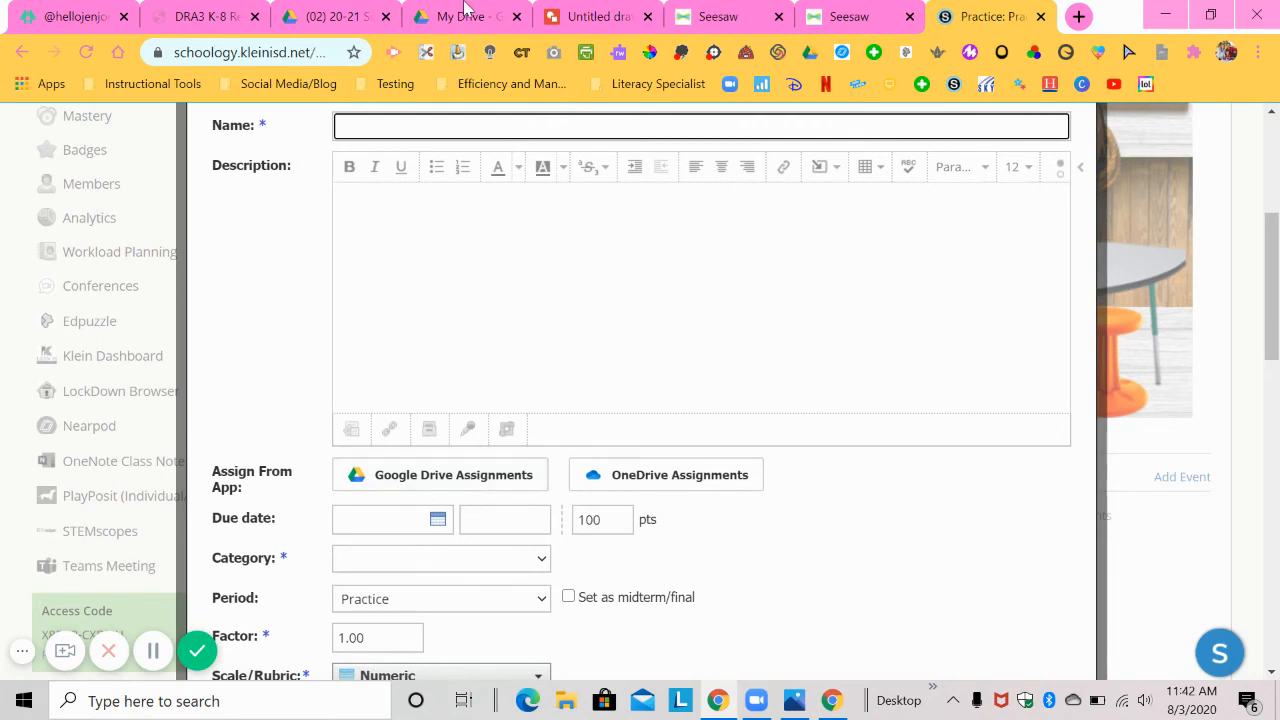
Open the Beginning Sounds drawing from My Drive's Phonics Digital Activities folder
{"action": "left_click", "coordinate": [460, 17]}
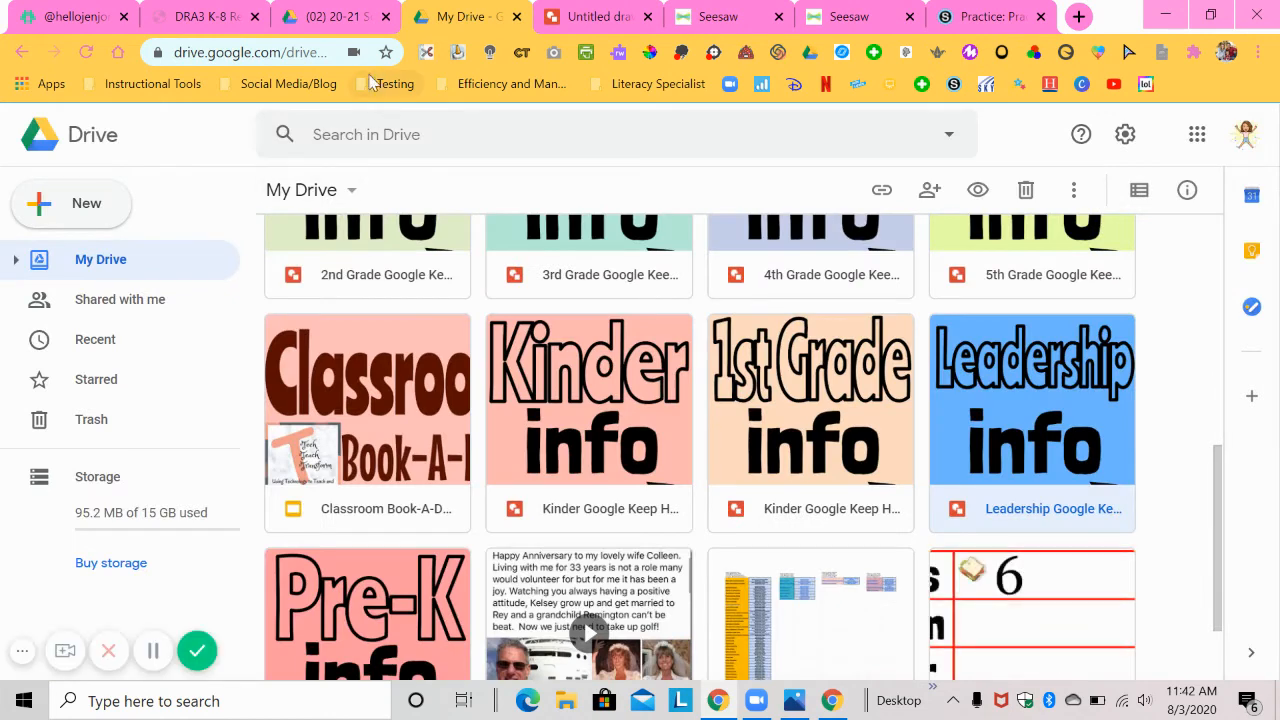
{"action": "left_click", "coordinate": [335, 17]}
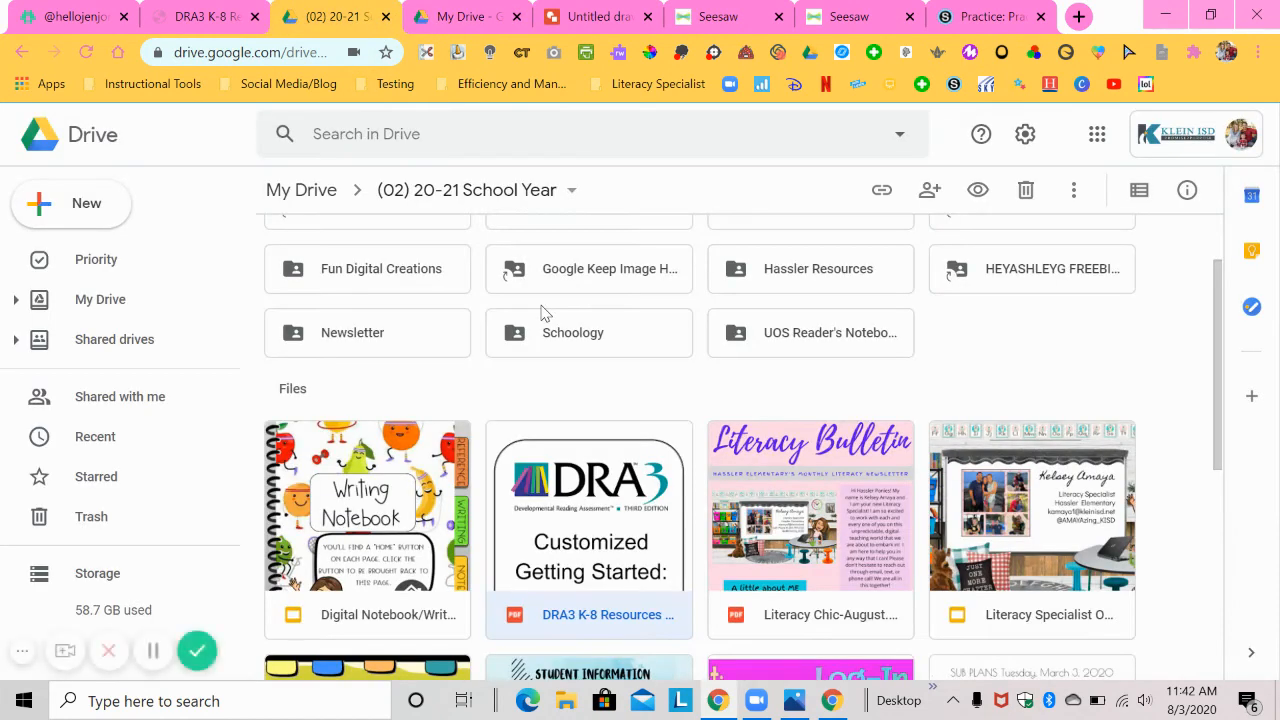
{"action": "mouse_move", "coordinate": [1218, 346]}
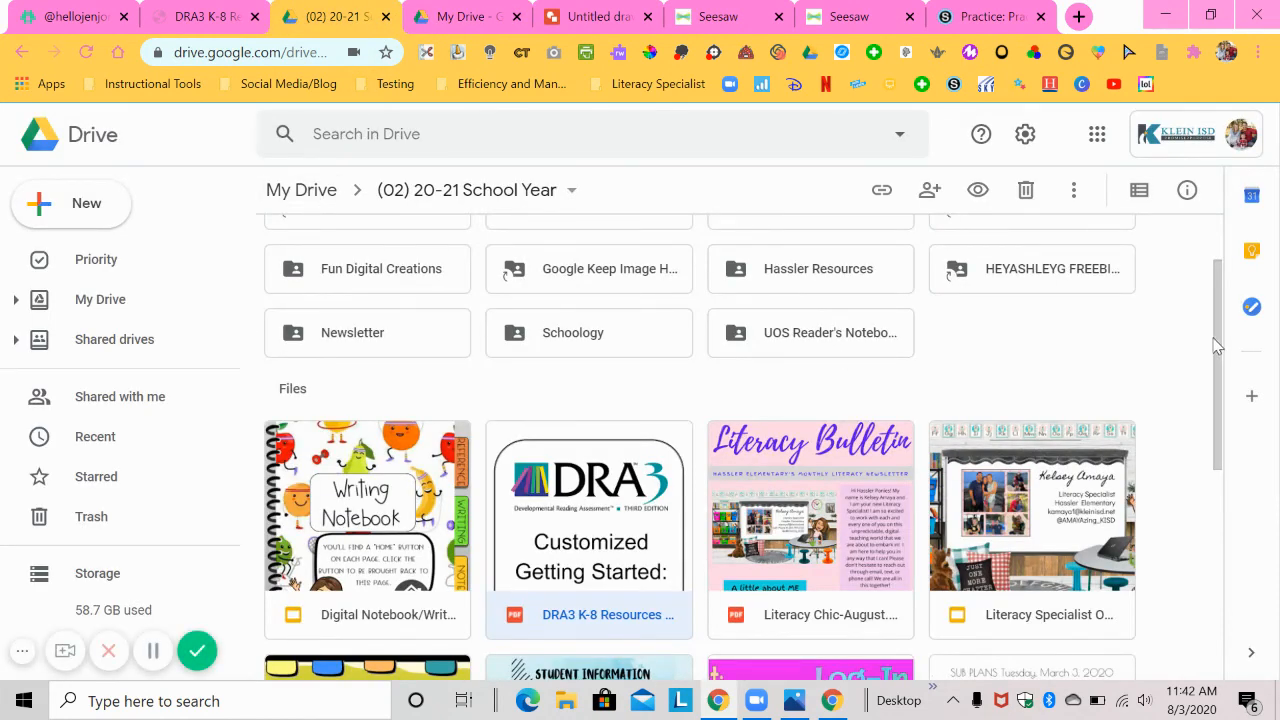
{"action": "scroll", "scroll_direction": "up", "scroll_amount": 3}
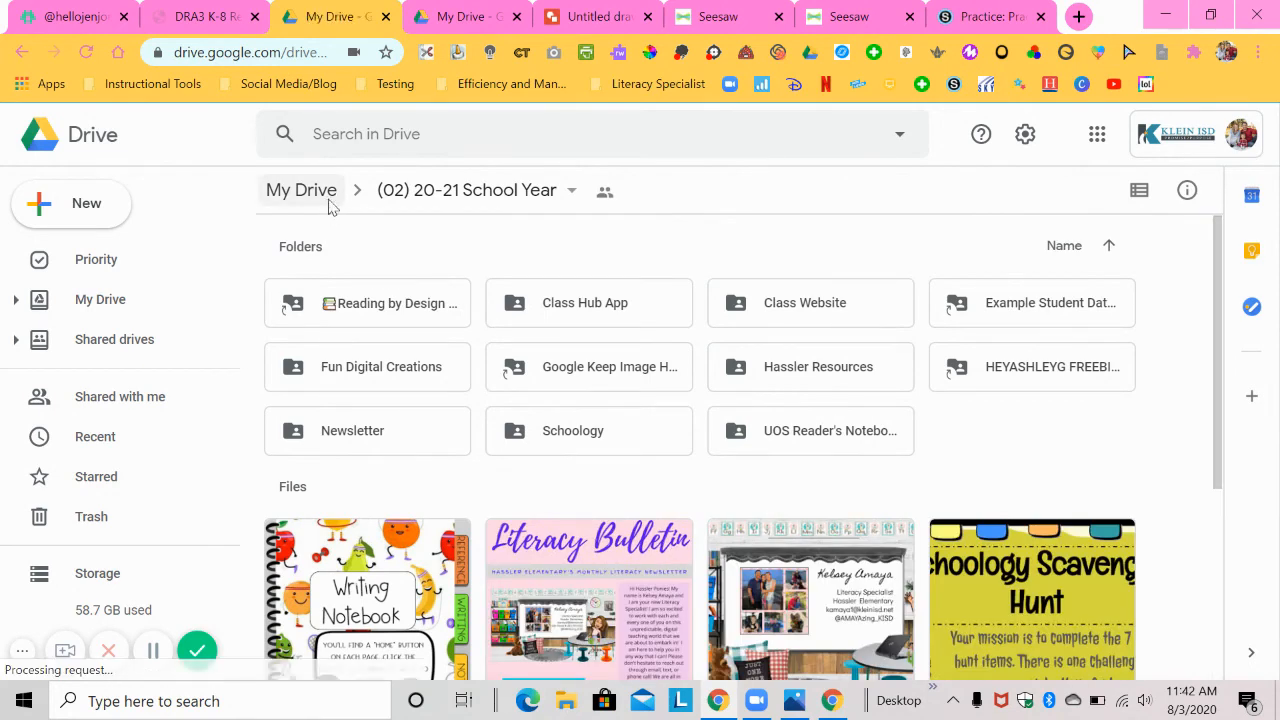
{"action": "left_click", "coordinate": [301, 189]}
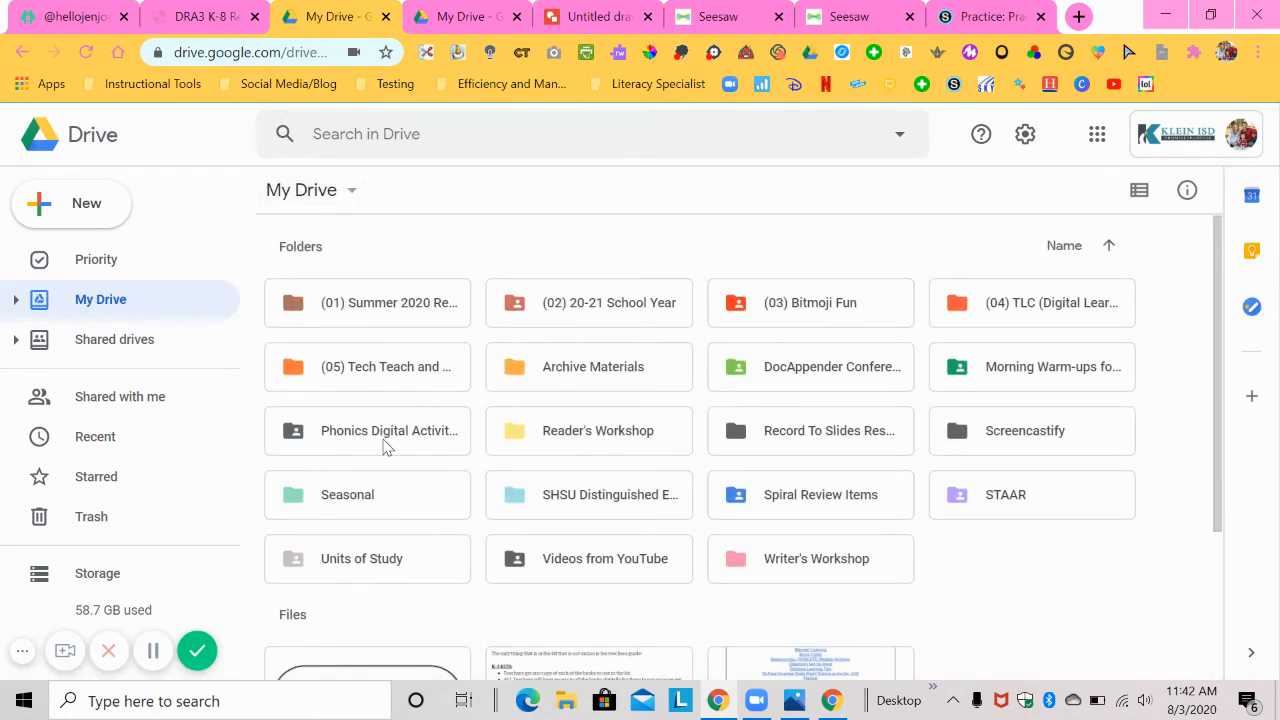
{"action": "double_click", "coordinate": [389, 430]}
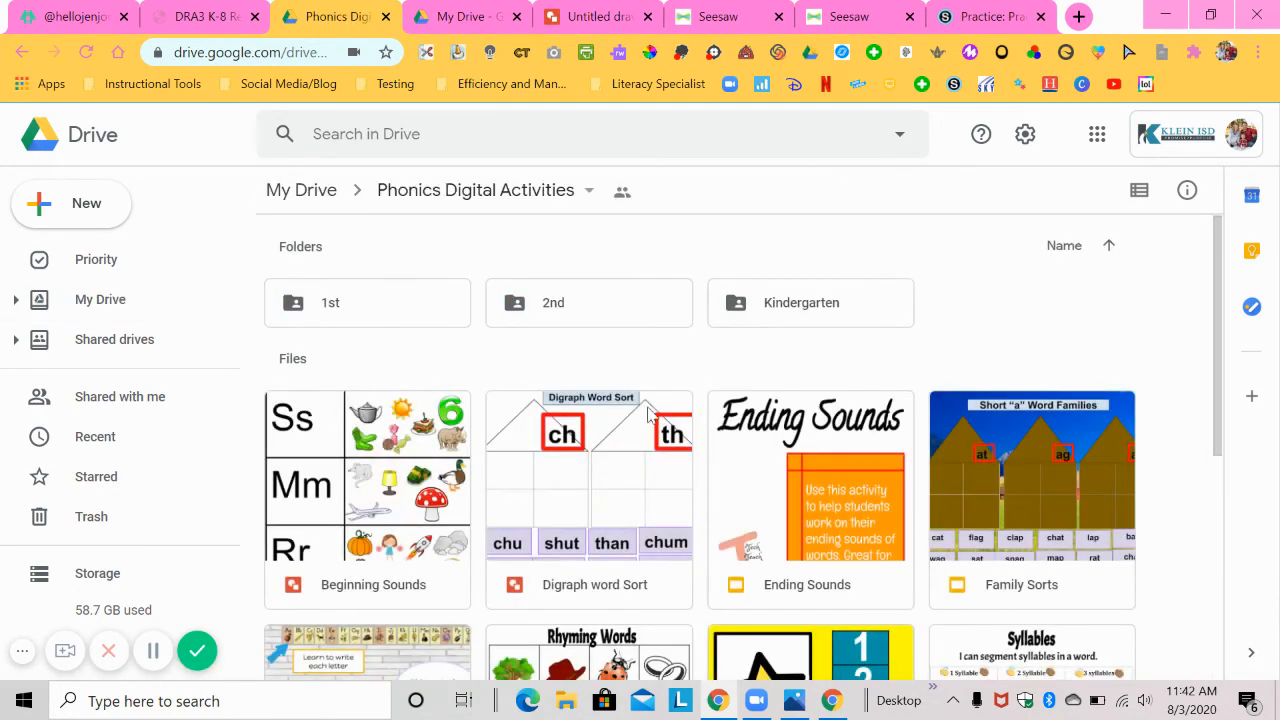
{"action": "double_click", "coordinate": [367, 490]}
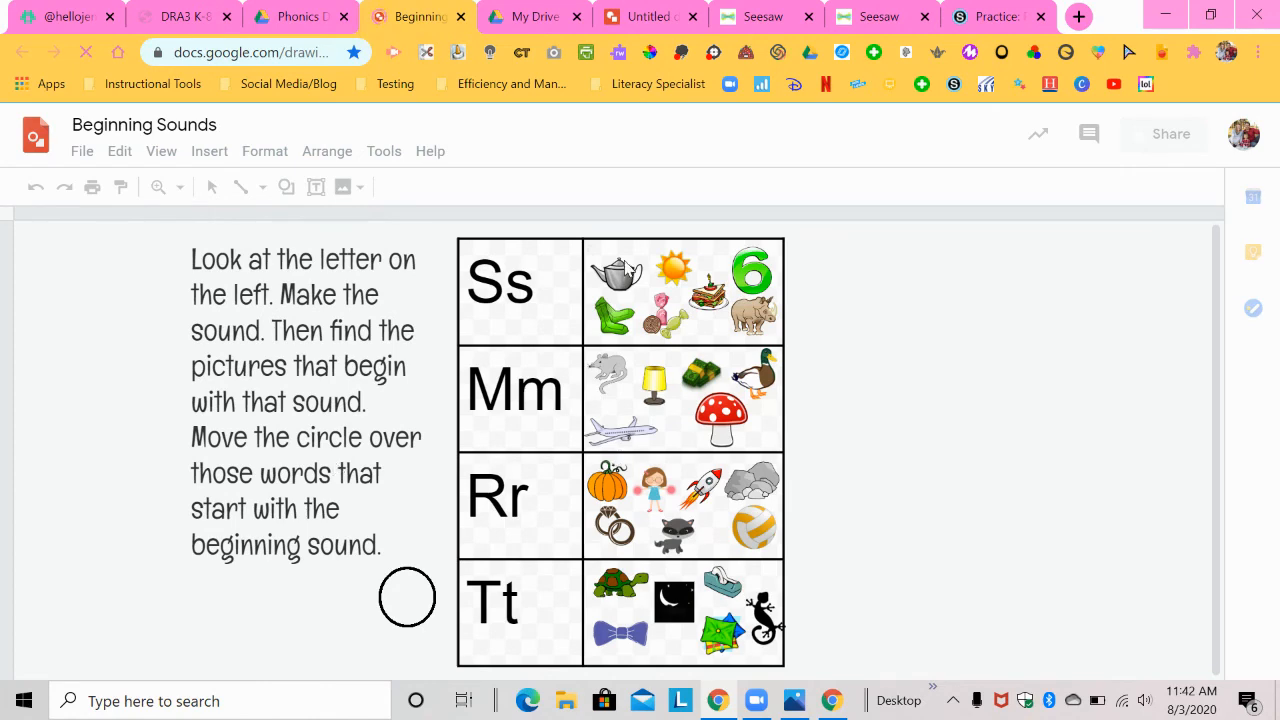
{"action": "mouse_move", "coordinate": [420, 611]}
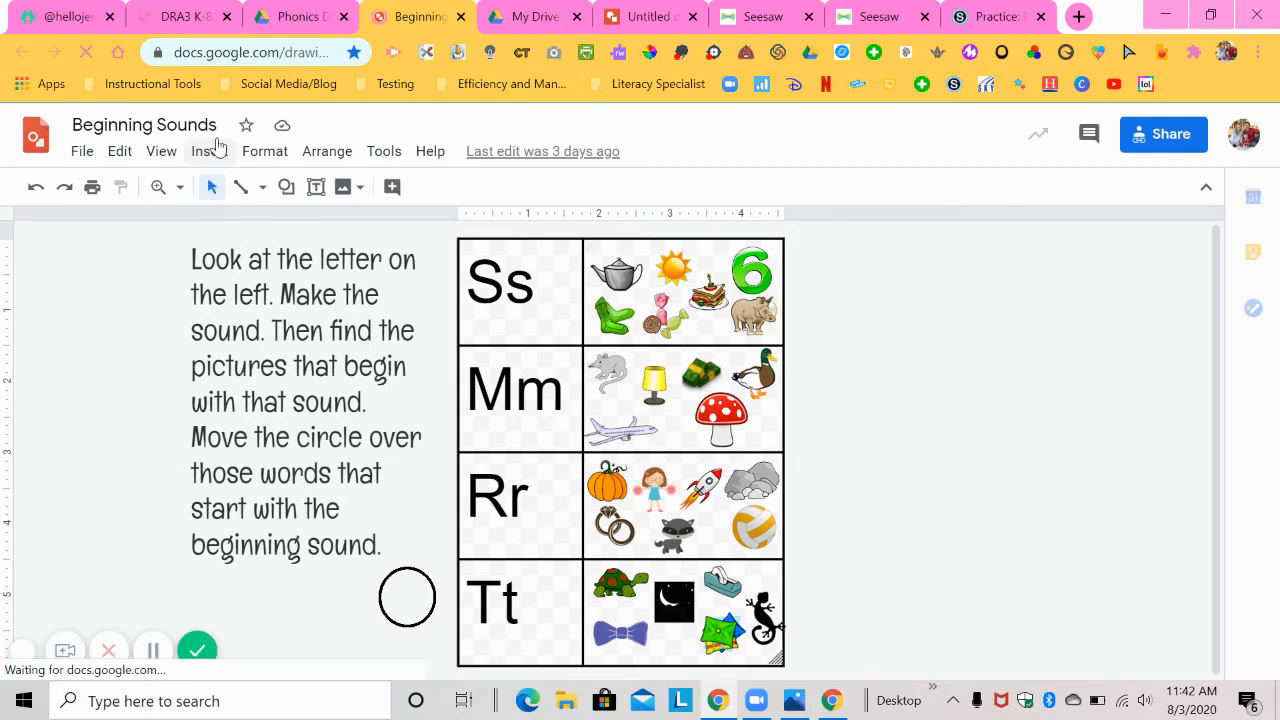
Show the Insert menu in the Beginning Sounds drawing
{"action": "left_click", "coordinate": [209, 151]}
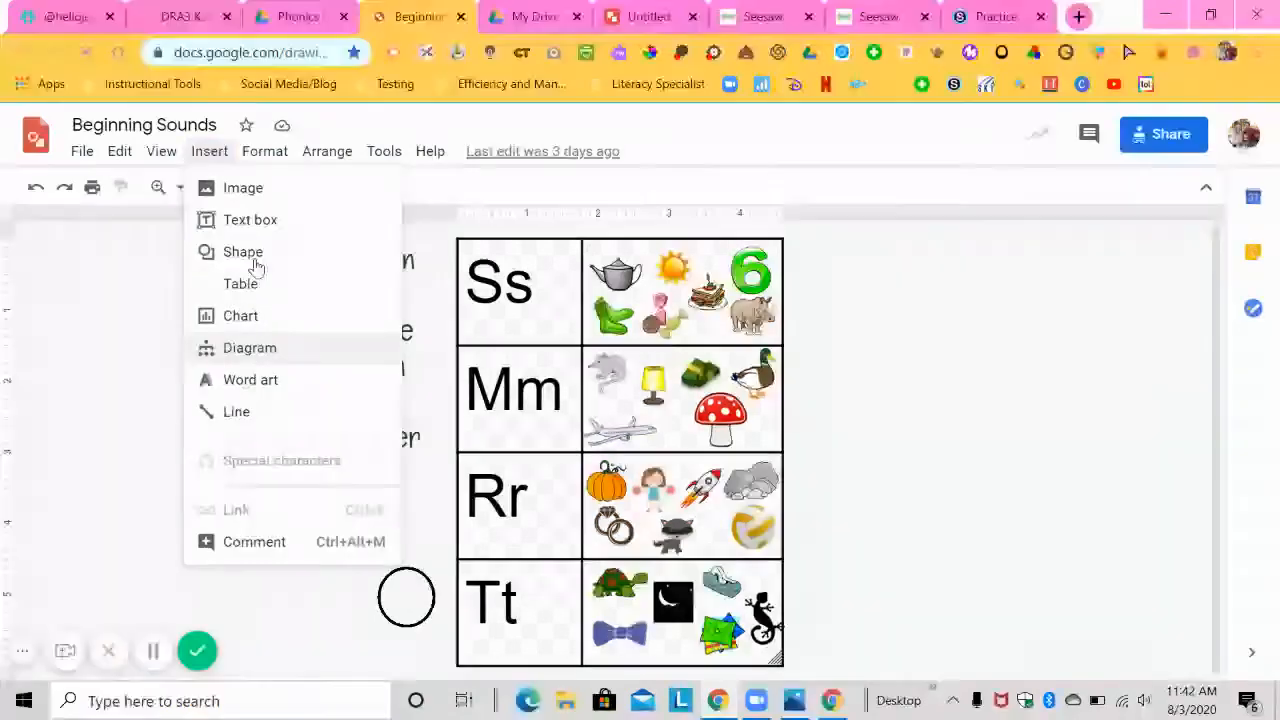